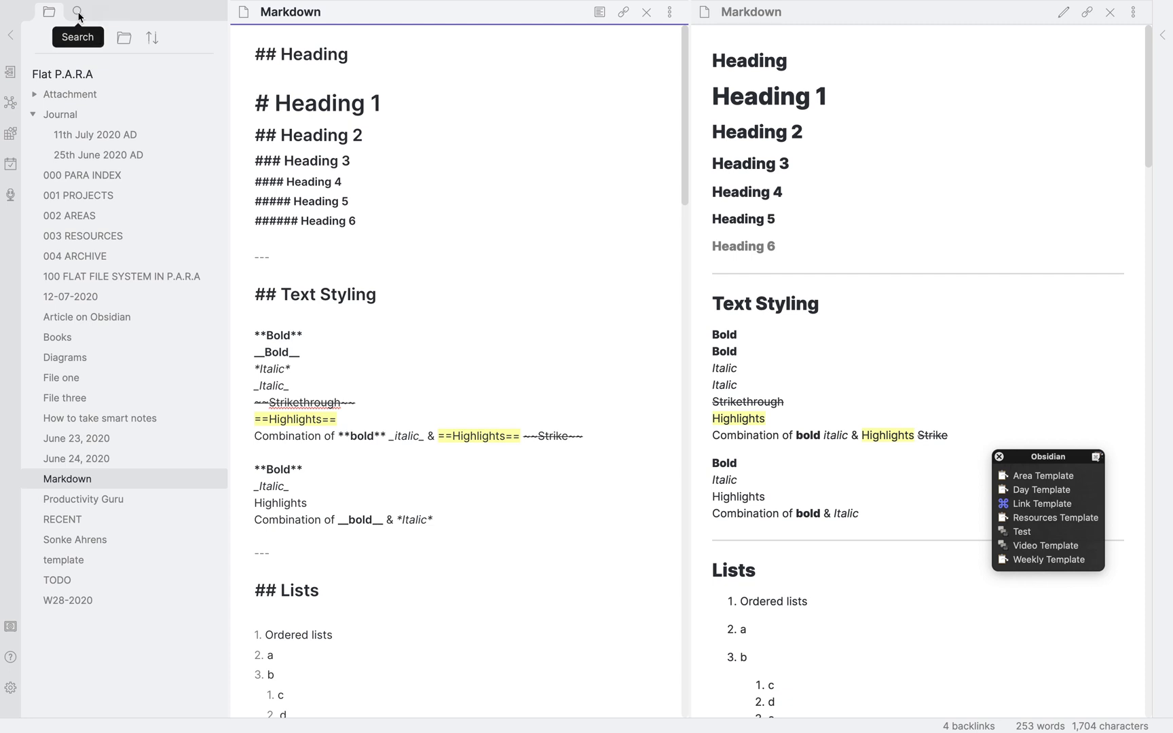
Open the vault Search pane from the magnifier tab in the left sidebar.
left_click(77, 12)
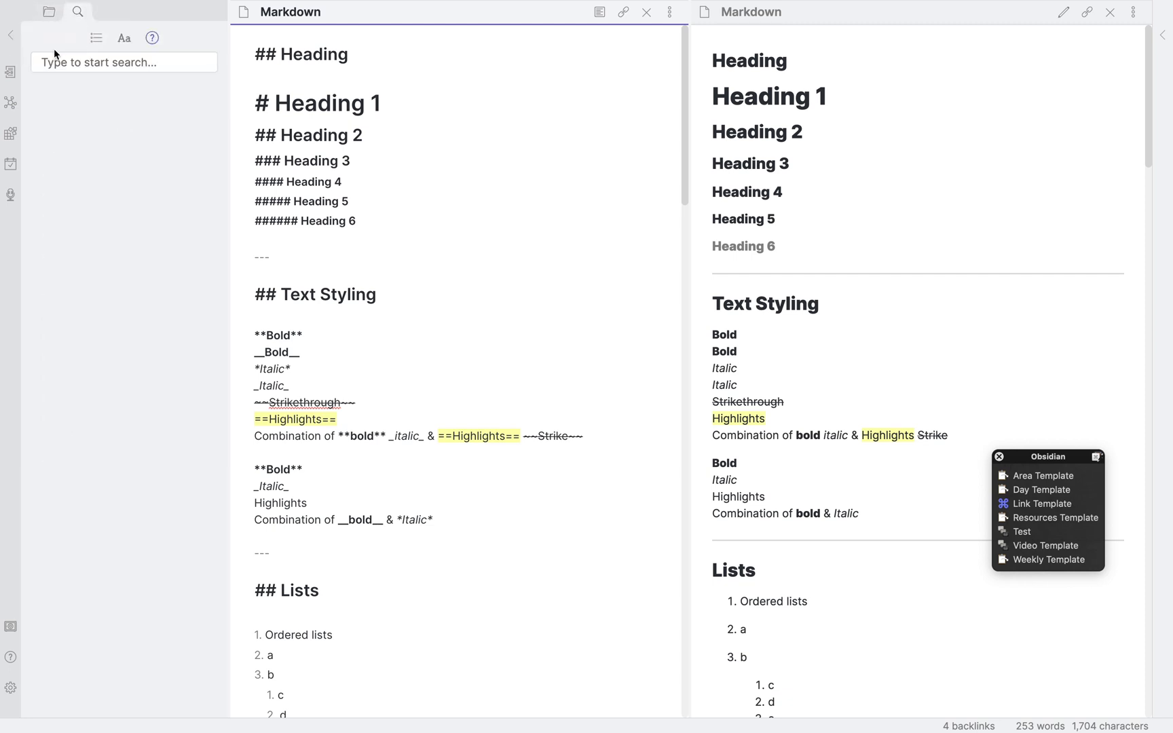
mouse_move(96, 38)
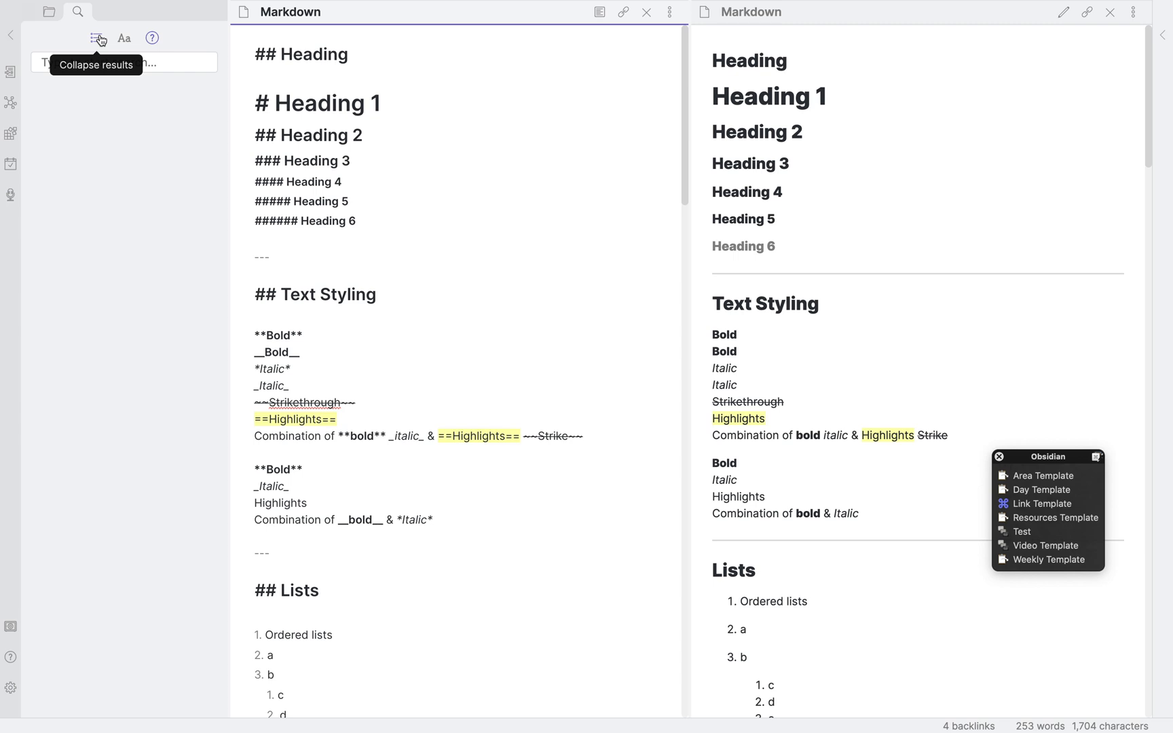
mouse_move(121, 38)
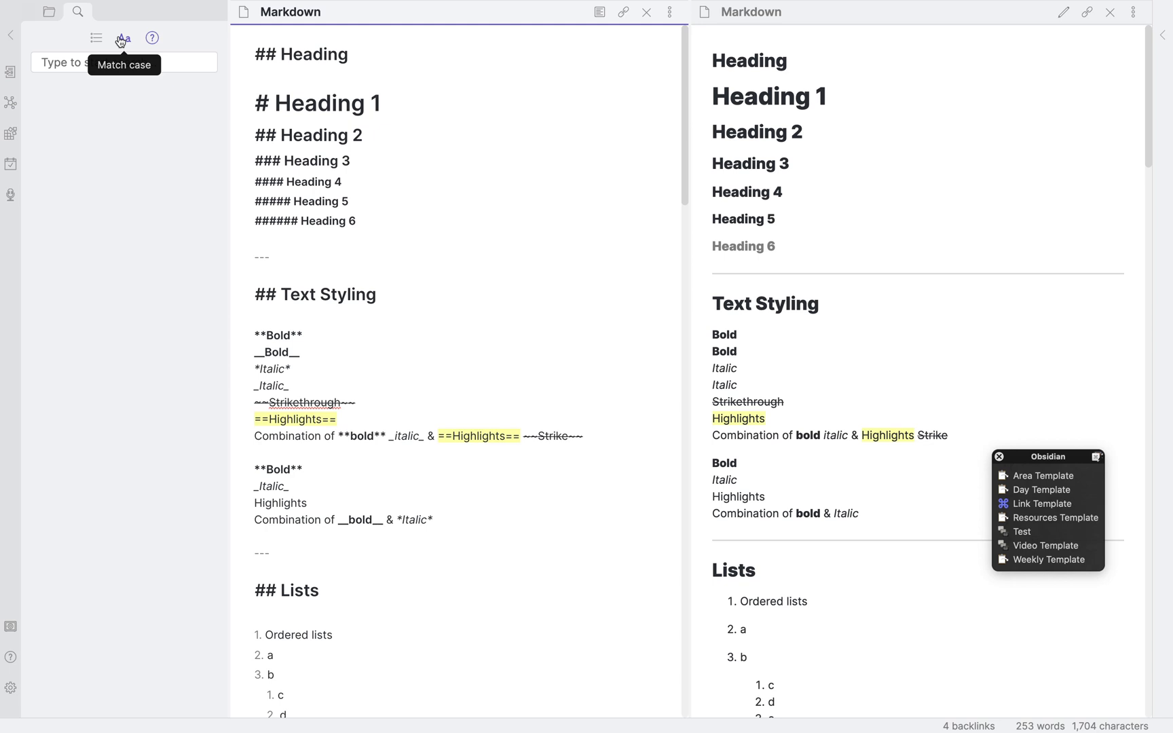
mouse_move(123, 38)
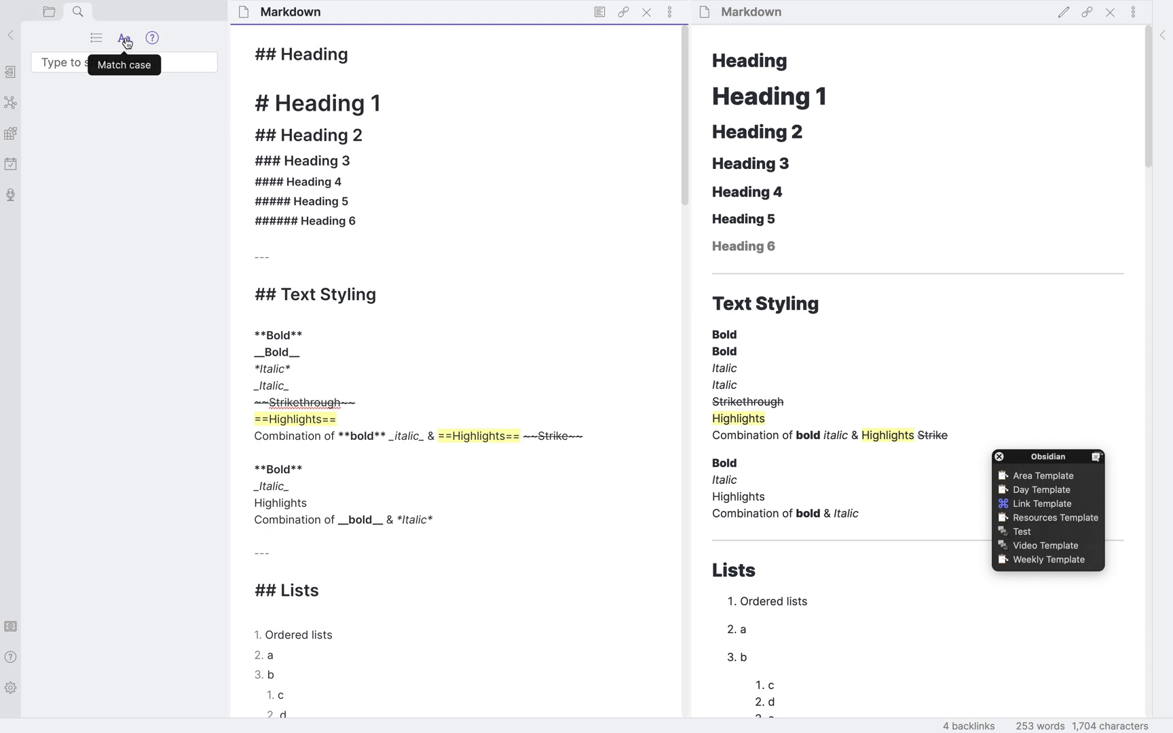
mouse_move(152, 38)
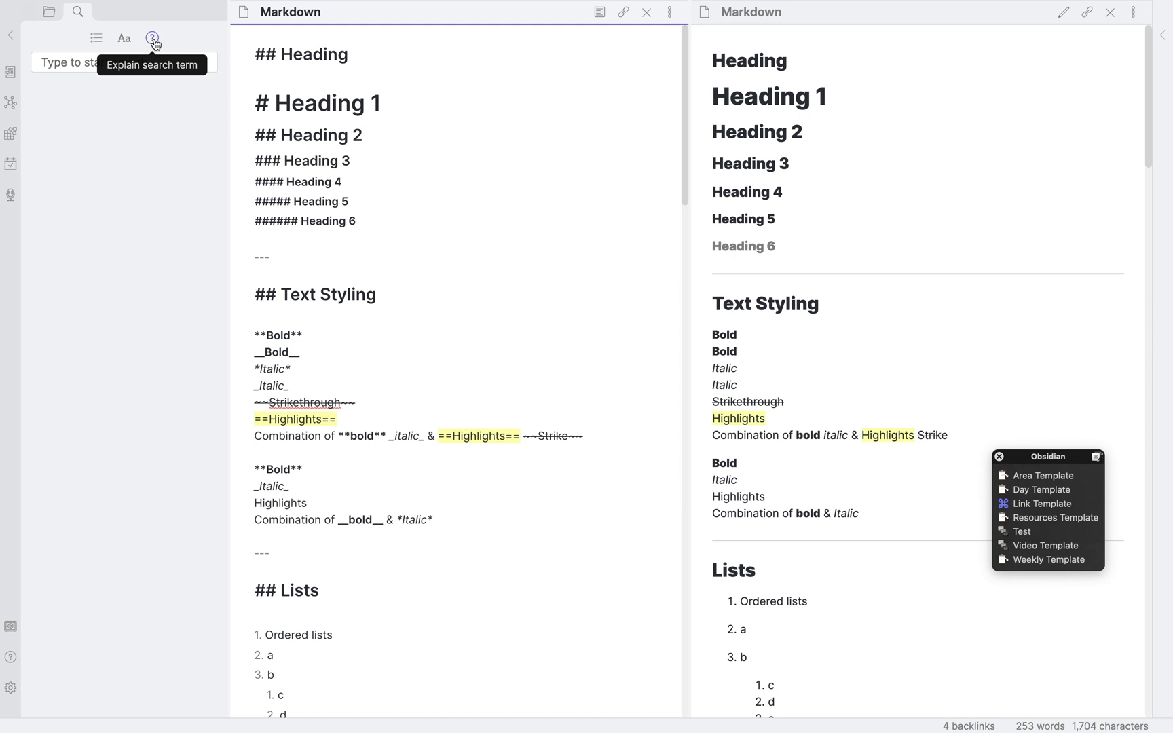
Search the vault for 'Sleep', then change the query to 'bcp day'.
type("S")
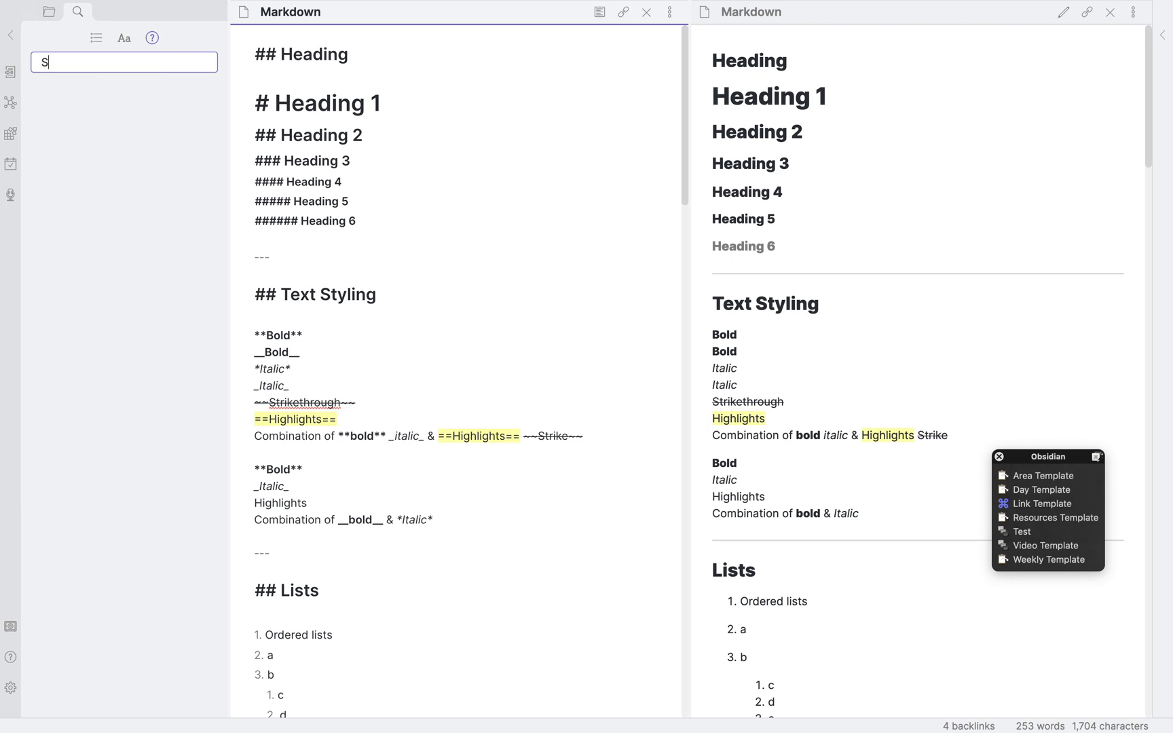
type("leep")
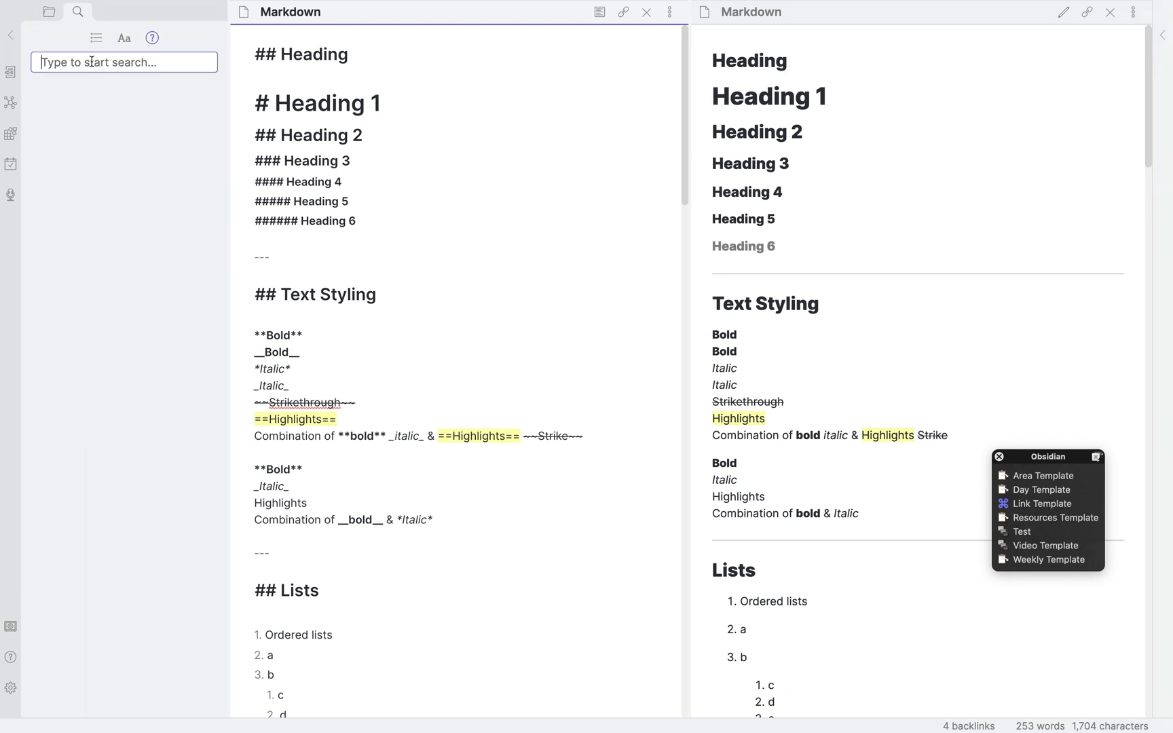
type("bcp day")
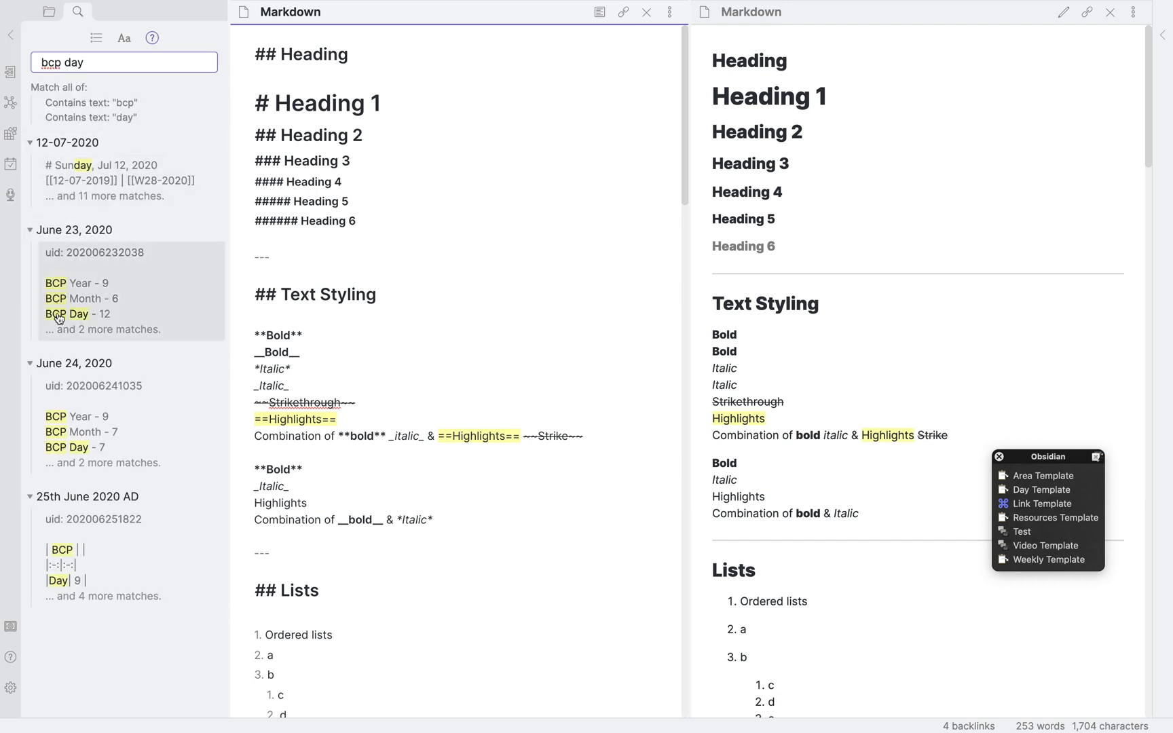
mouse_move(73, 320)
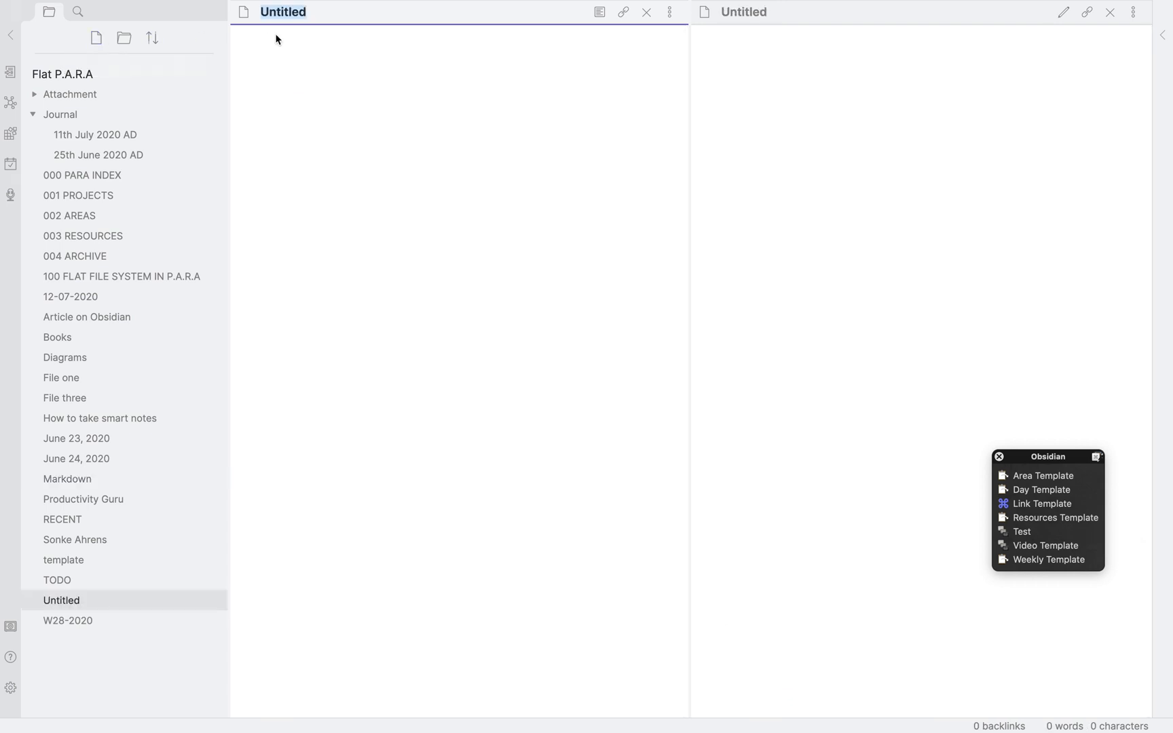
Create Note a, Note b containing 'b', and Note c containing 'b c'.
type("Note a")
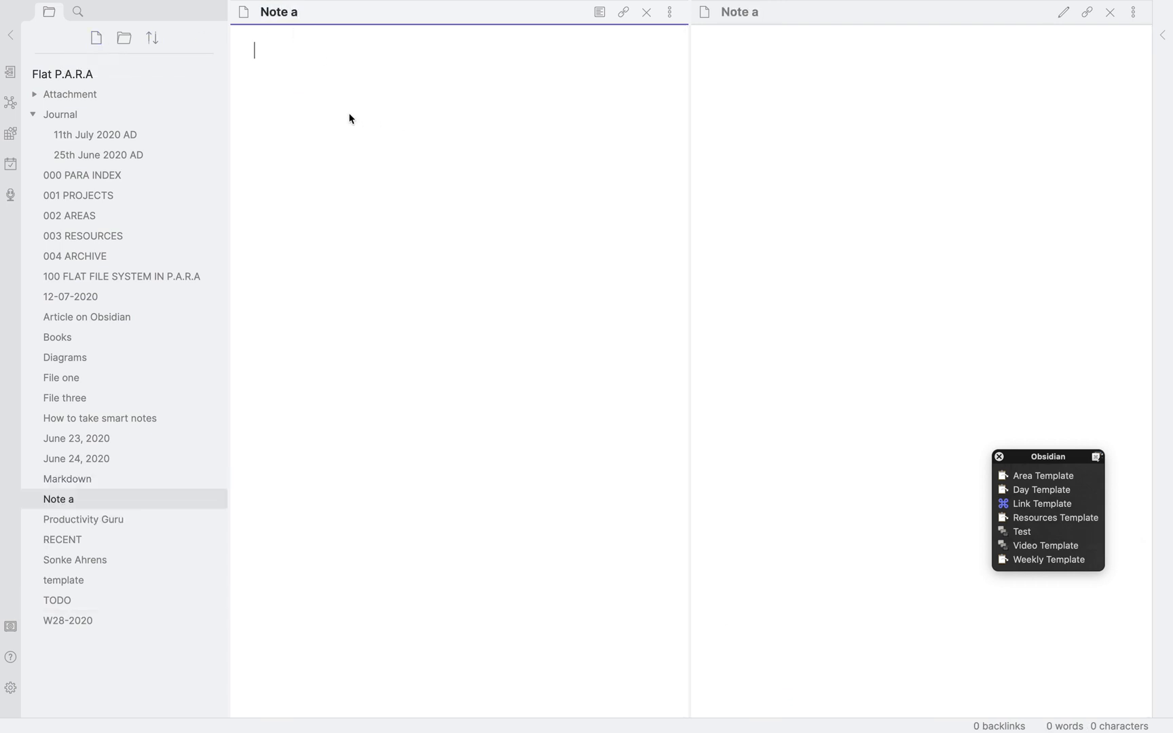
left_click(95, 38)
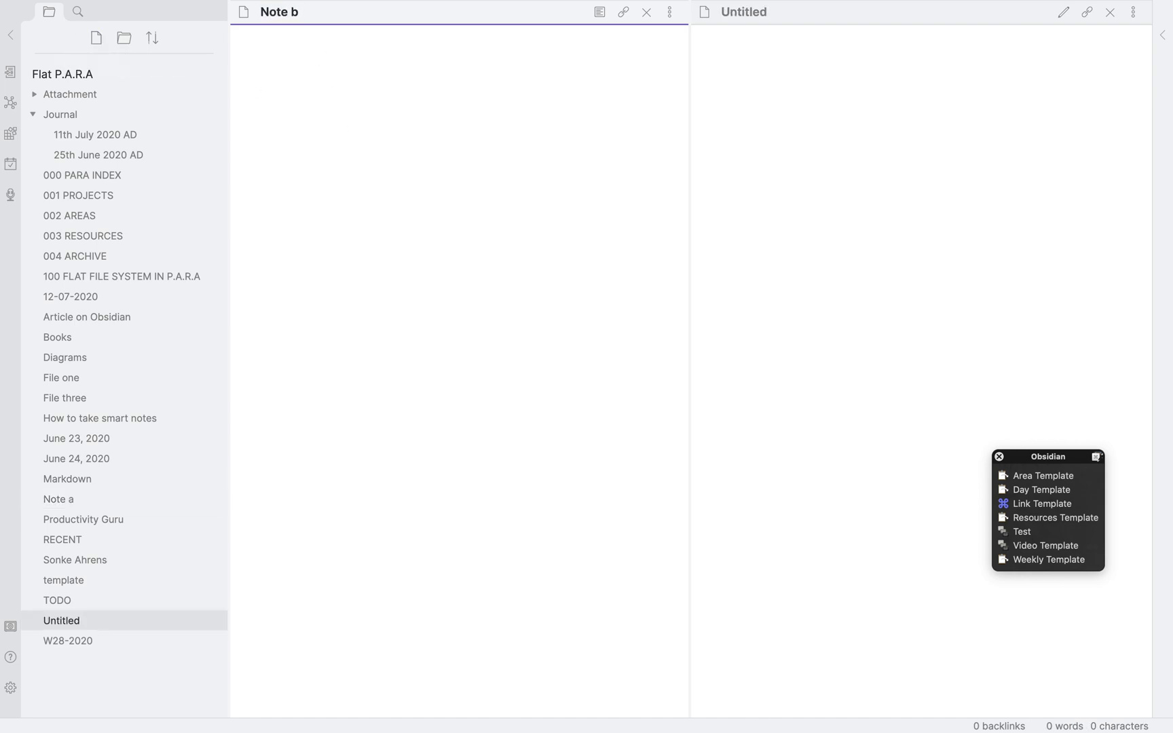
type("b")
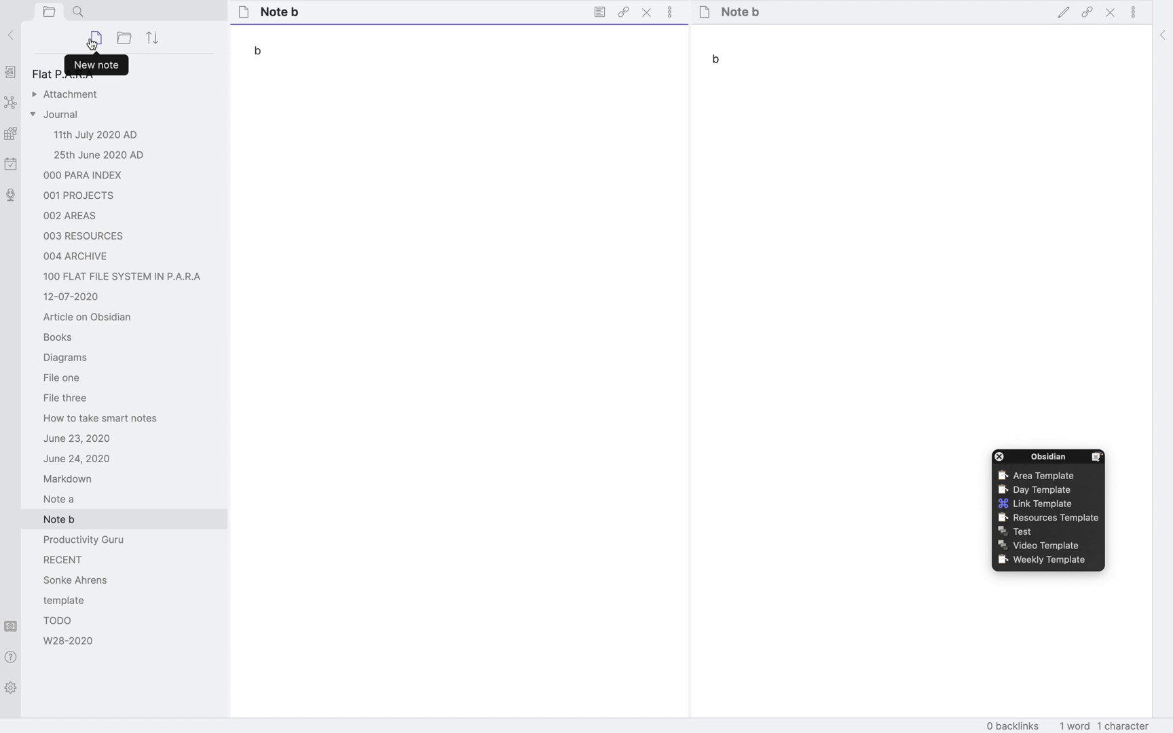
left_click(96, 38)
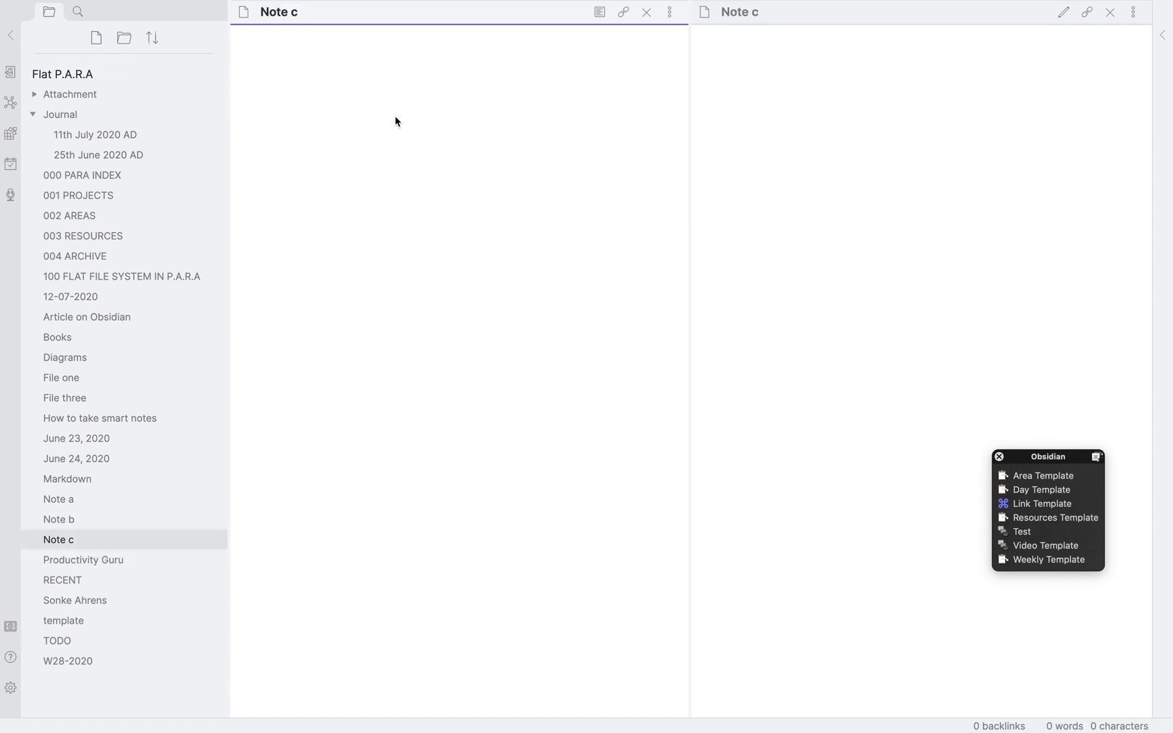
type("b c")
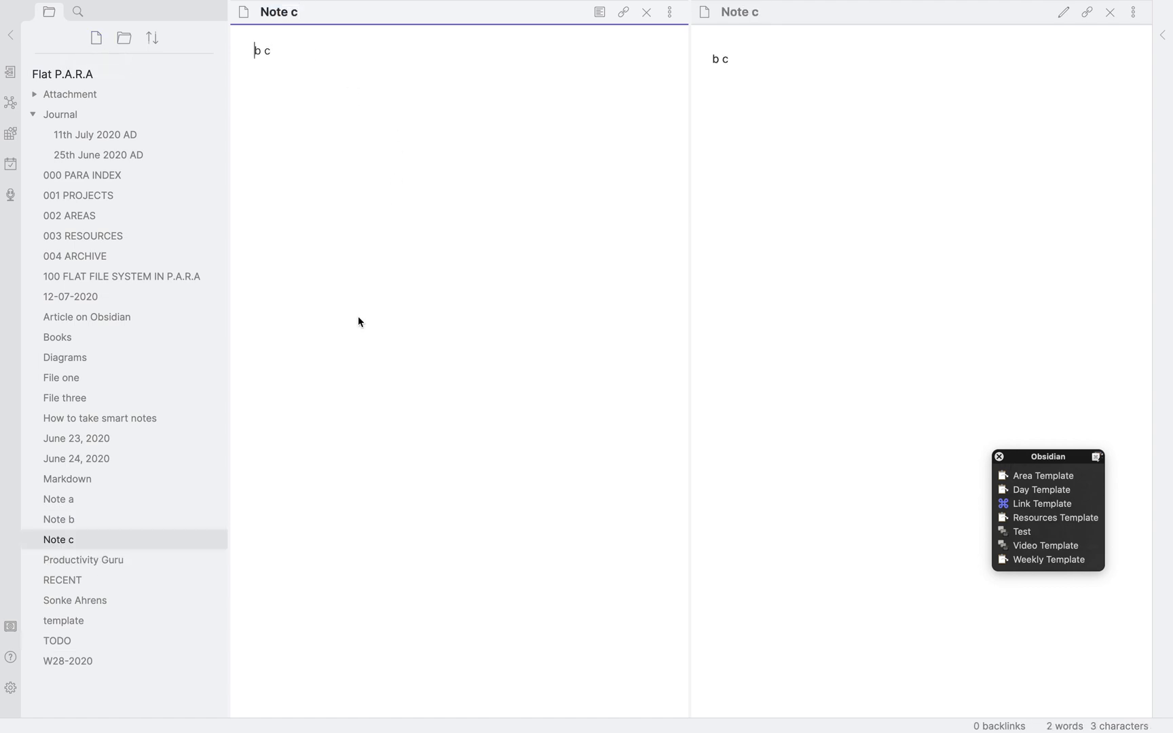
left_click(78, 12)
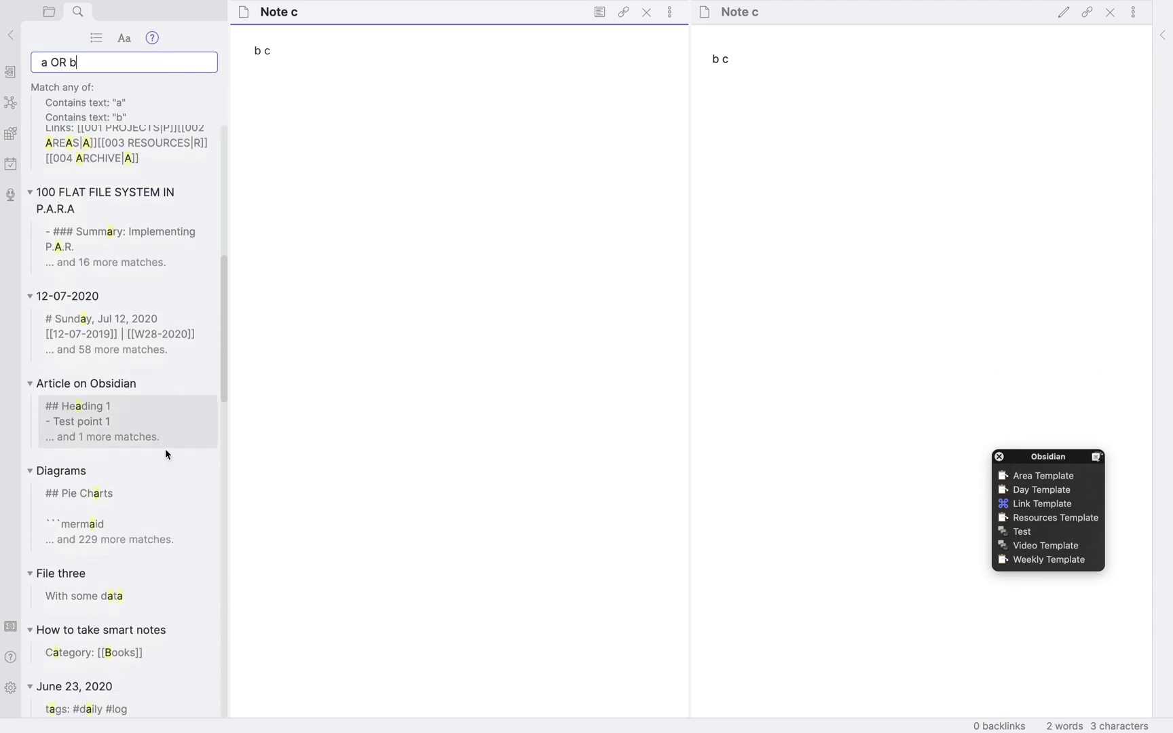
Refine the query to '(a OR b) -c', scroll the results, then clear it.
scroll("down", 3)
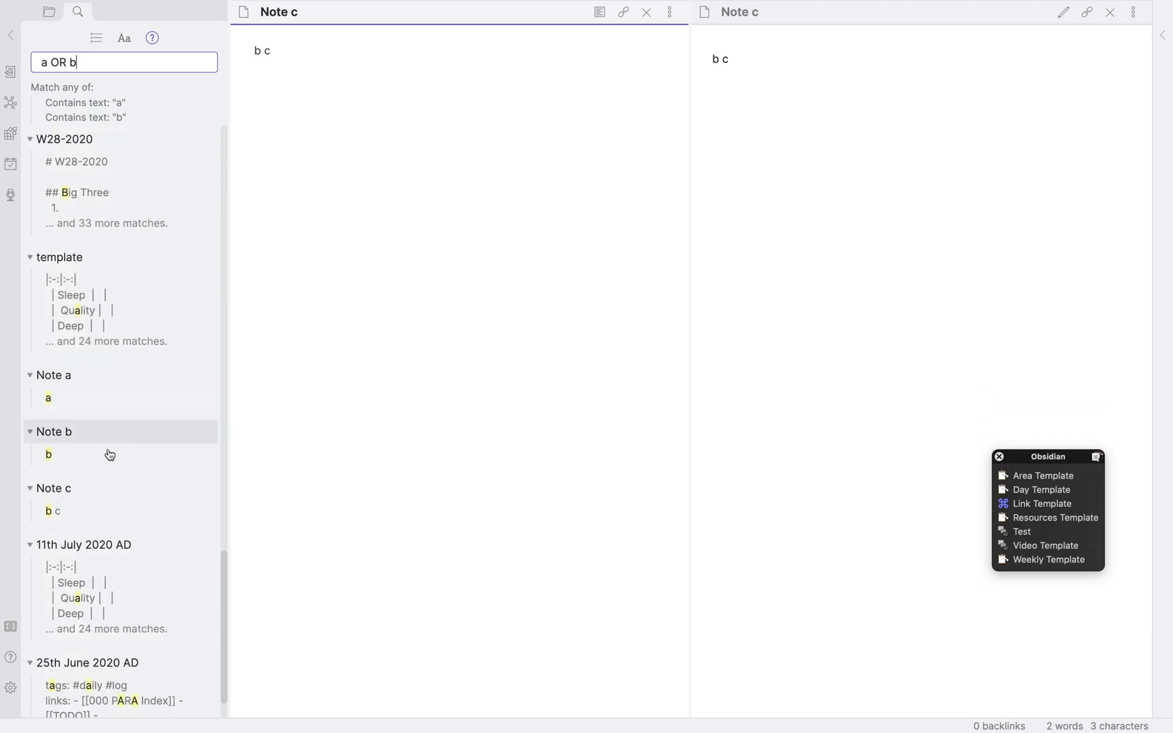
mouse_move(97, 467)
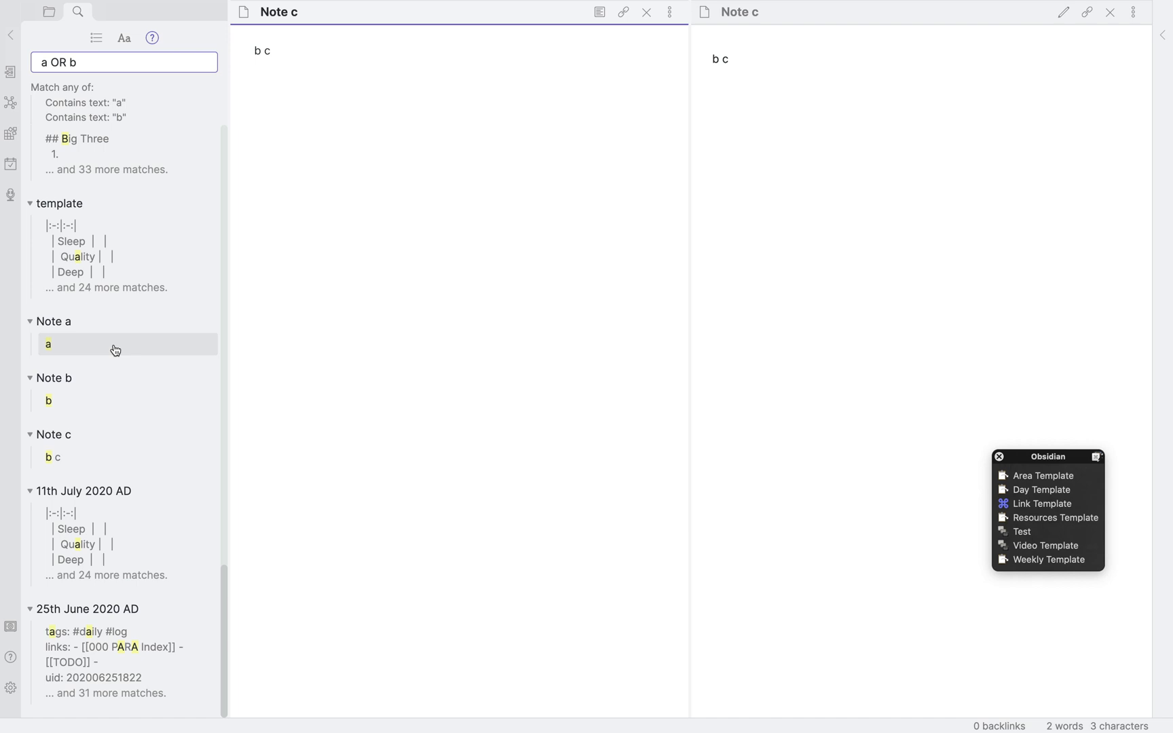
mouse_move(121, 357)
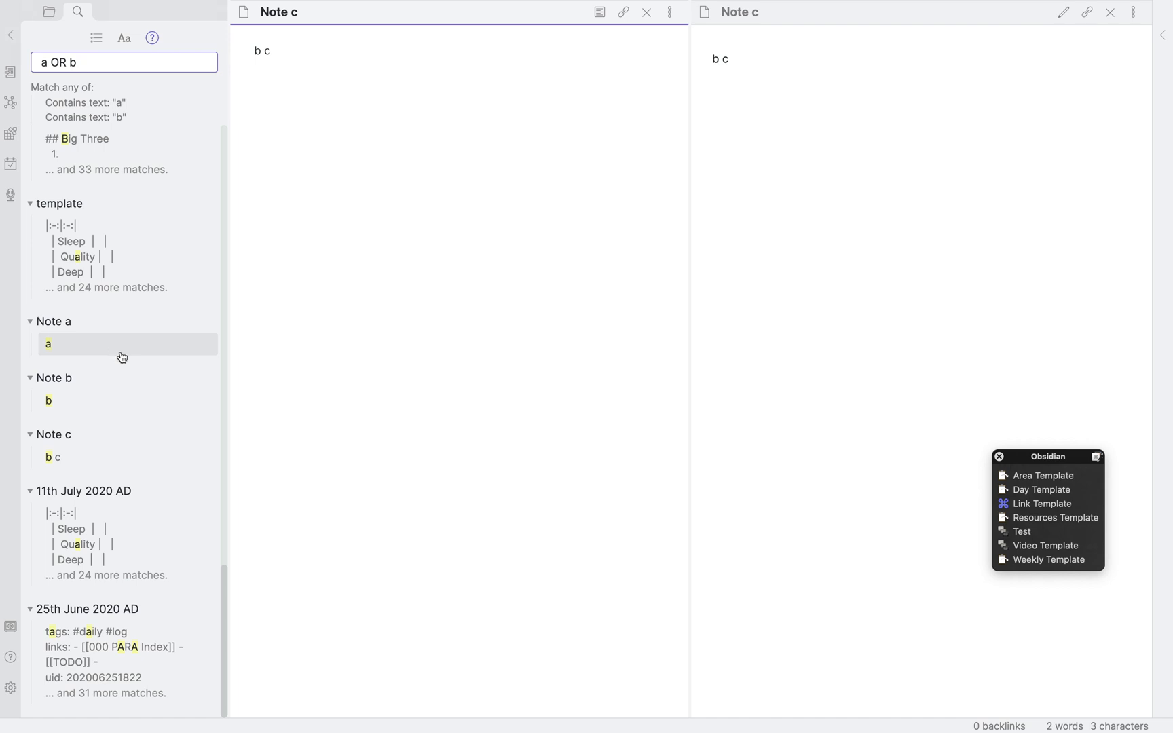
type("-c")
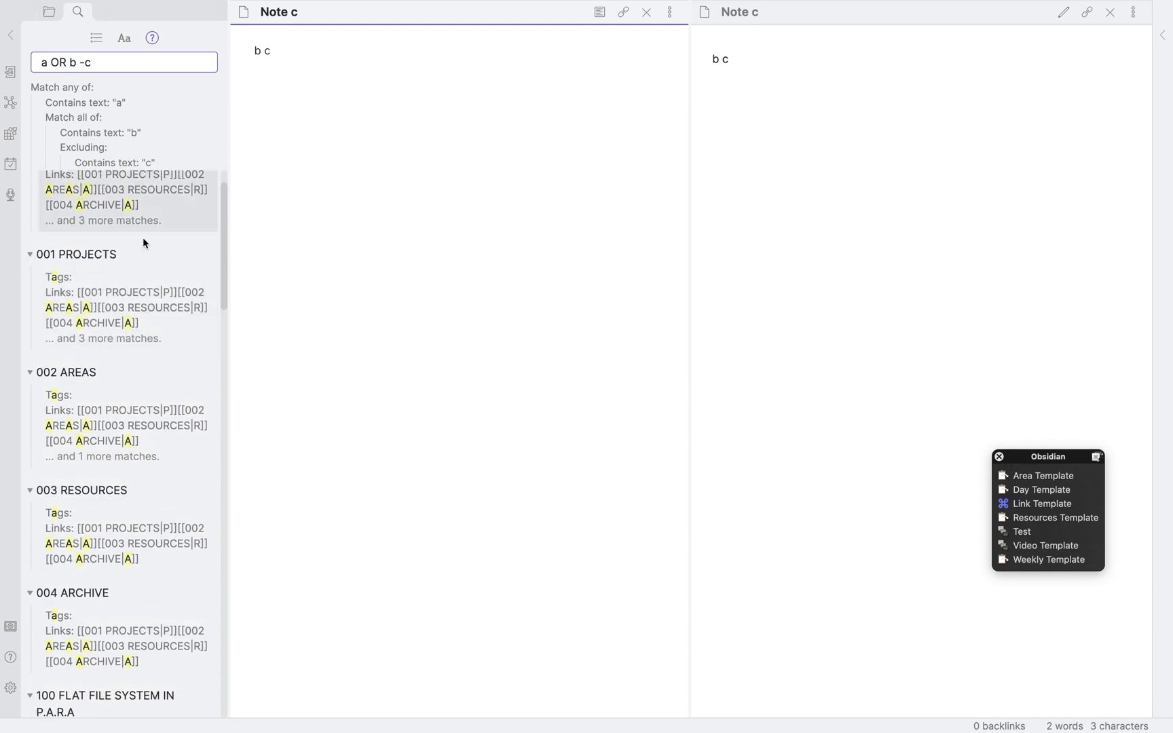
scroll("down", 3)
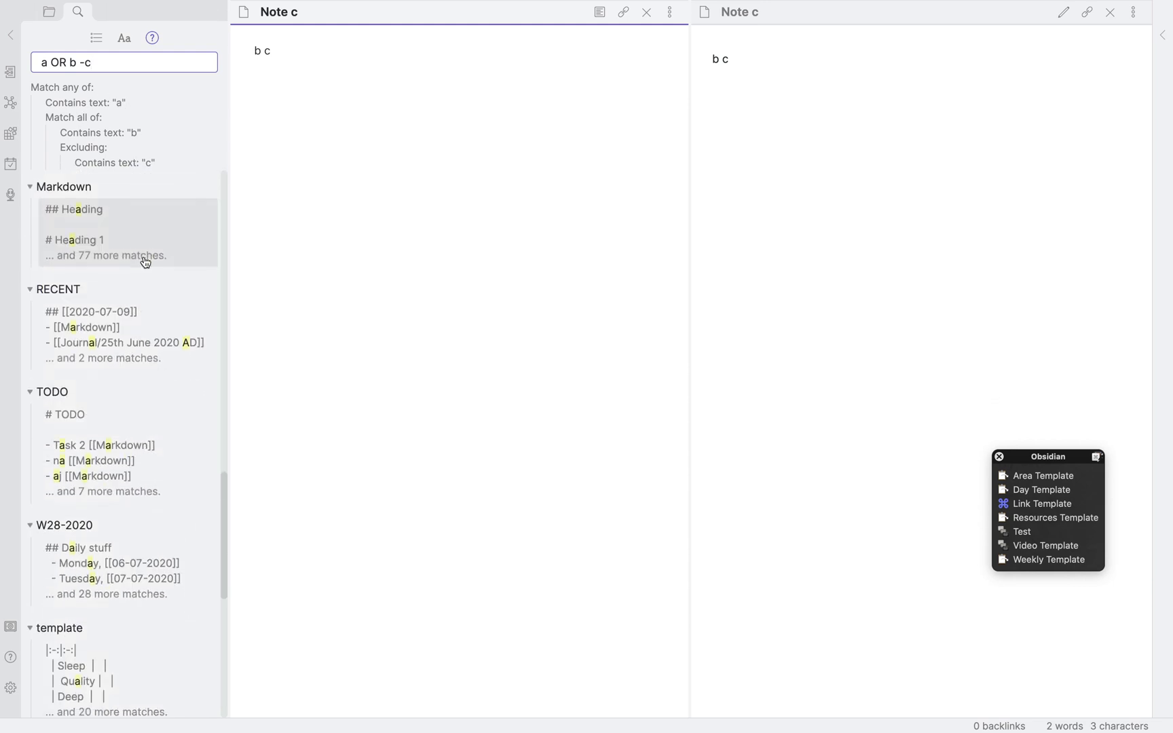
scroll("down", 3)
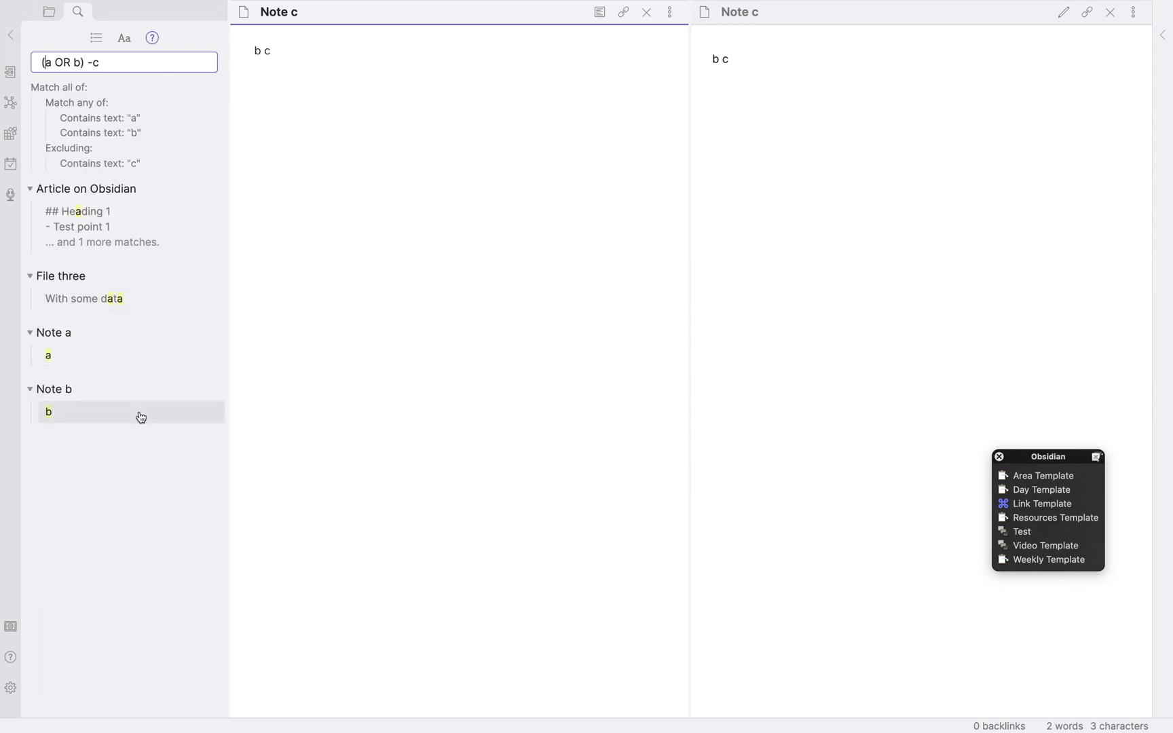
mouse_move(153, 386)
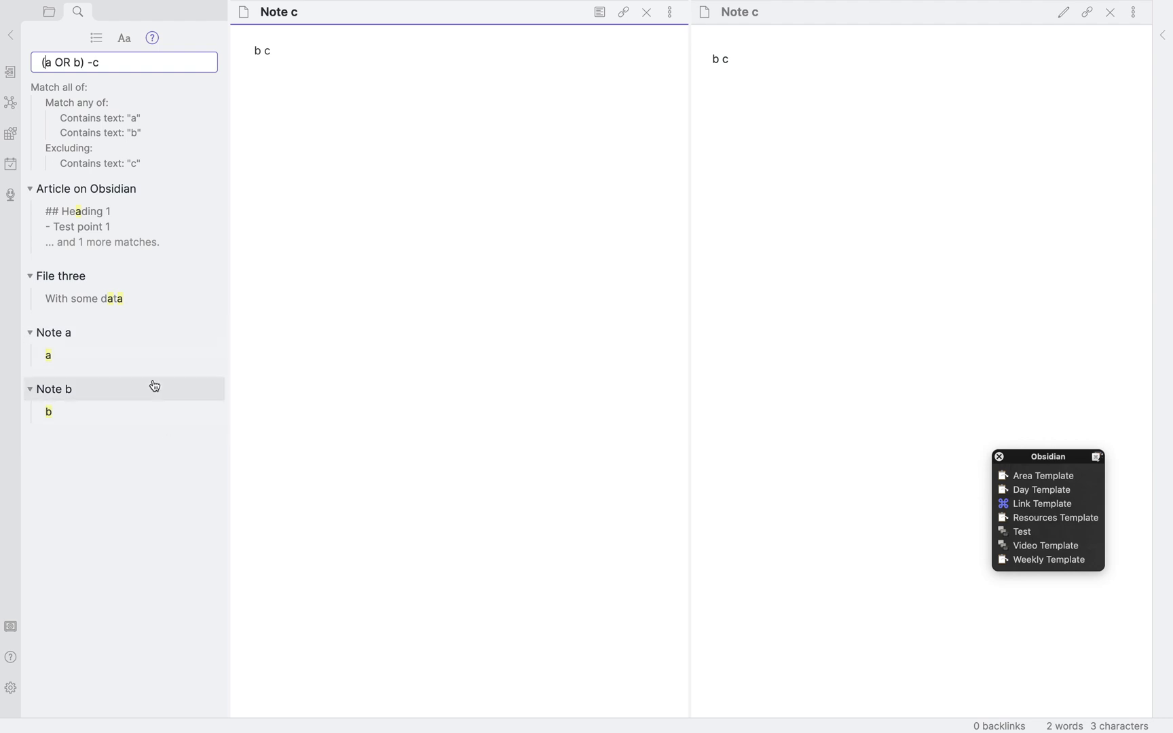
mouse_move(118, 85)
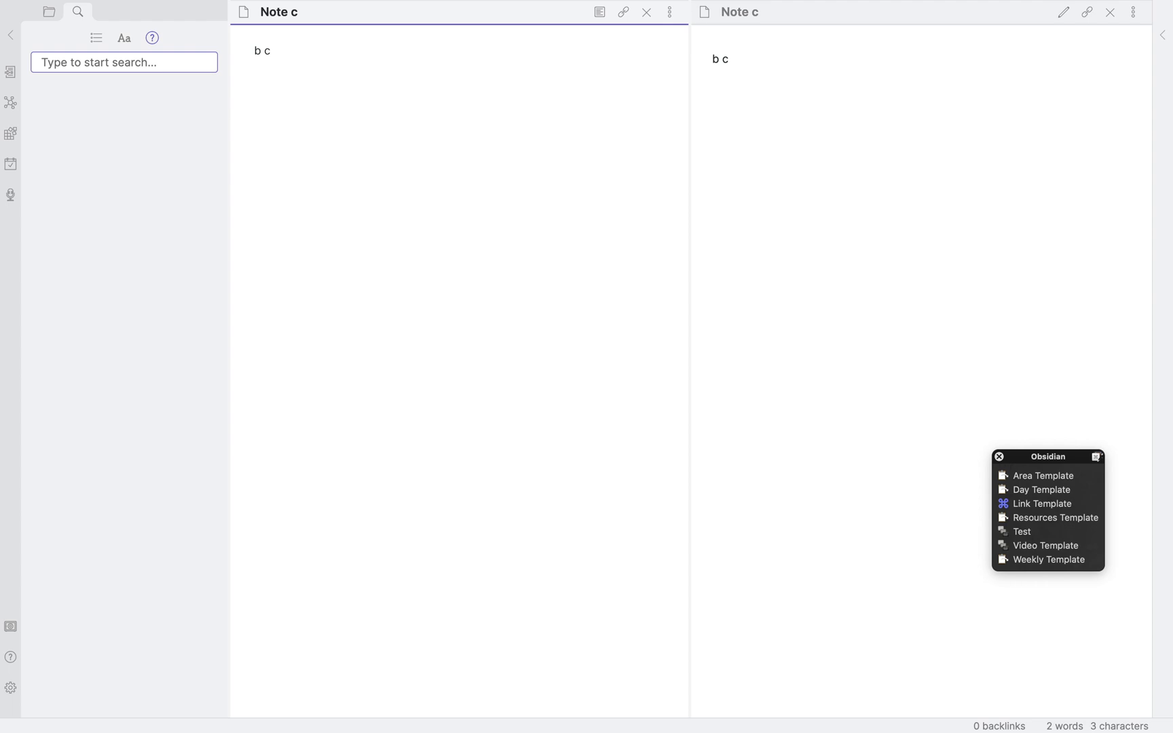
Try file:2020 and path:"Journal" queries in the vault search.
type("file:")
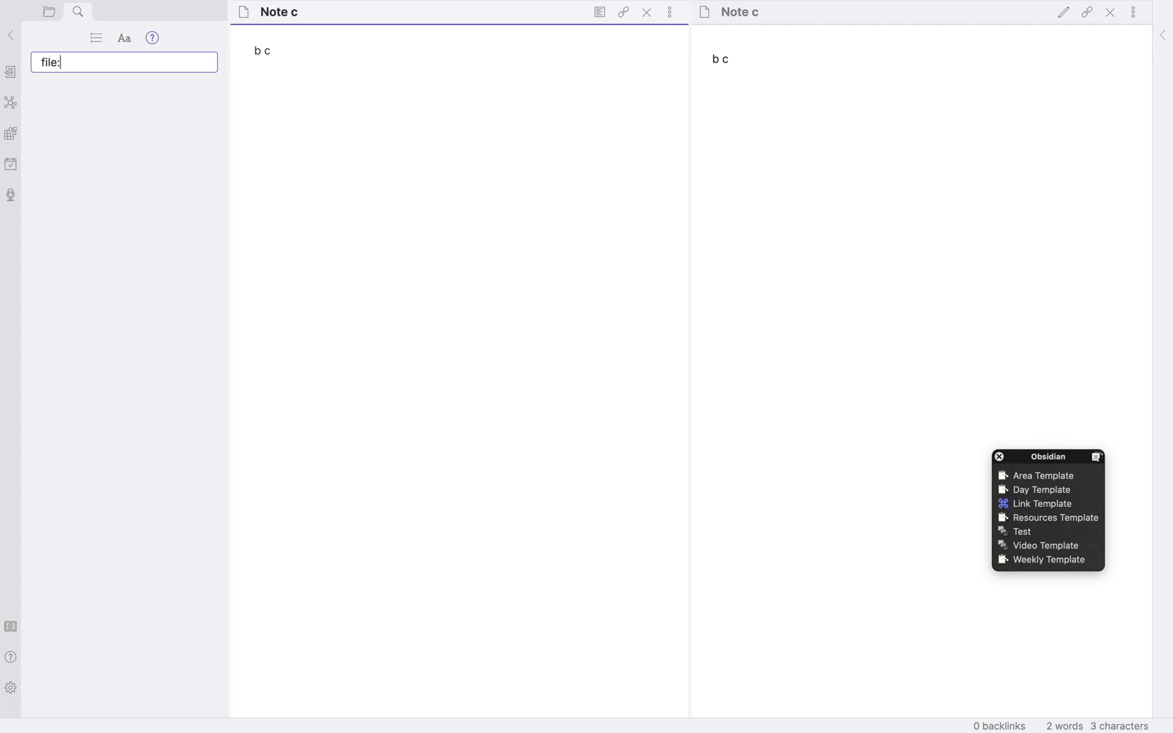
type("2020 AD")
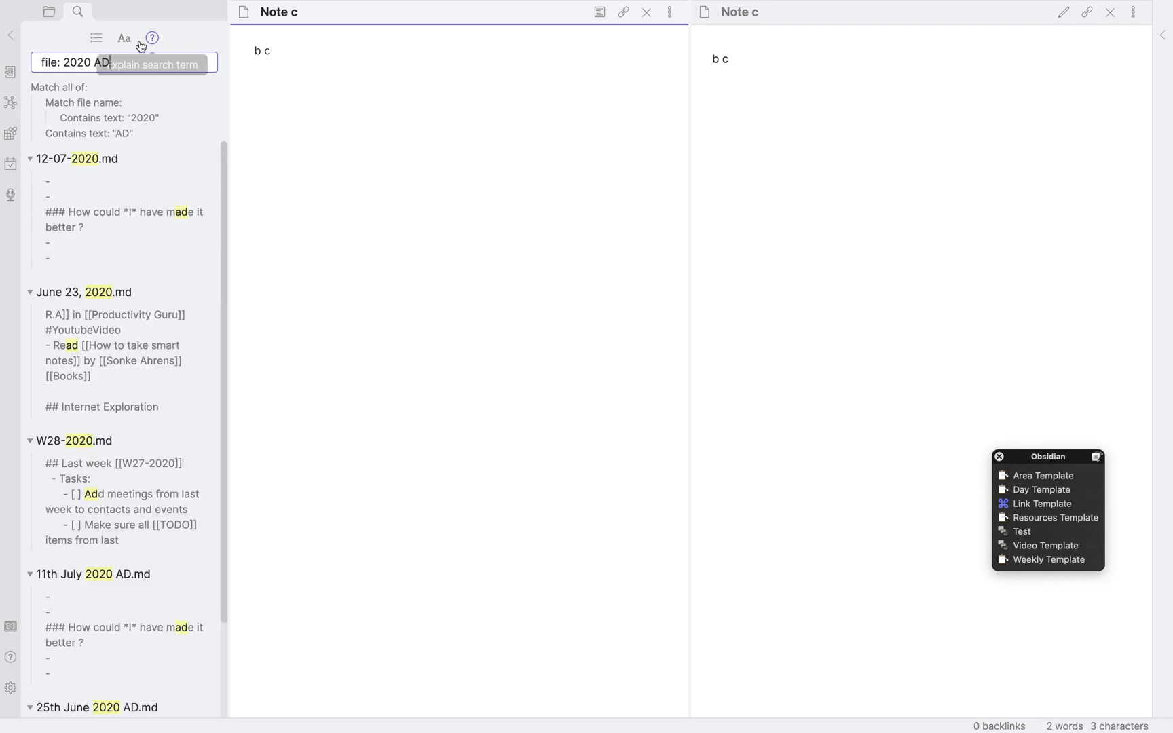
type("\"")
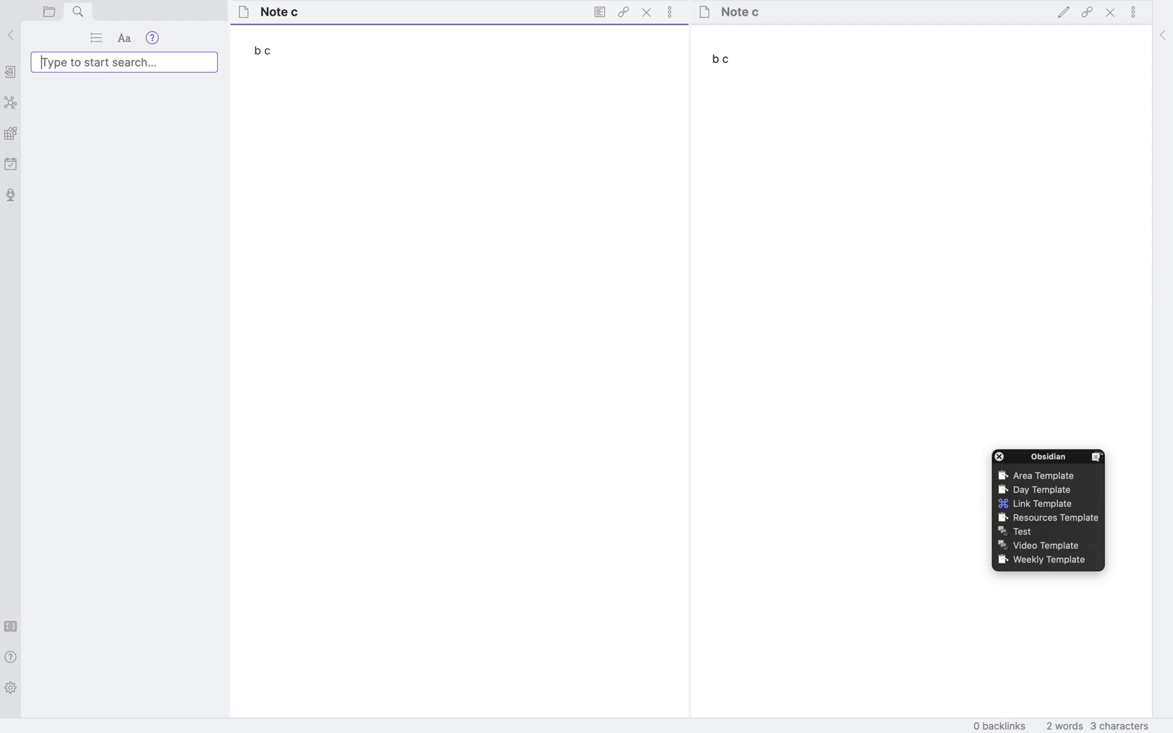
type("pat")
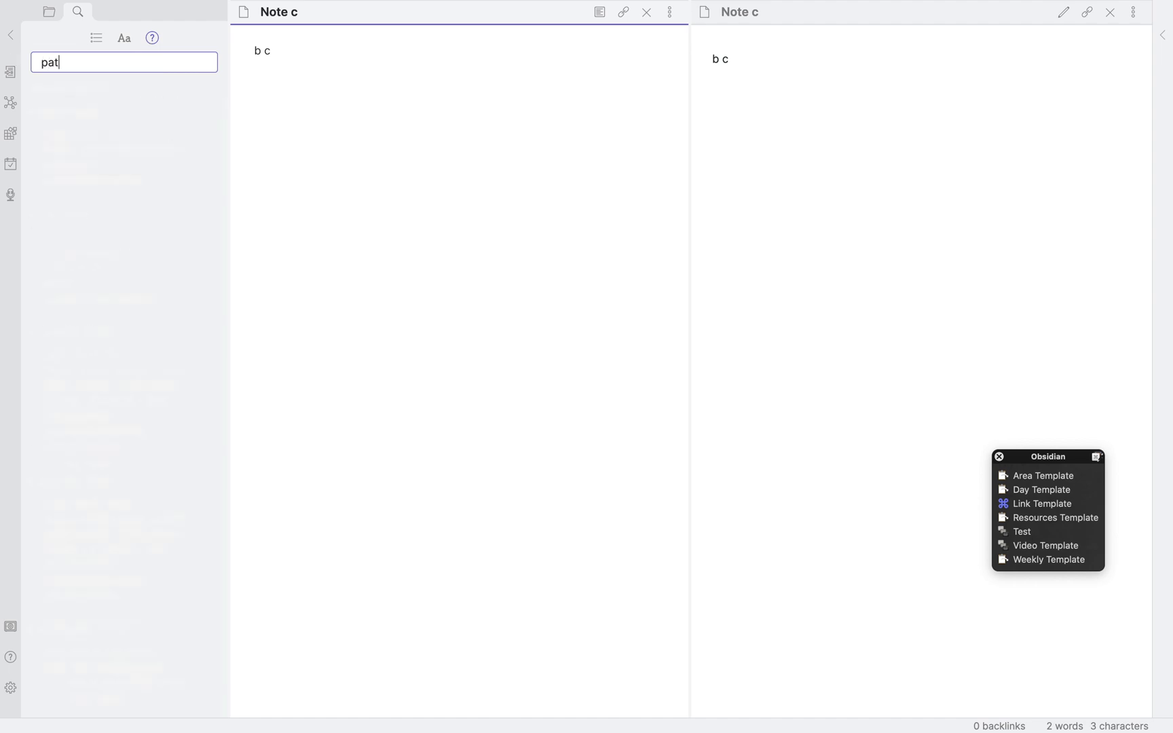
type("path:\"Journal")
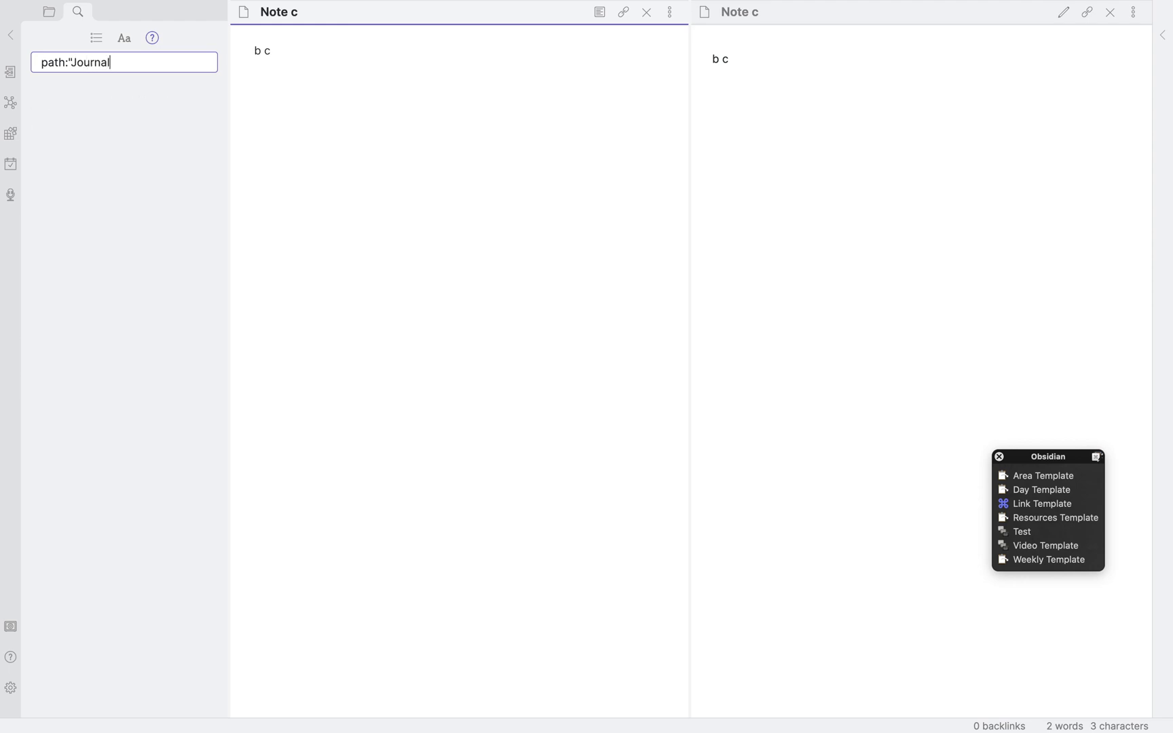
type("/")
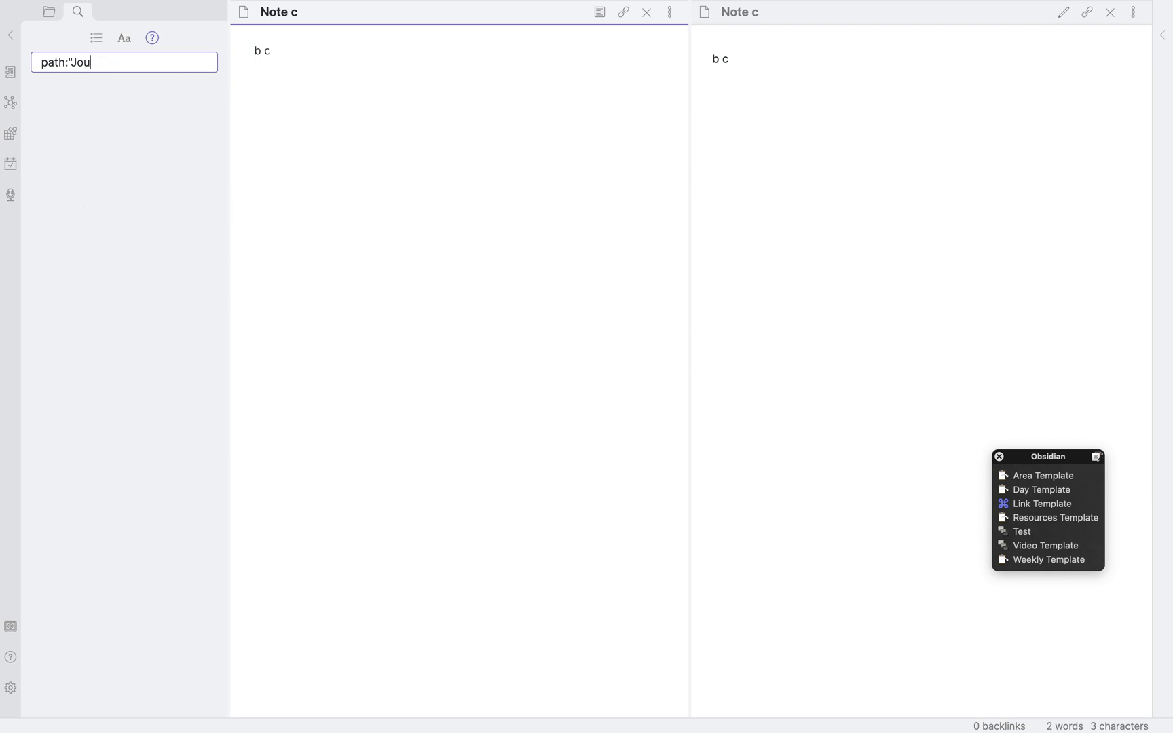
Search for A, then case-sensitively with match-case:A, and clear the query.
type("A")
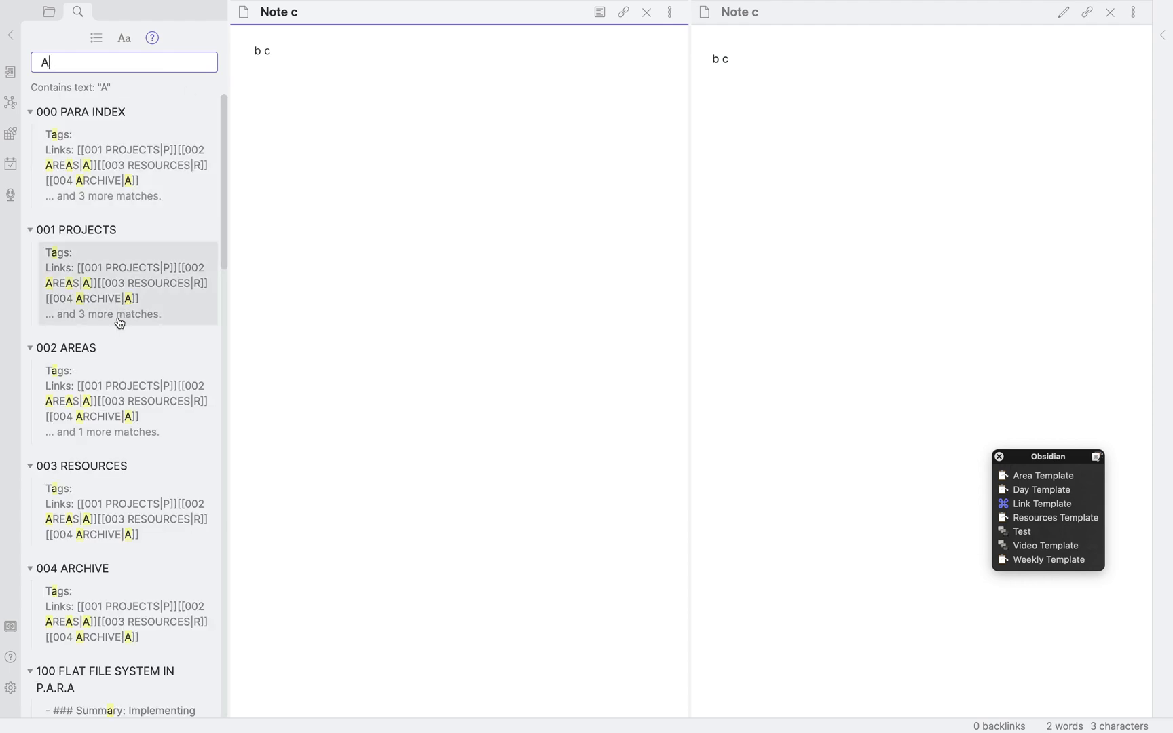
scroll("down", 3)
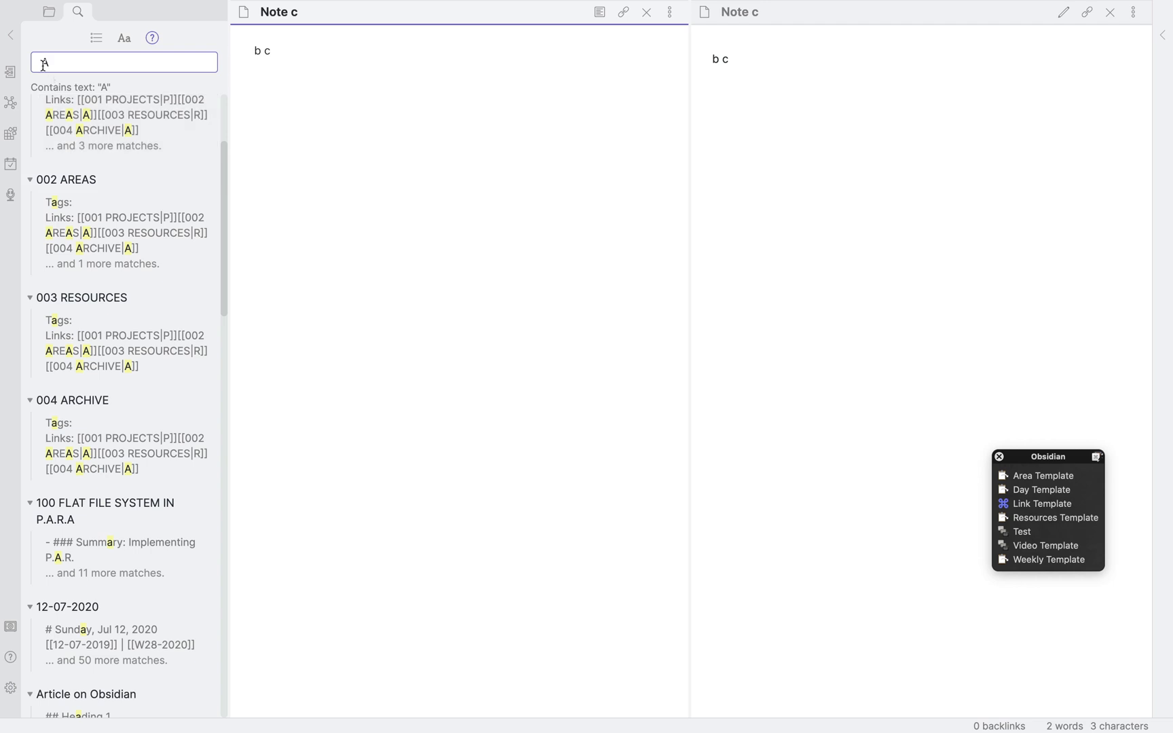
type("match")
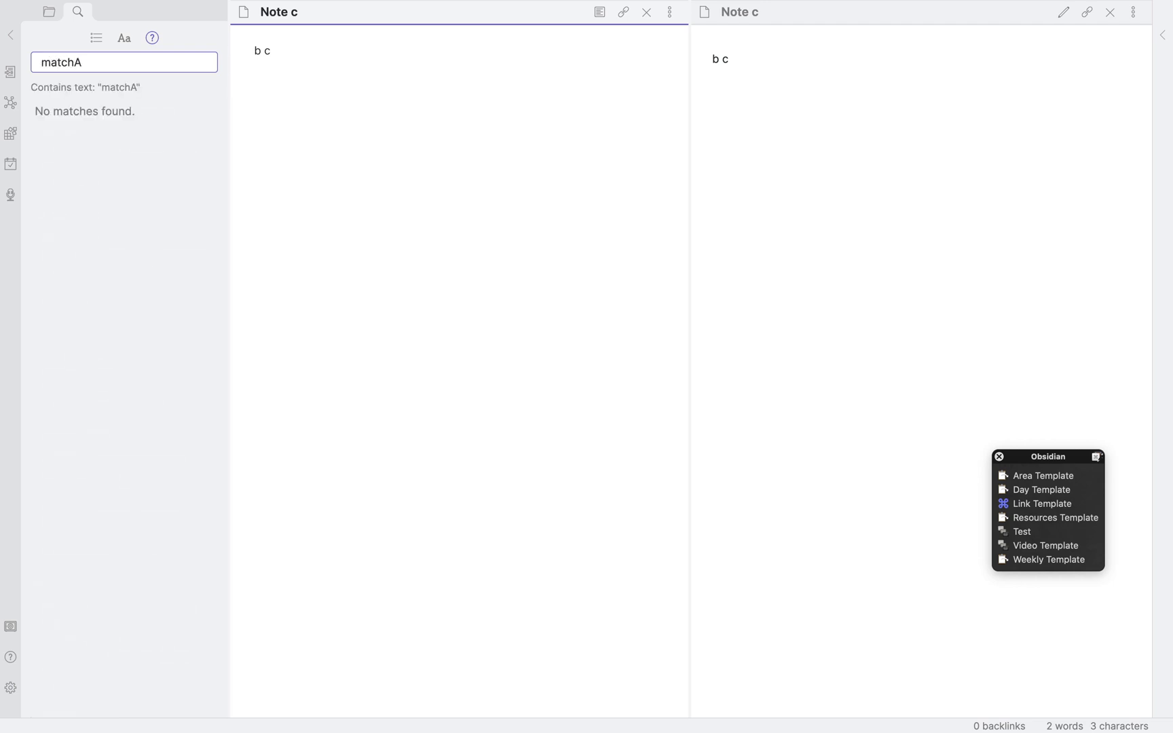
type("-case:")
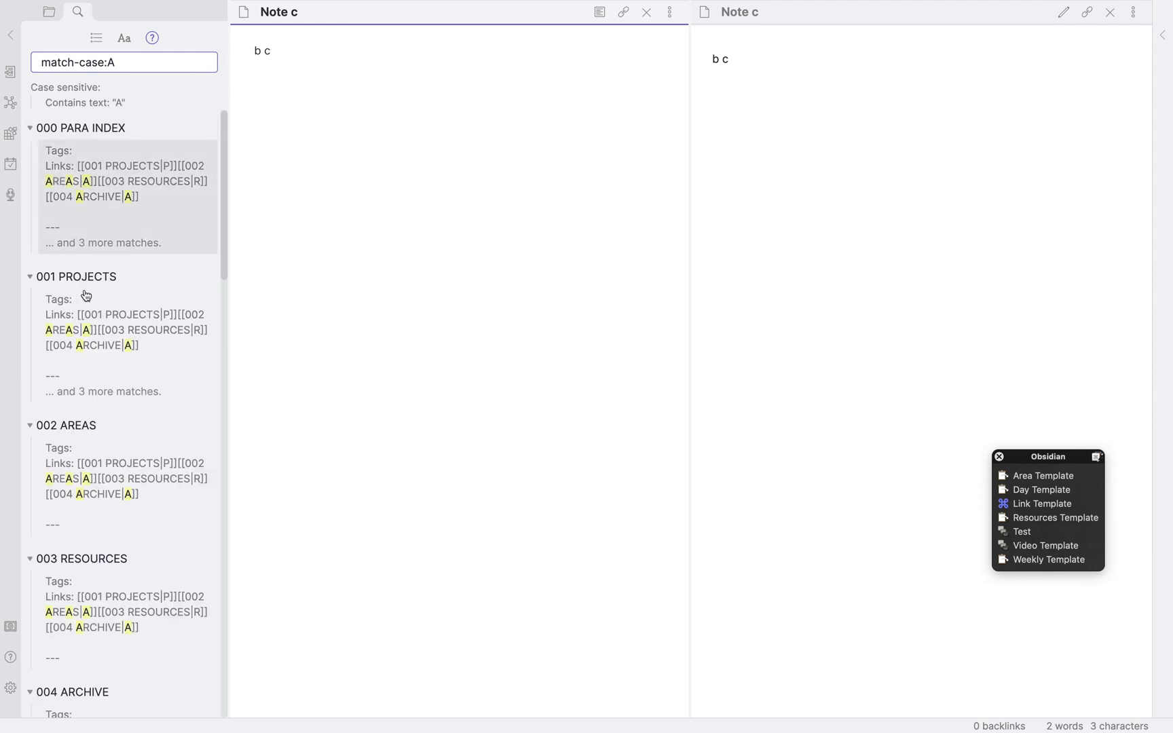
scroll("down", 3)
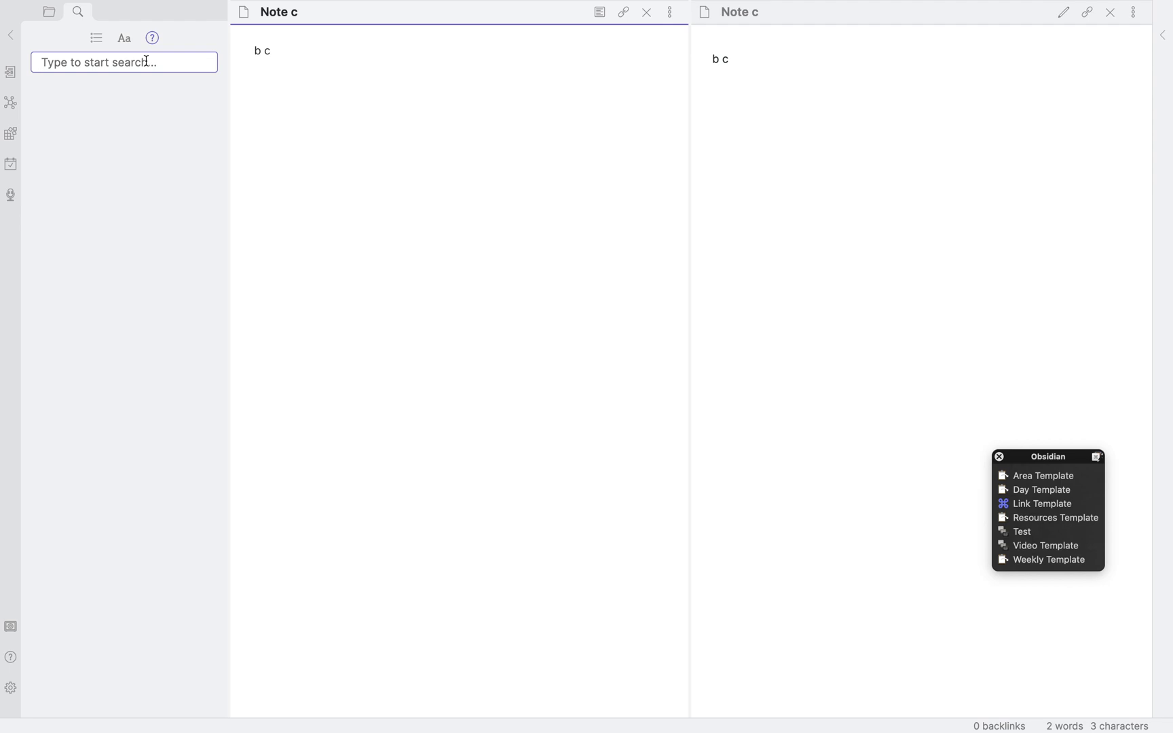
Run regex searches \d, \D, \W, \s, [^at], then an empty // listing every note.
type("//")
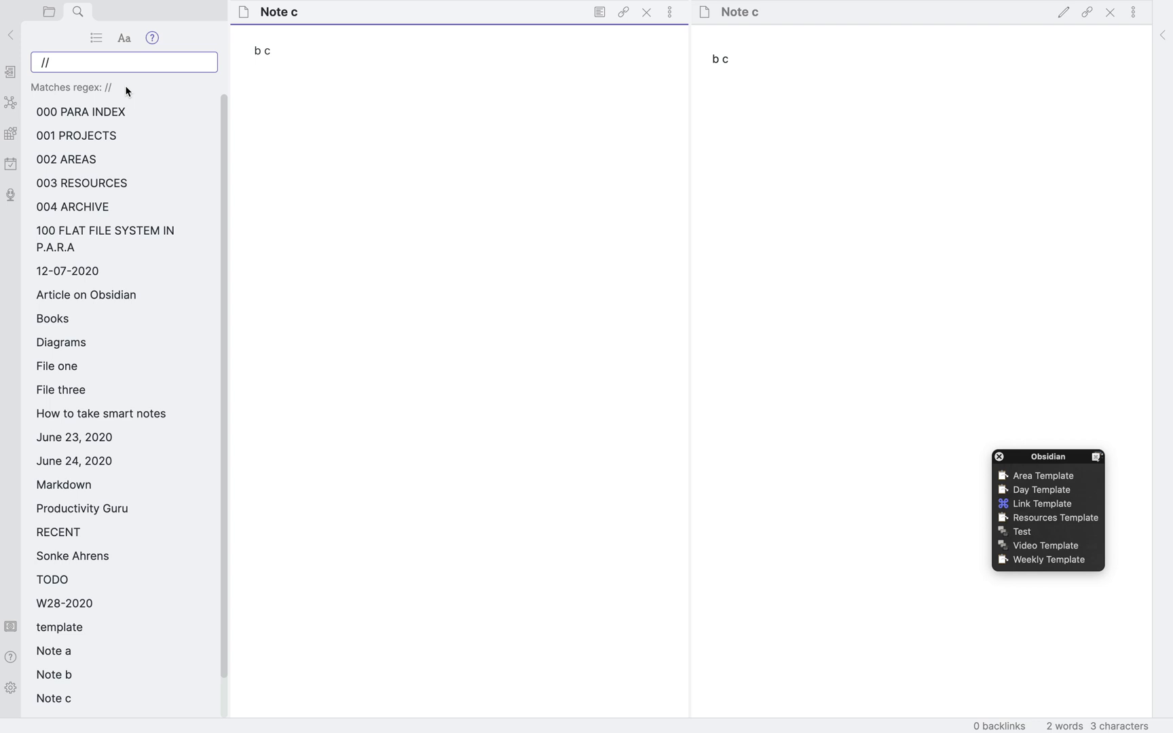
mouse_move(146, 92)
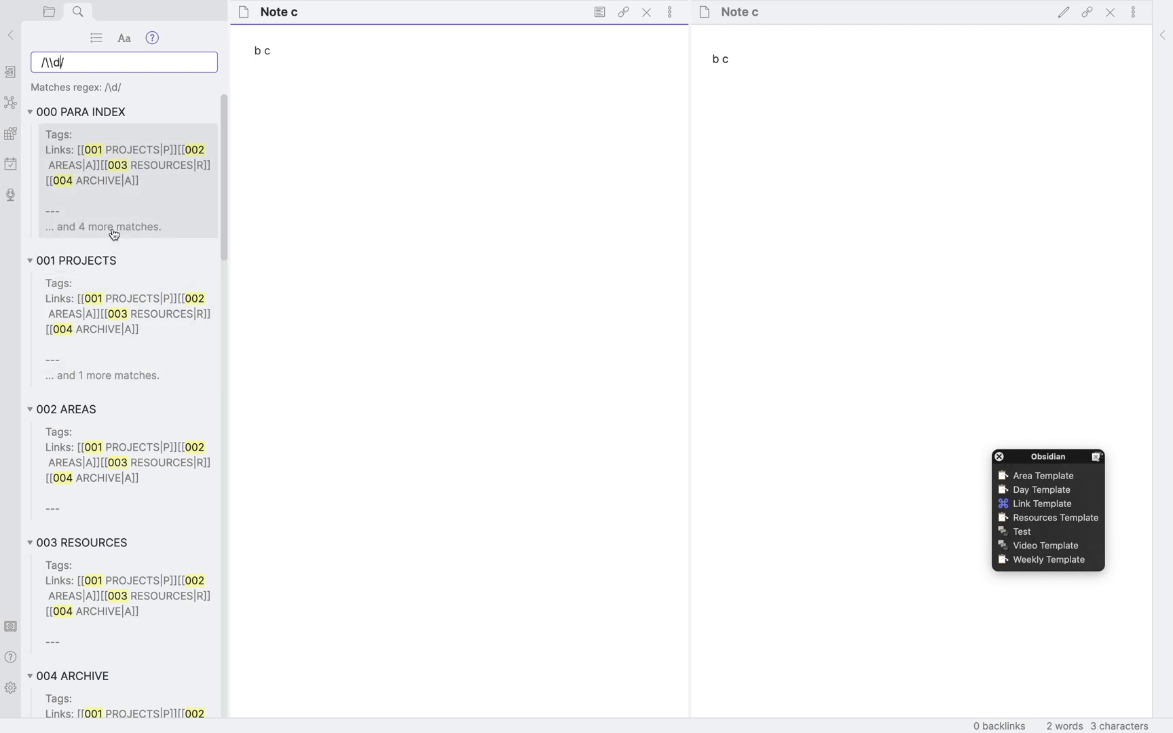
type("D")
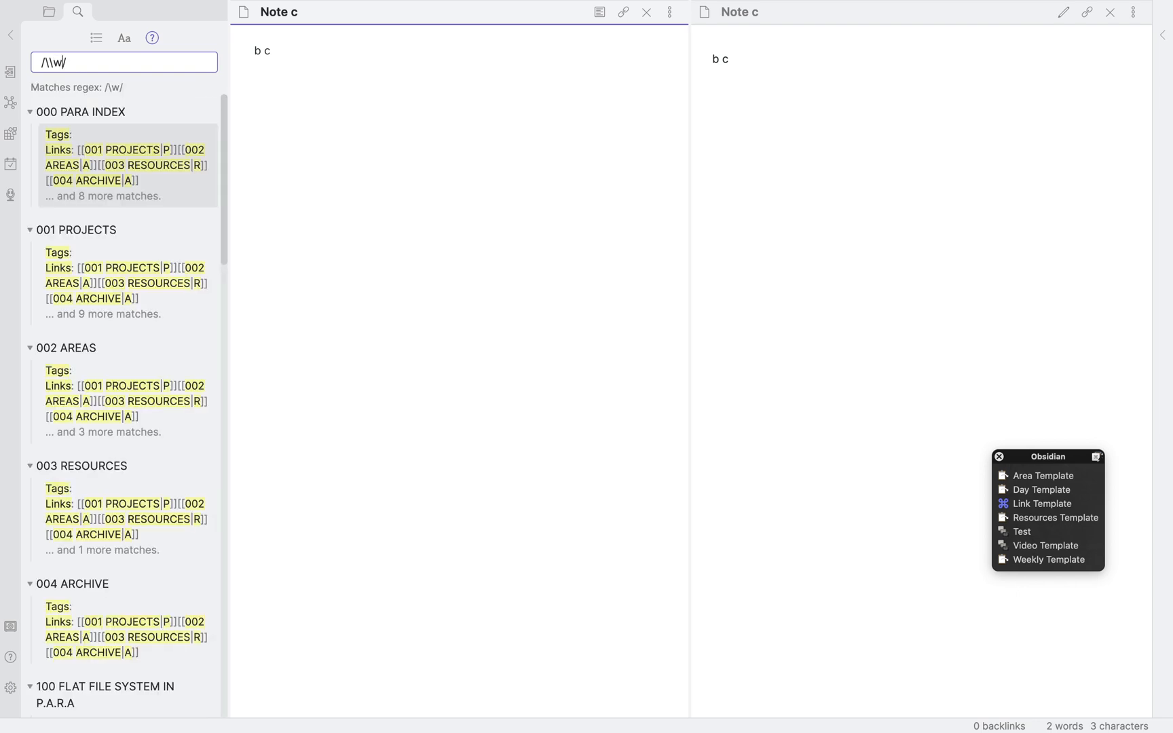
mouse_move(127, 311)
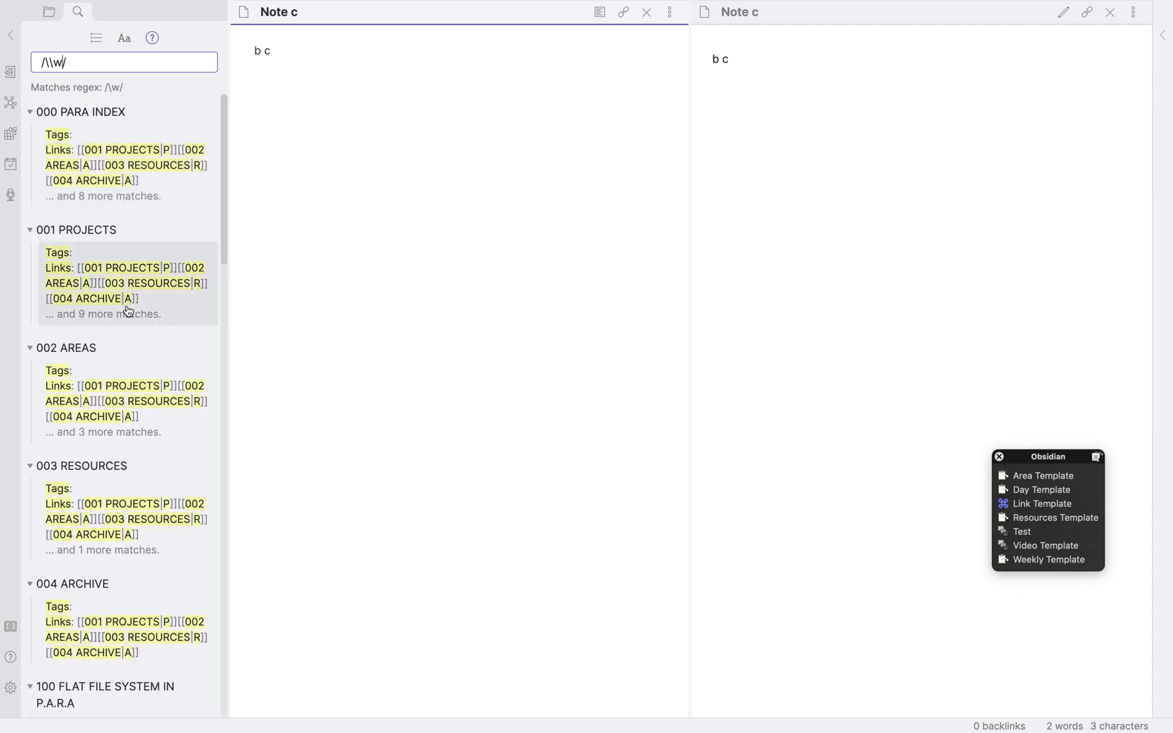
type("\\W")
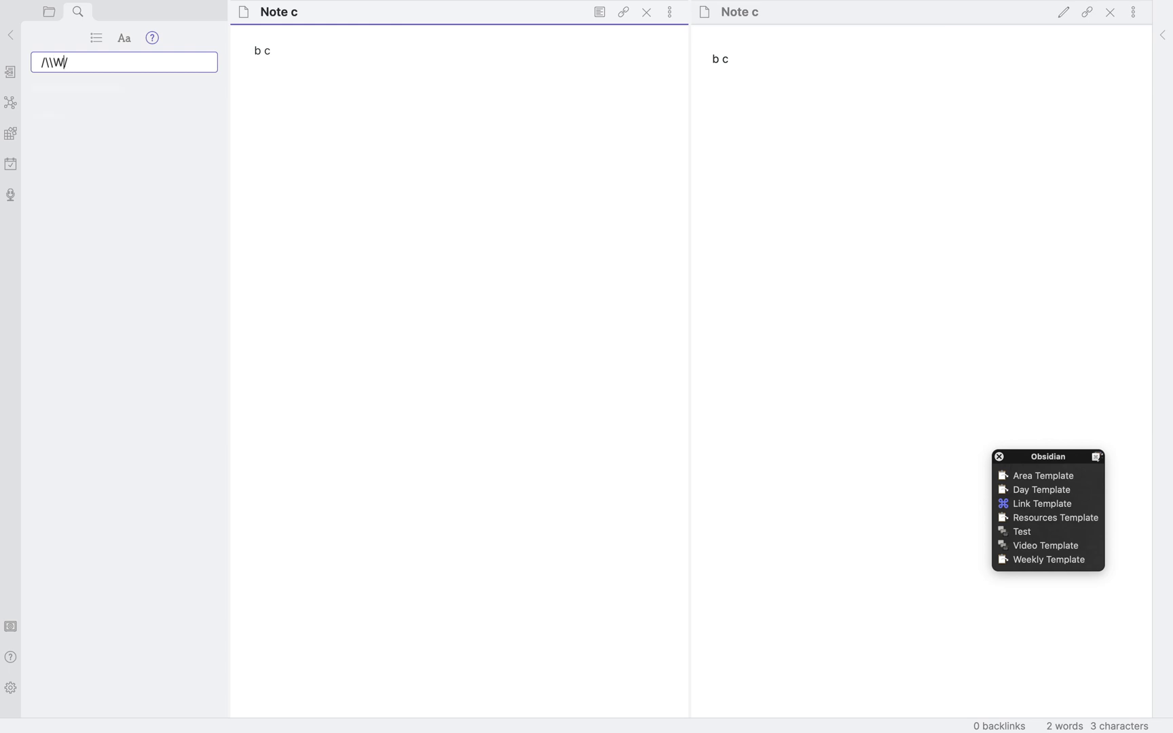
key("enter")
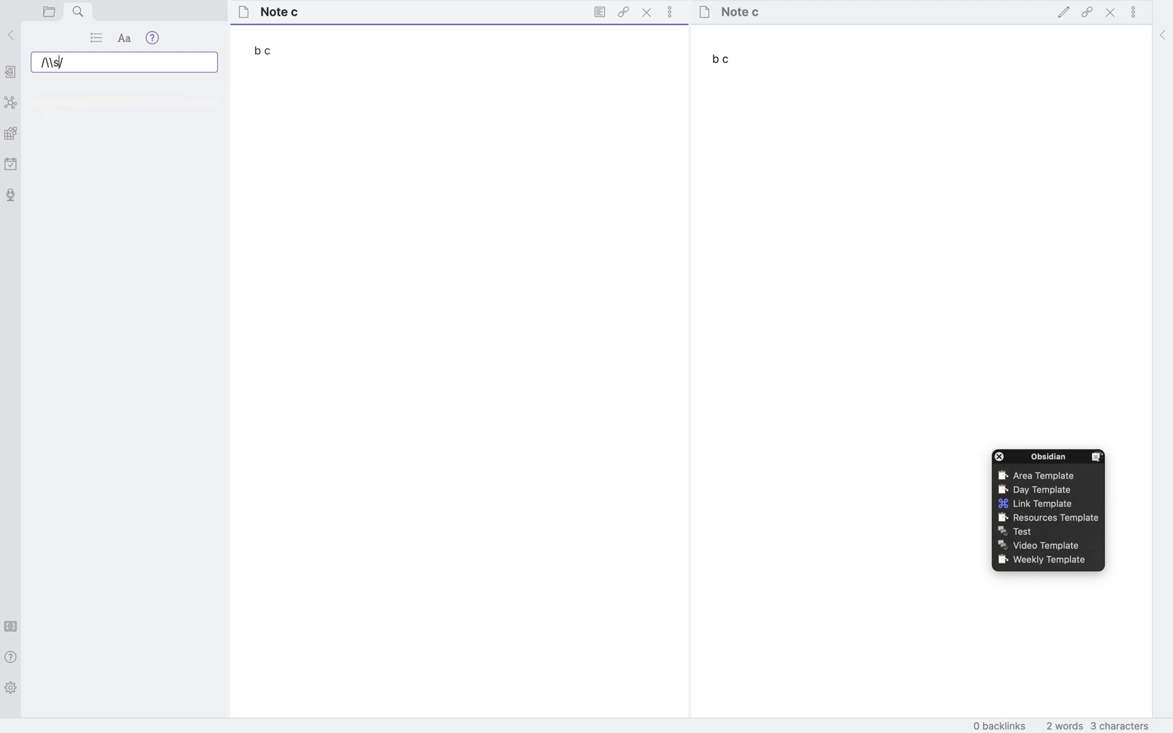
key("Enter")
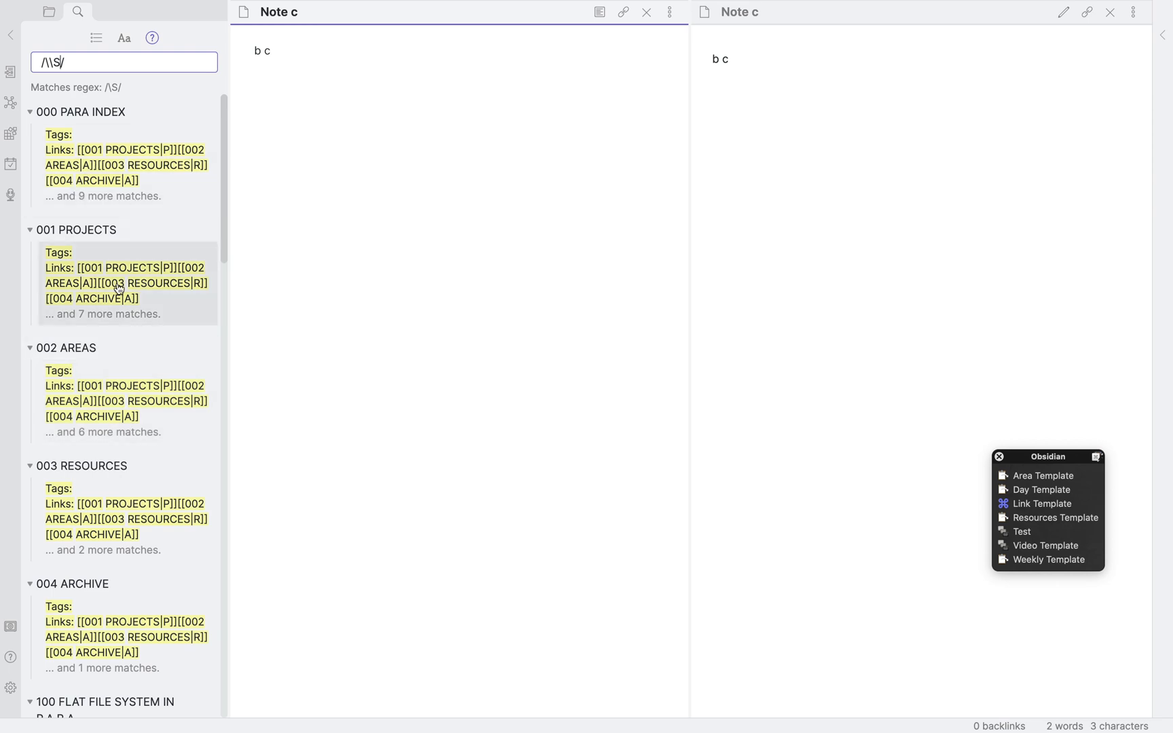
type("/[/")
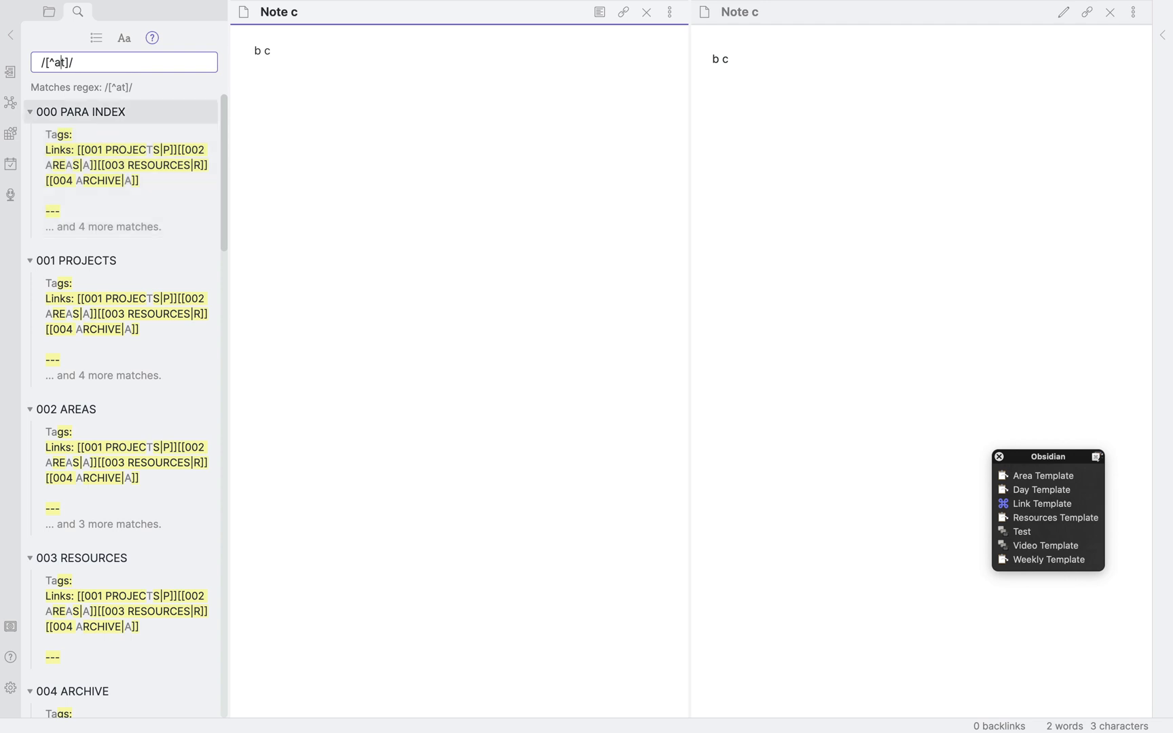
type("//")
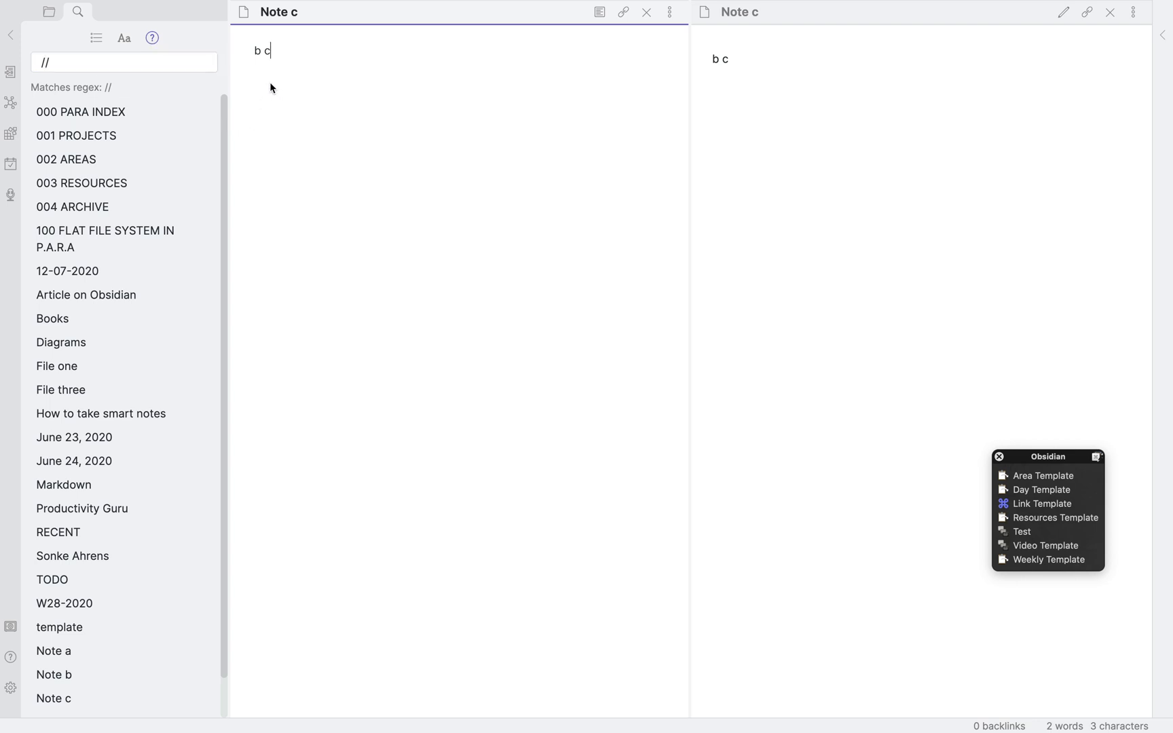
Start a code block in Note c listing * as 0 or more, + as 1 or more, and 0 or 1.
type("```")
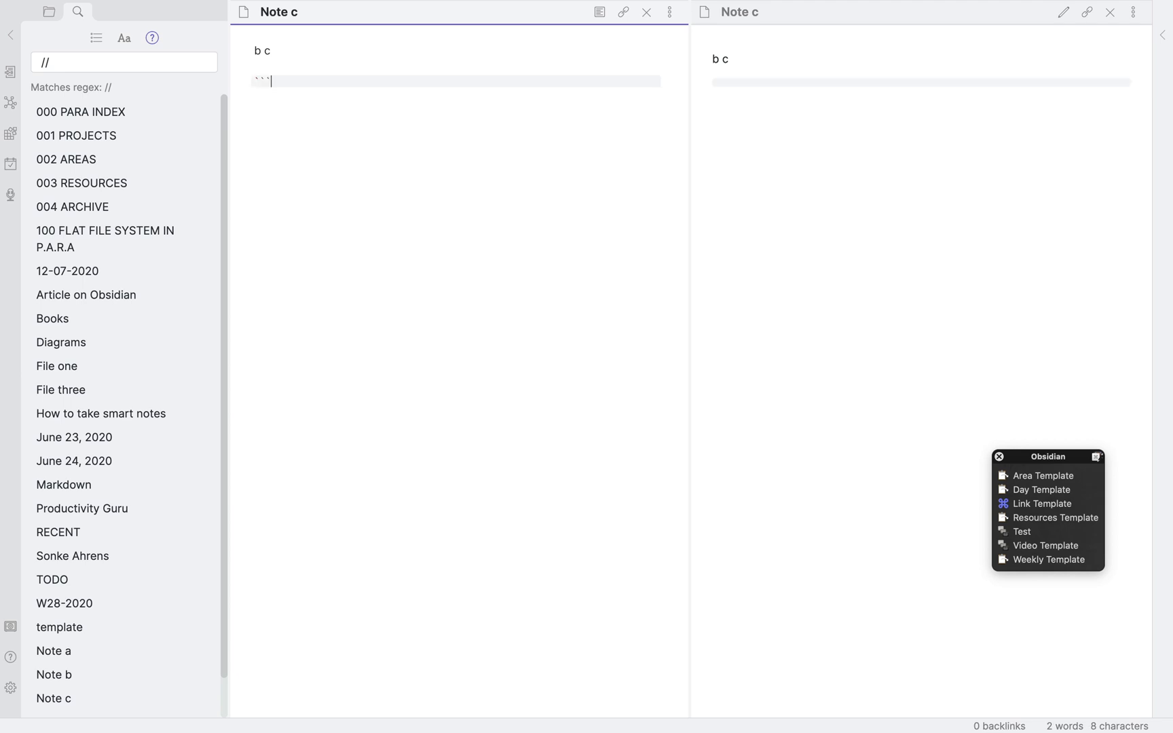
key("enter")
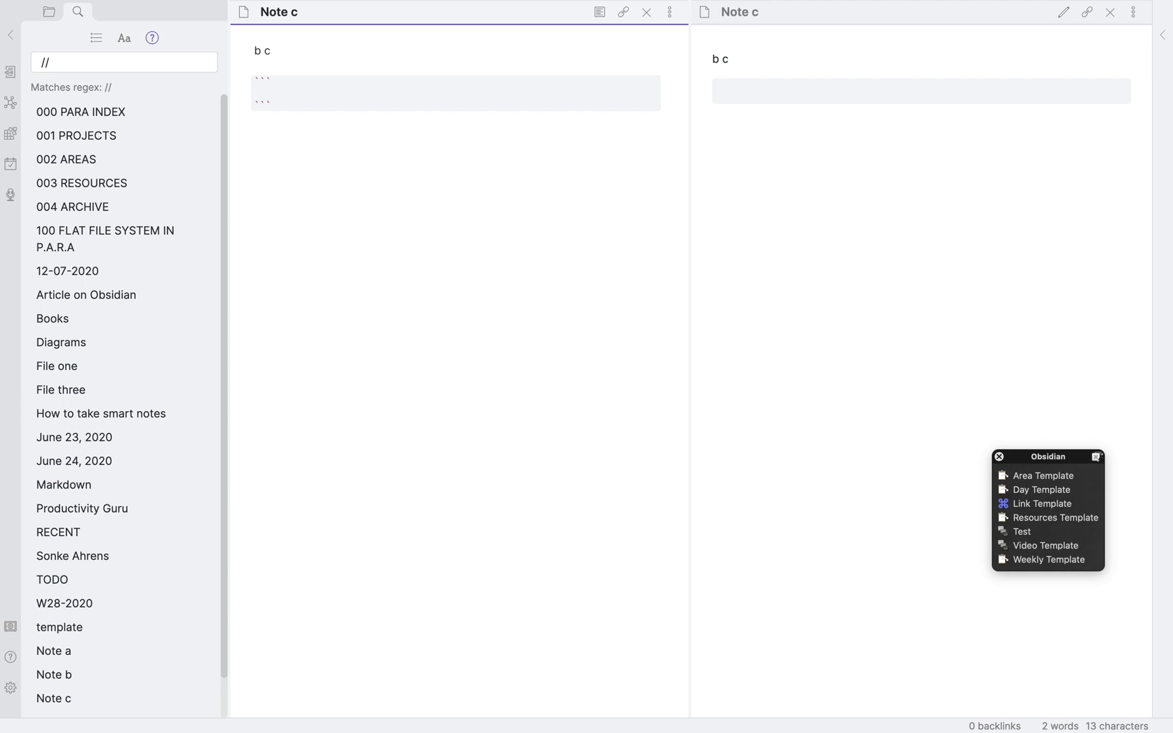
type("* *")
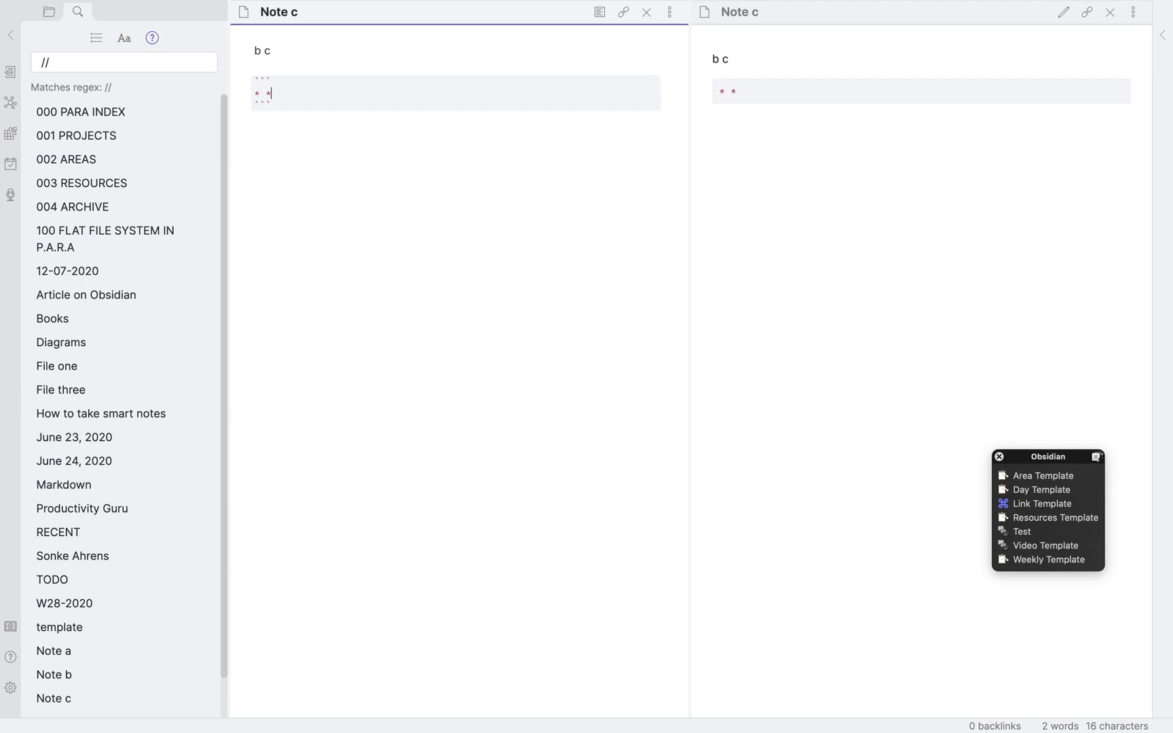
type("-")
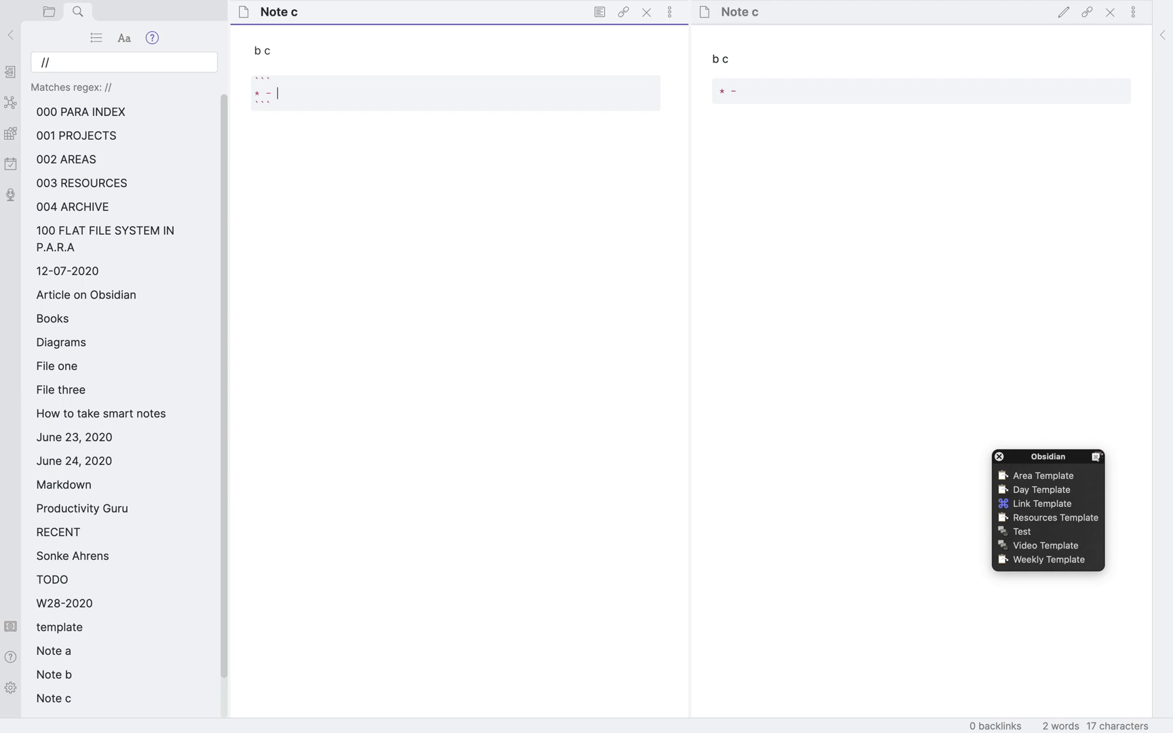
type("0 or")
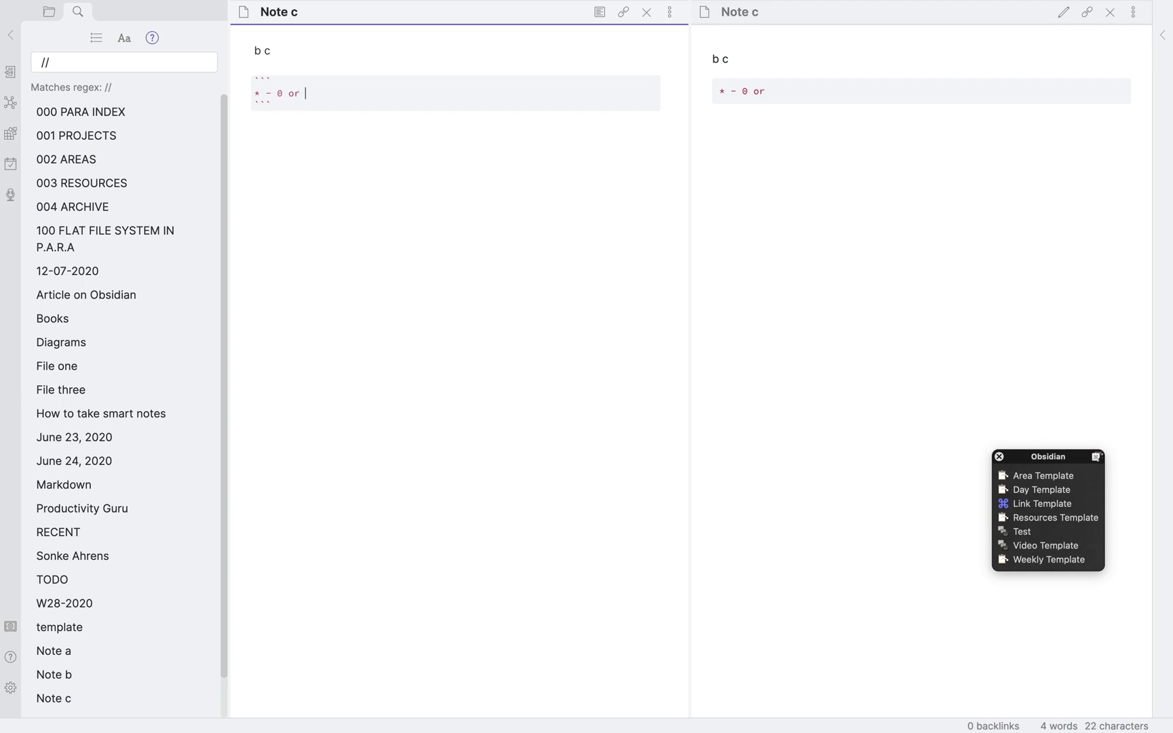
type("more")
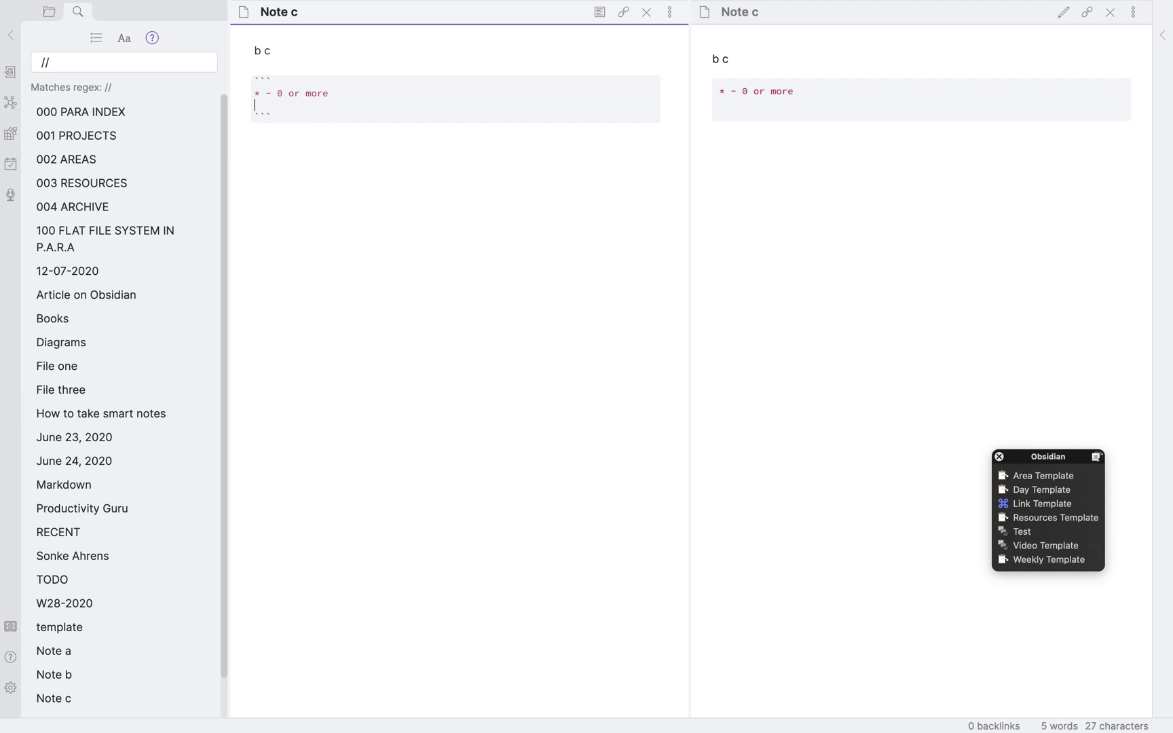
type("+")
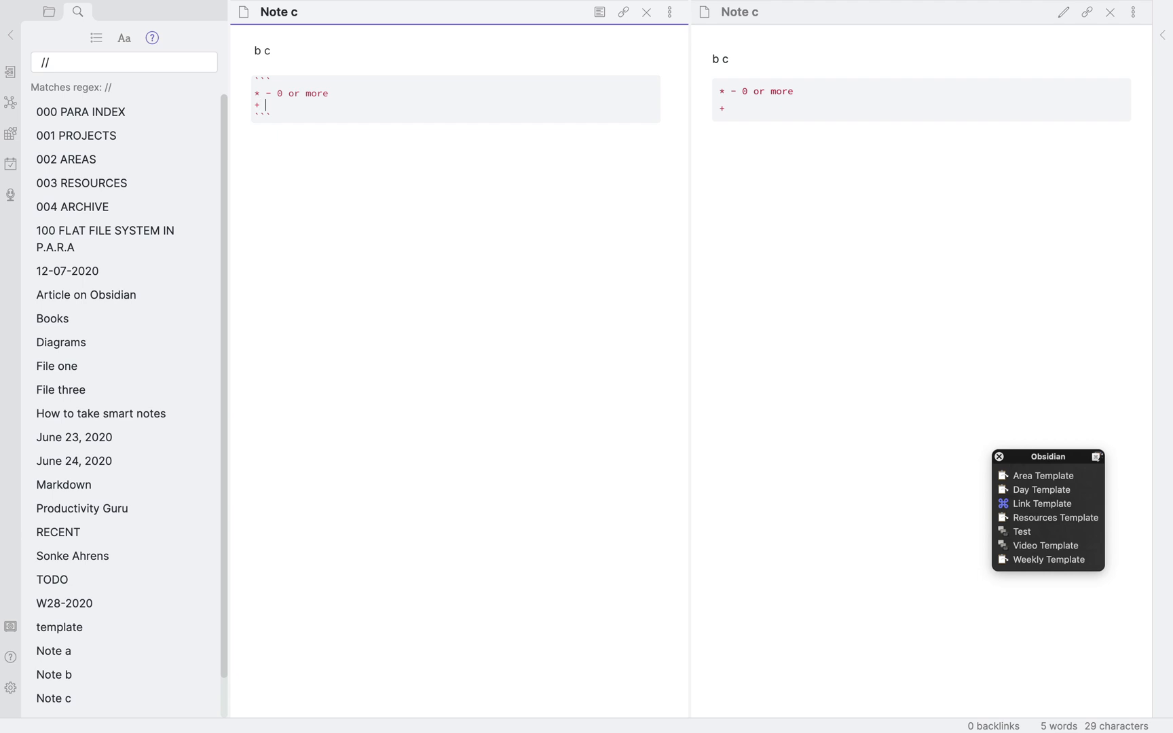
type("-")
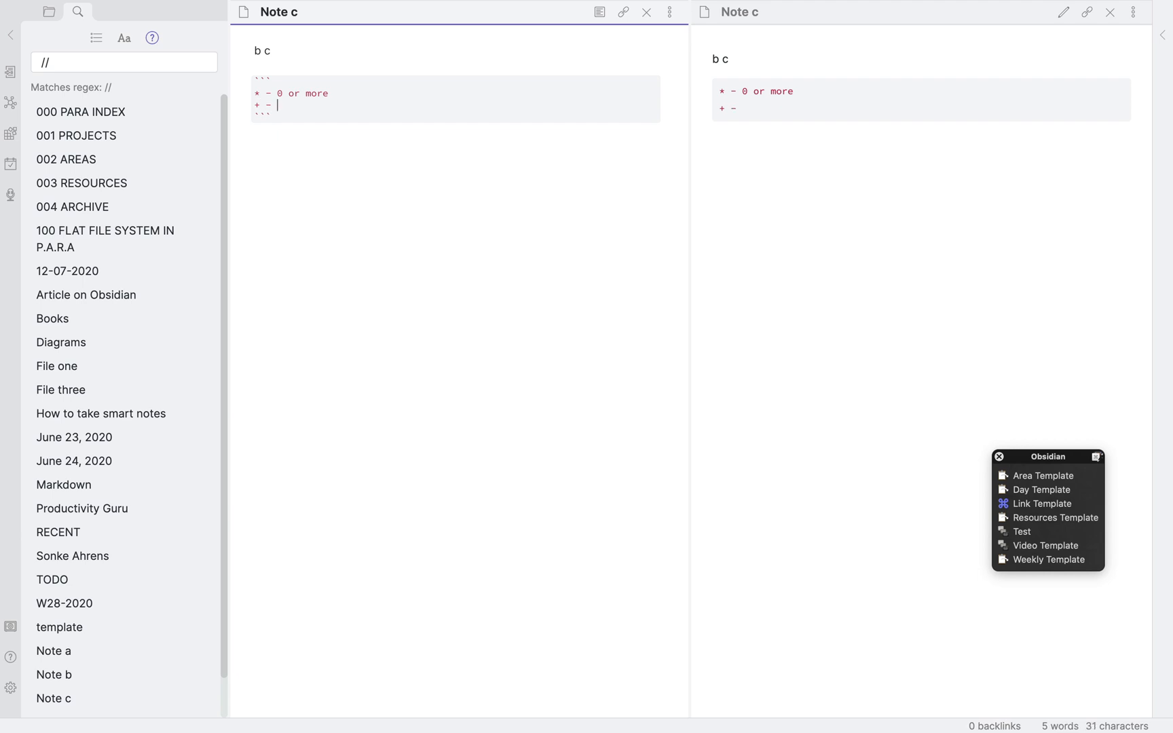
type("1 or mo")
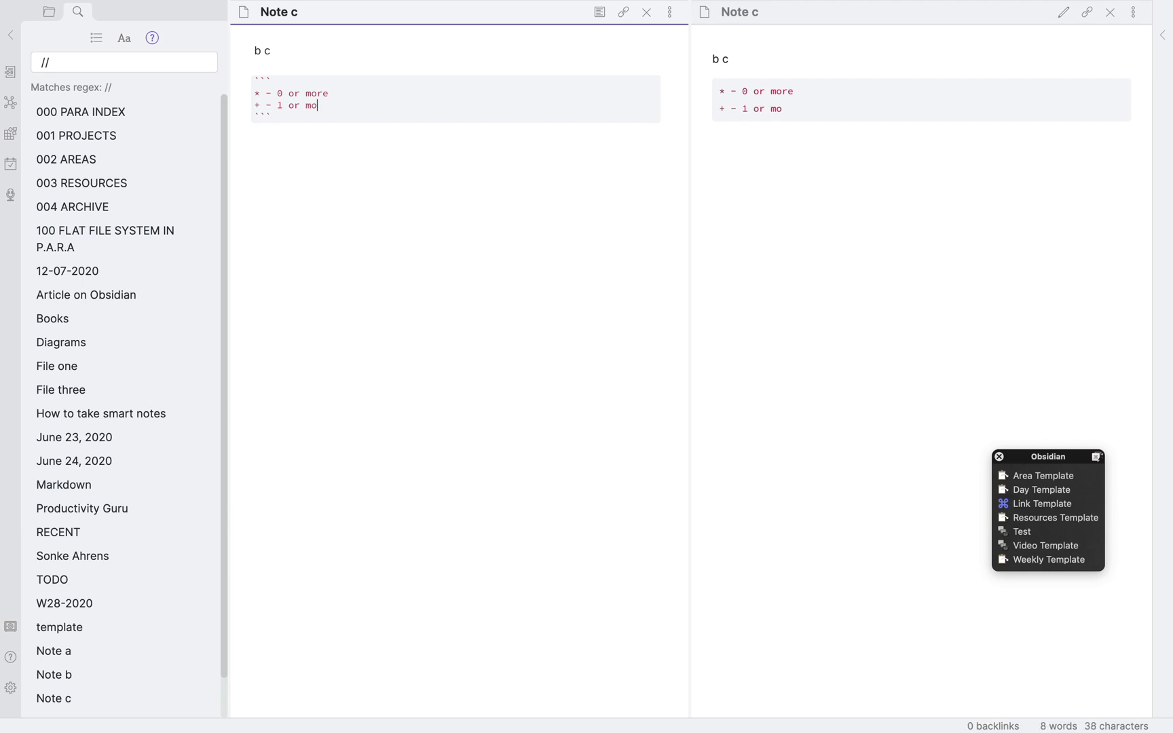
type("re")
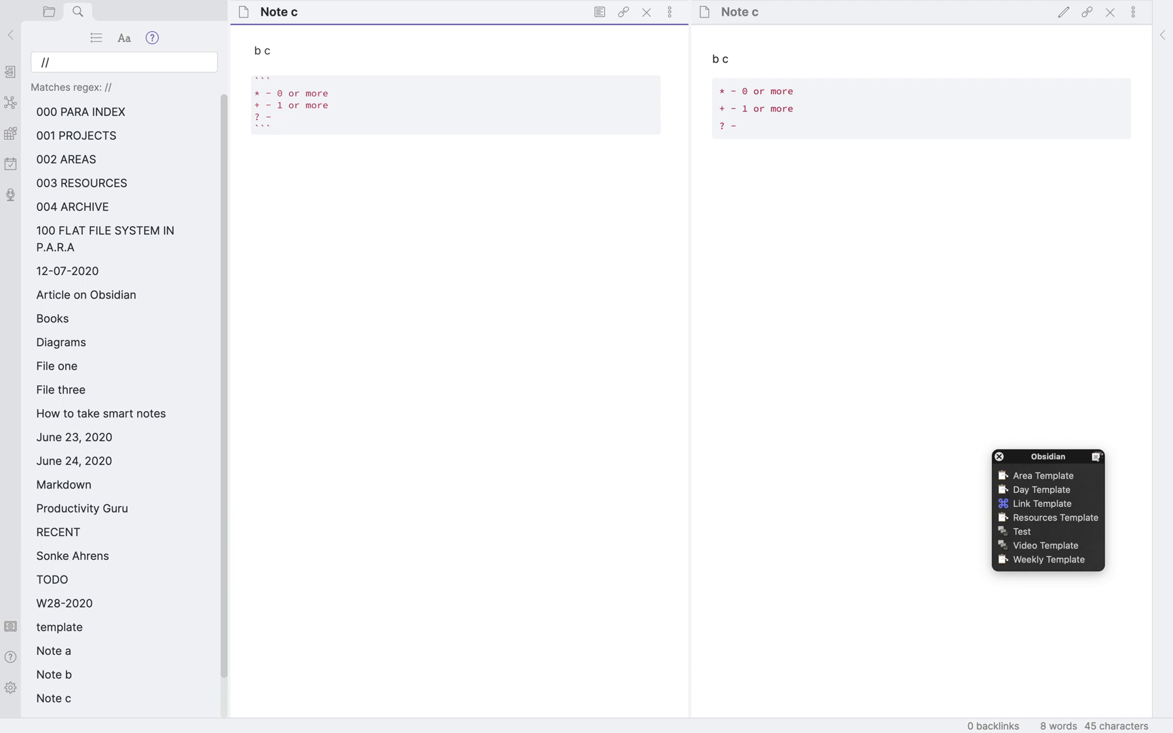
type("0 or 1")
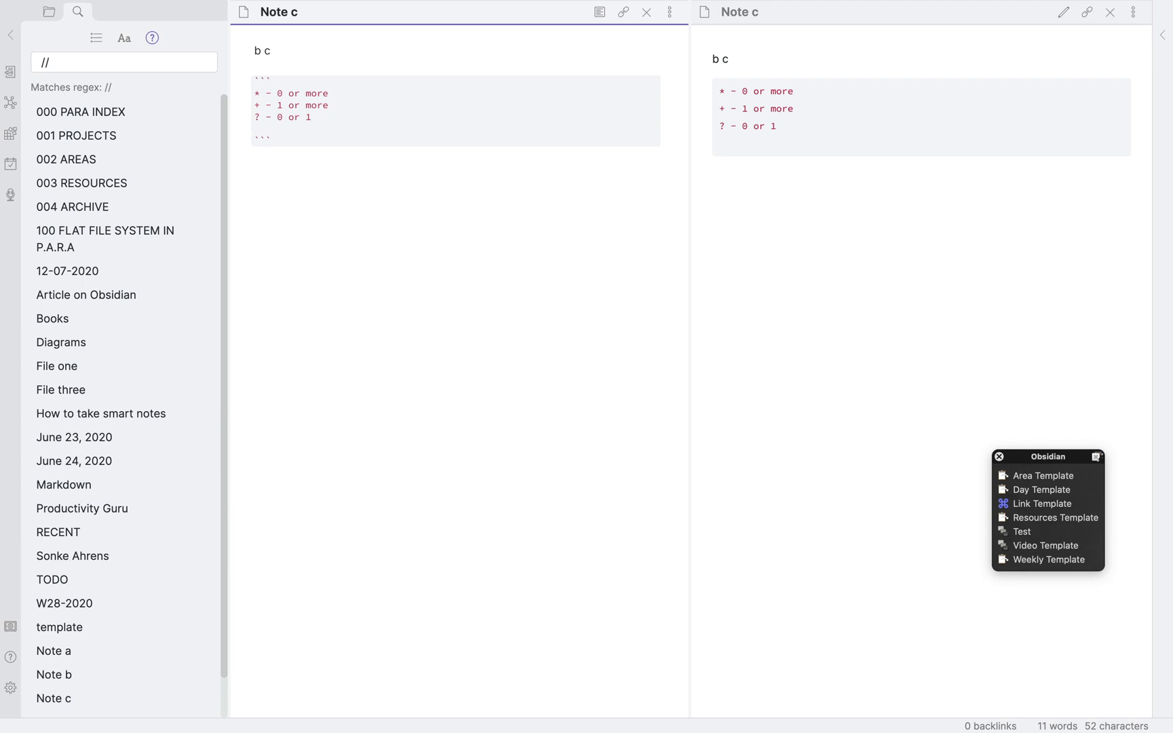
Add lines describing {3} as an exact count and {1,4} as a minimum,maximum range.
left_click(254, 129)
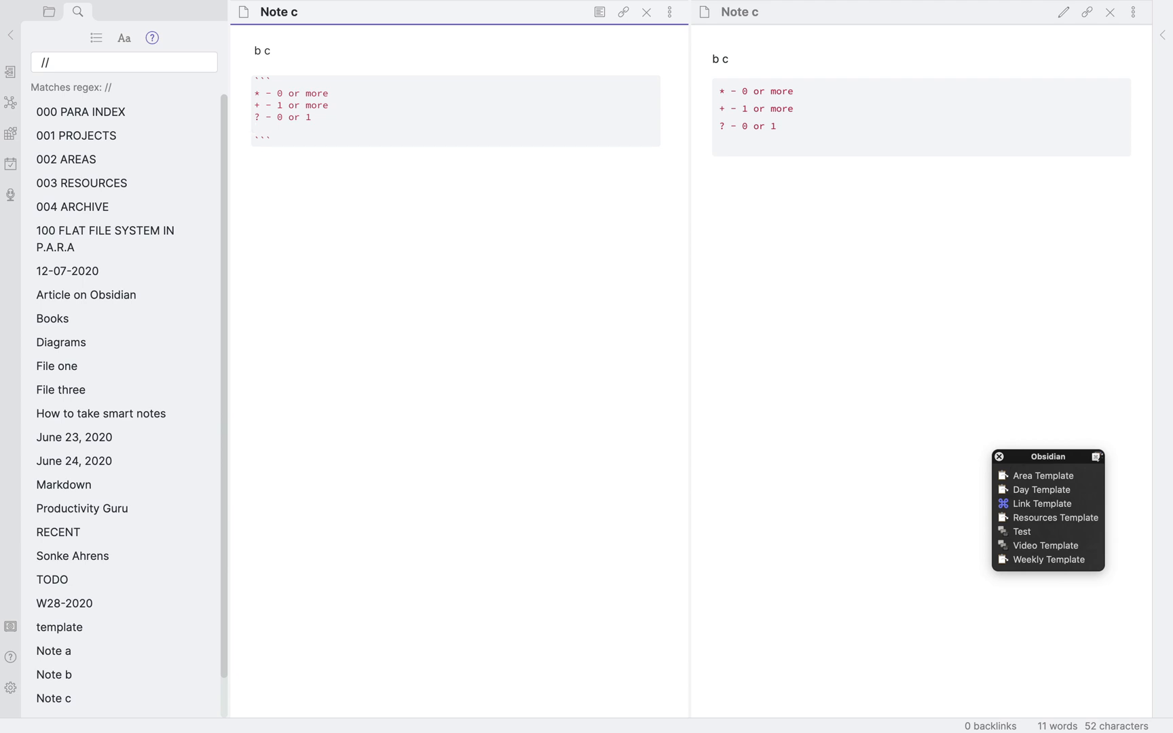
type("{3}")
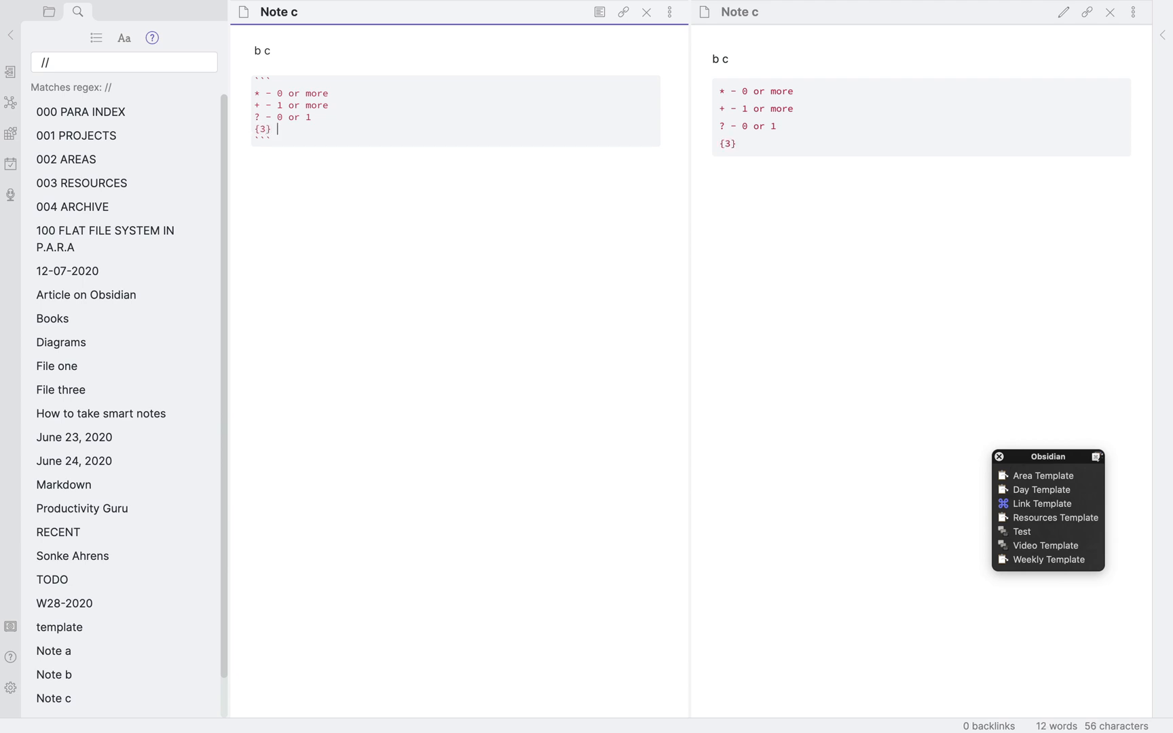
type("- Matches an exact number")
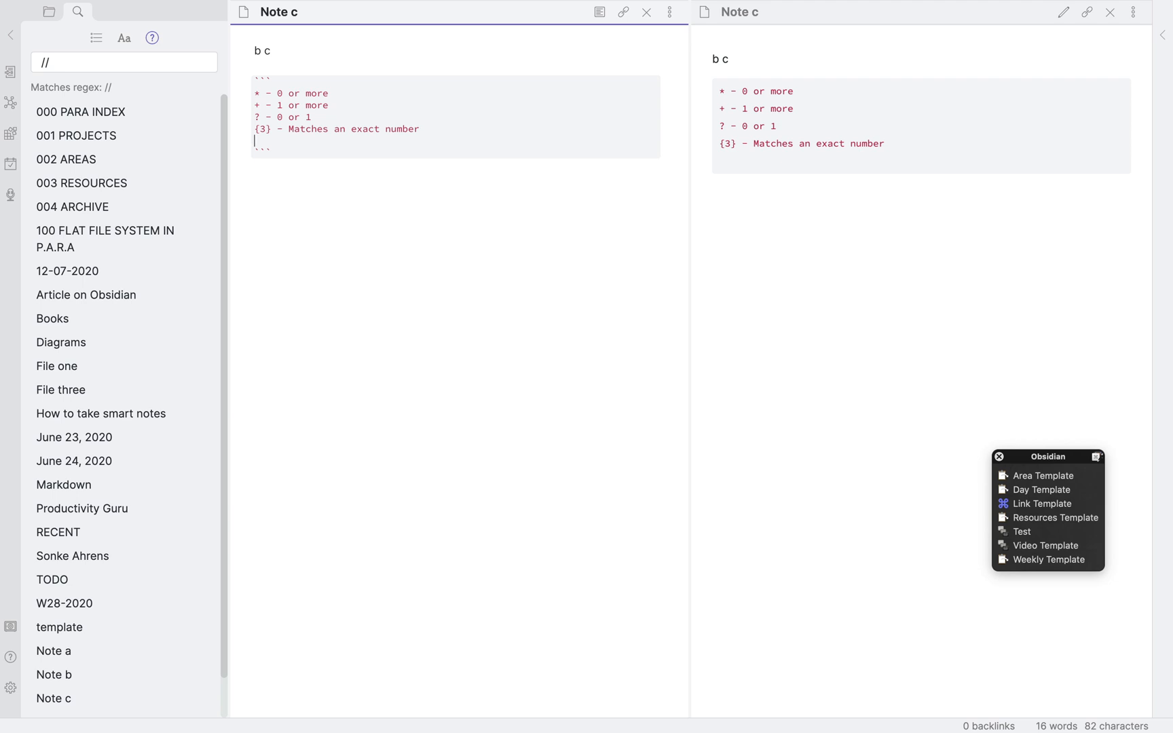
type("{1,4} - Speci")
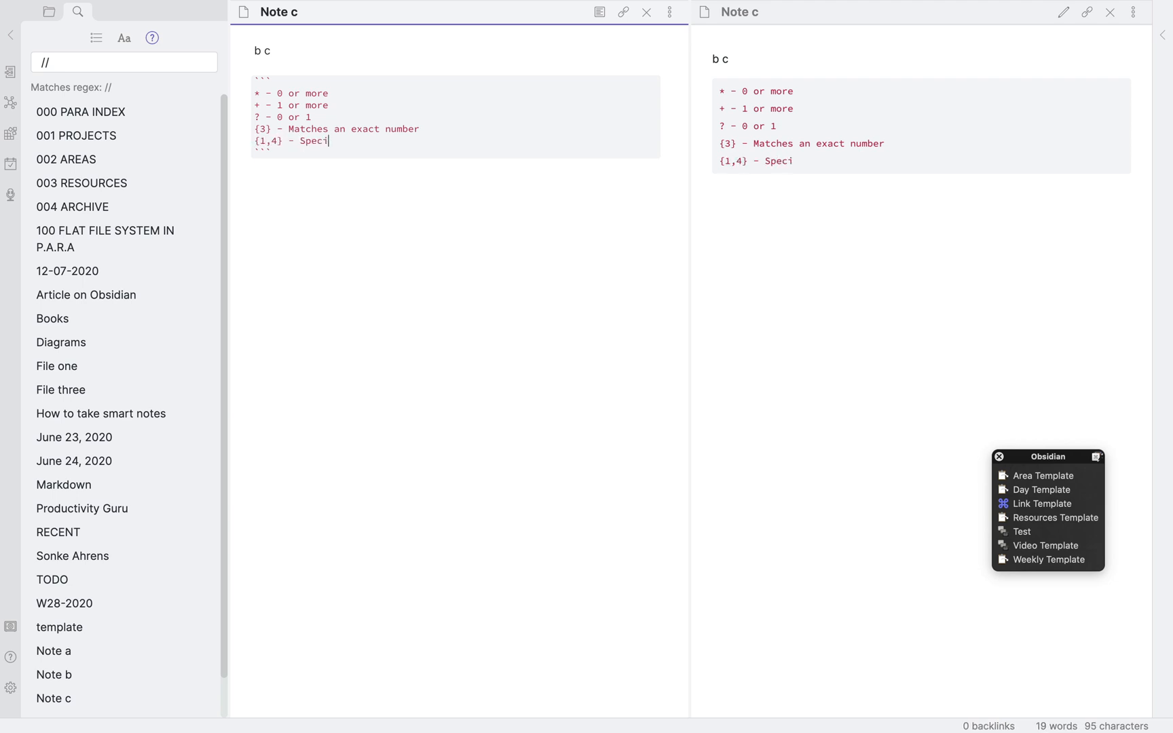
type("fies a range of numbers {")
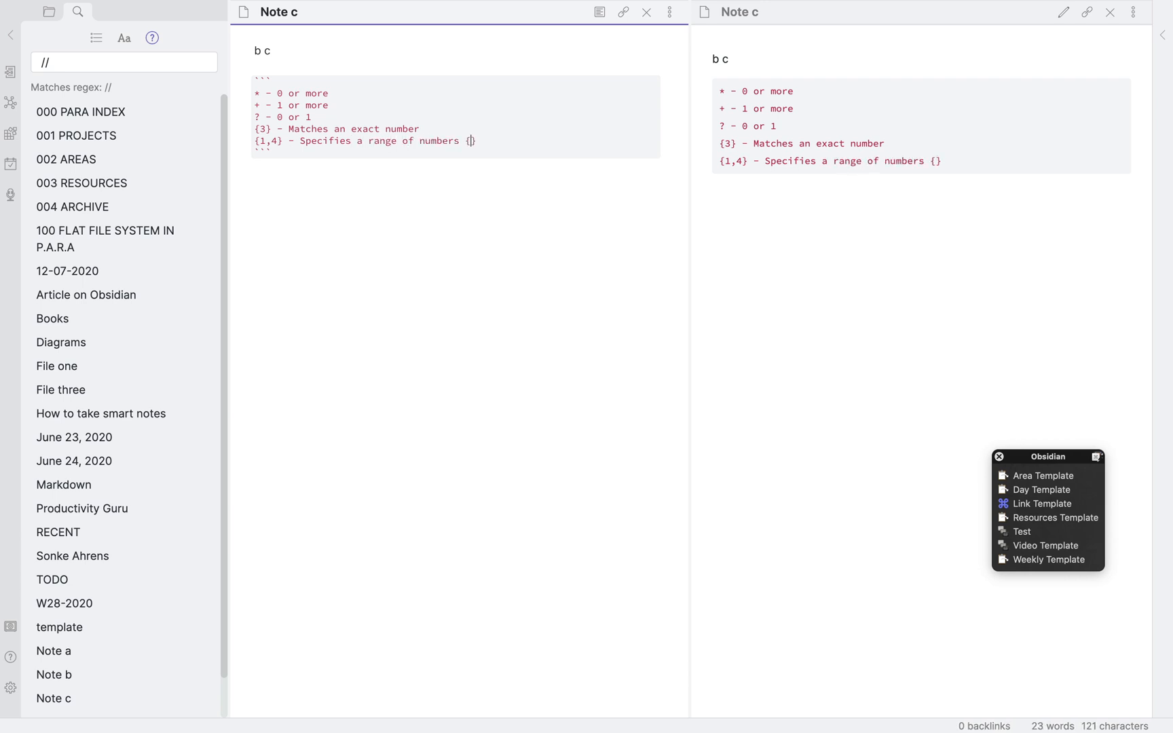
type("minimum")
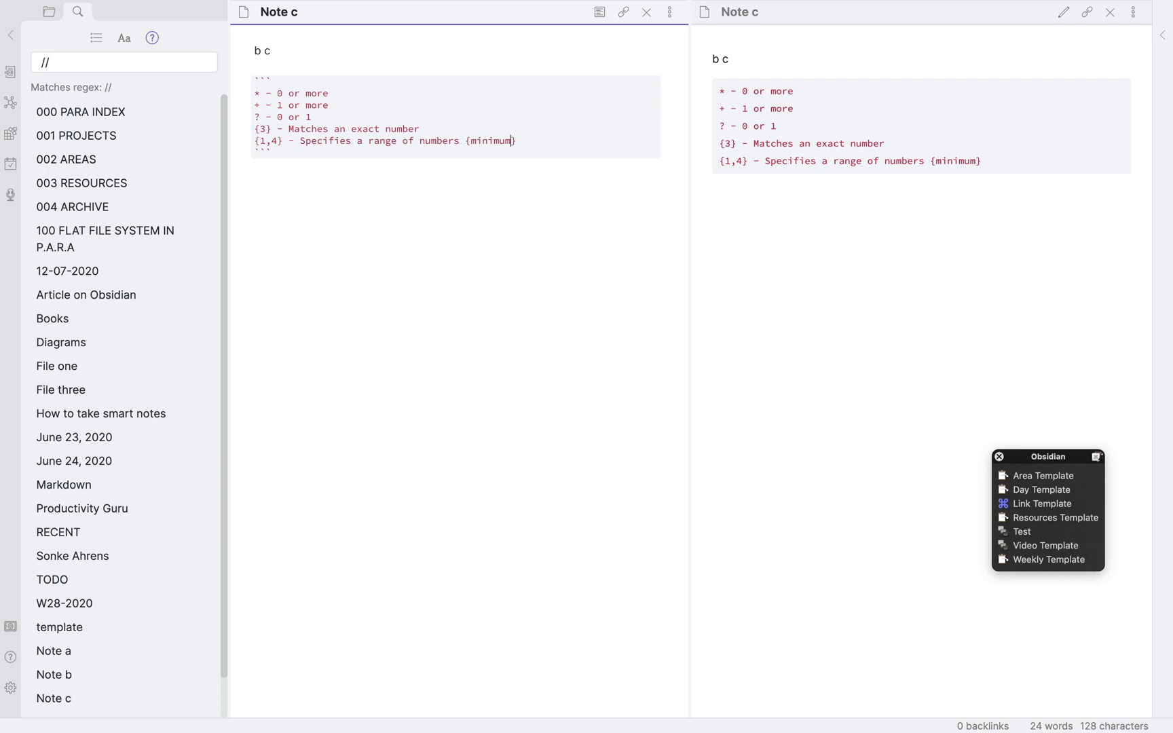
type(",maximum")
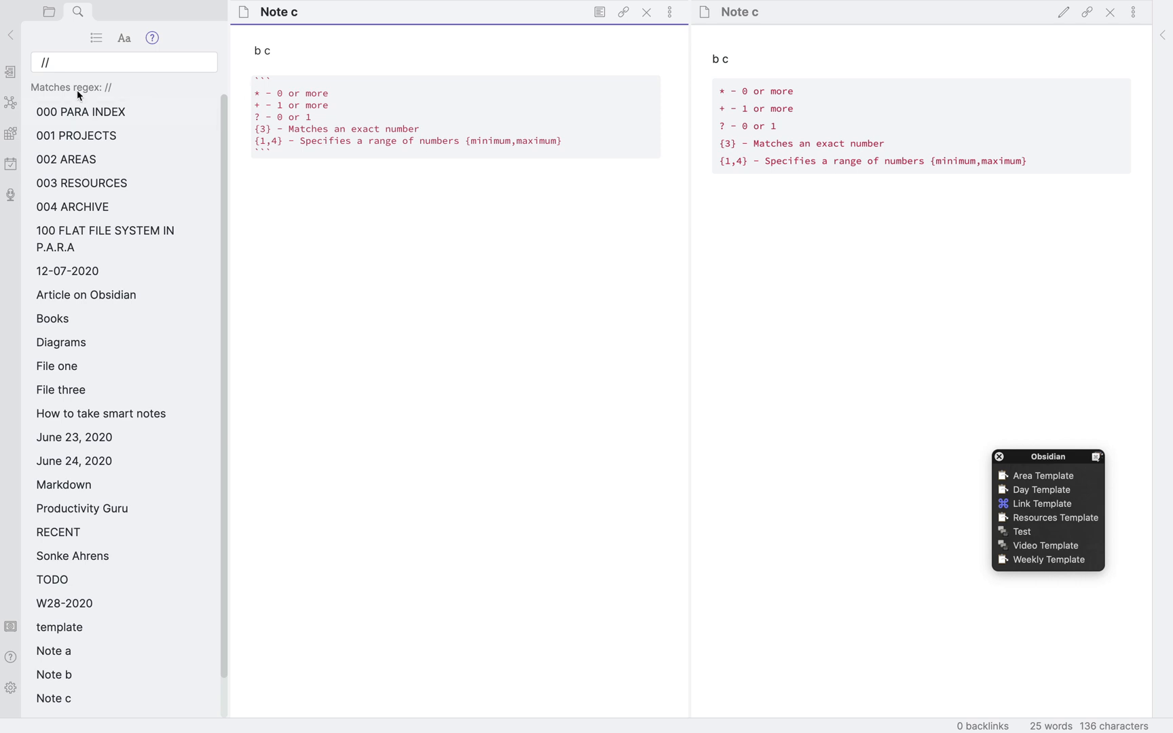
Enter the regex /- \[ \]/ and scroll through notes with unchecked task items.
left_click(124, 62)
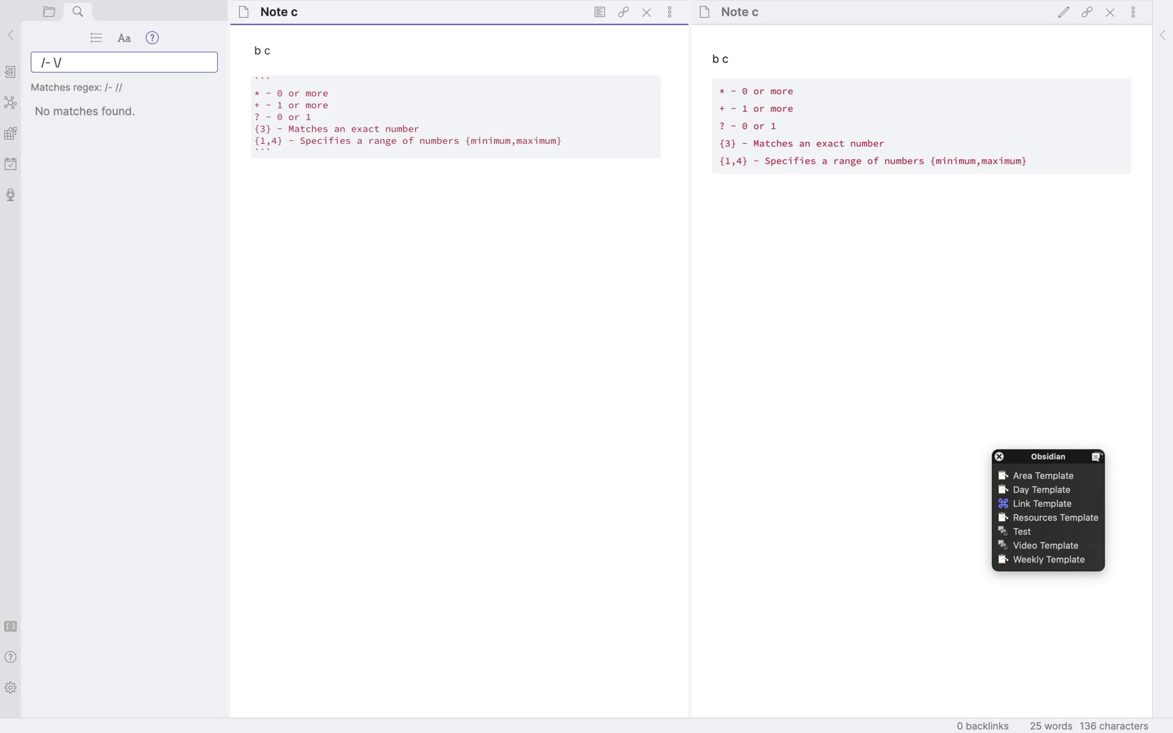
type("\\[")
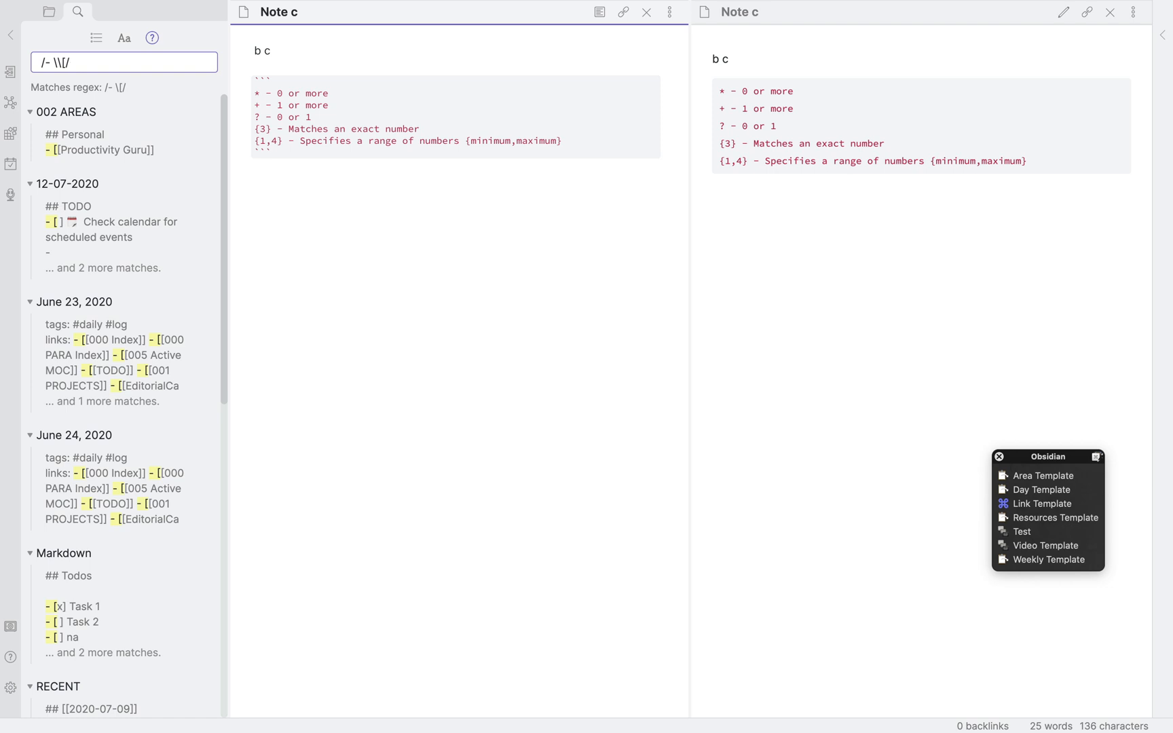
type("\\/")
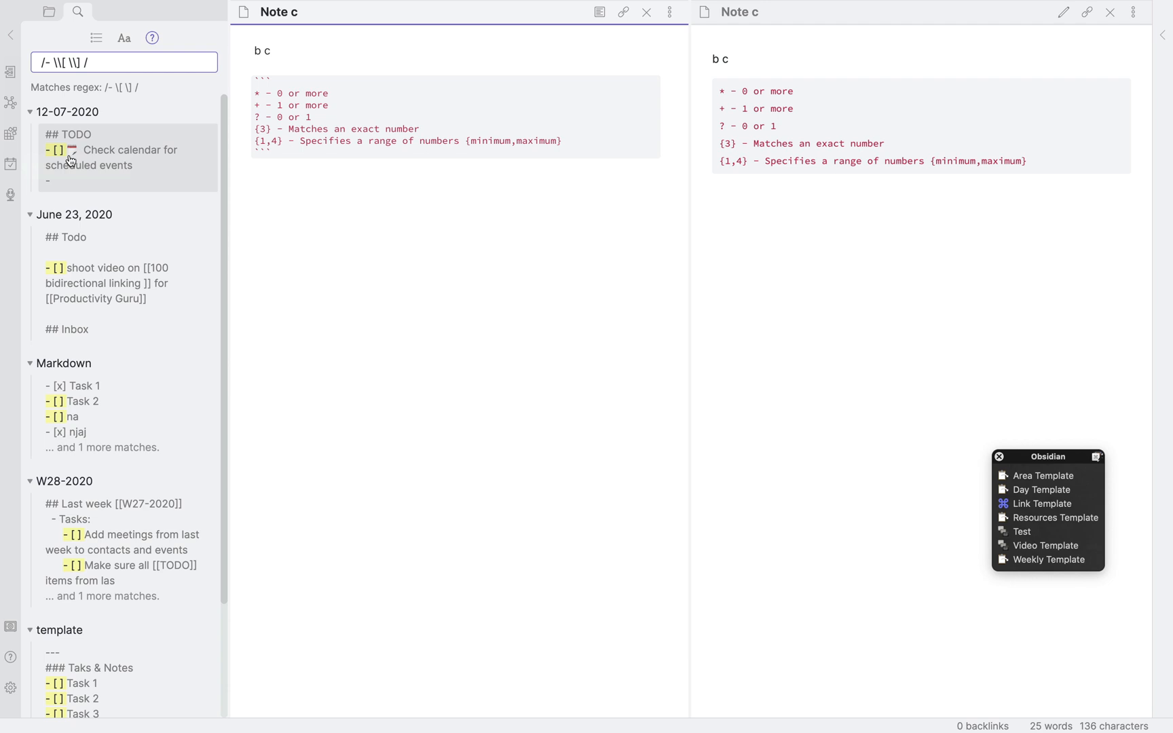
scroll("down", 3)
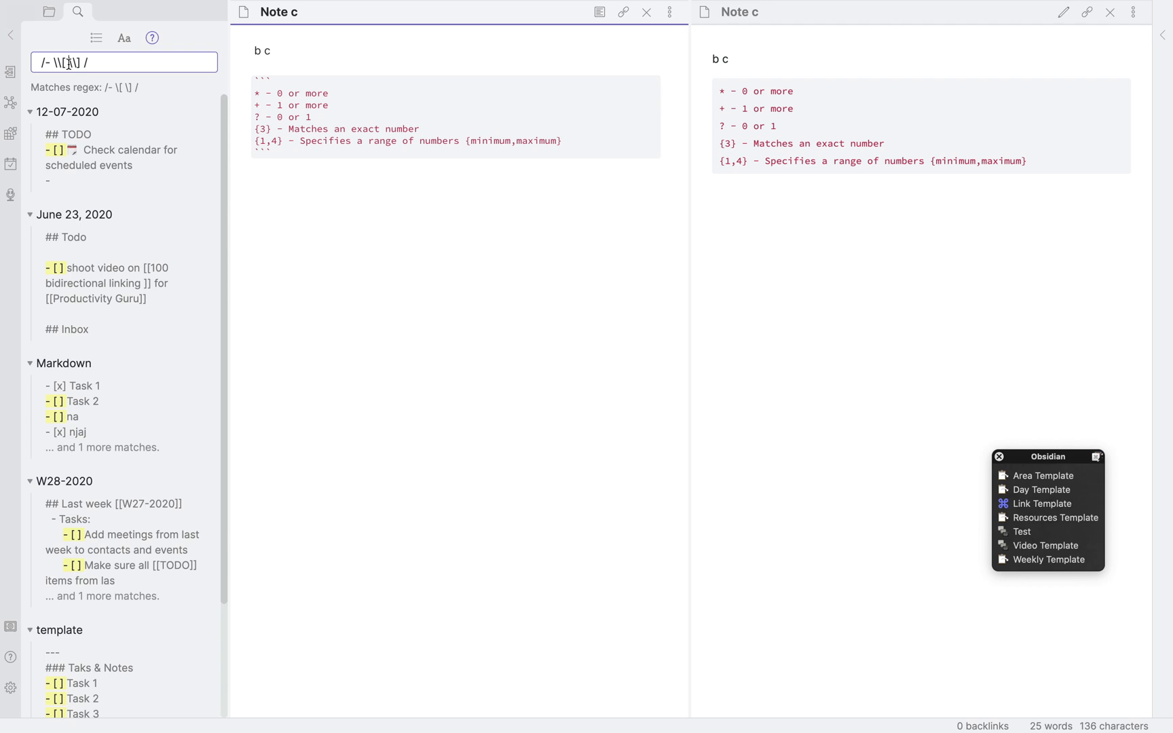
Change the query to /- \[[xX ]\]/ and scroll through the matching tasks.
type("\\")
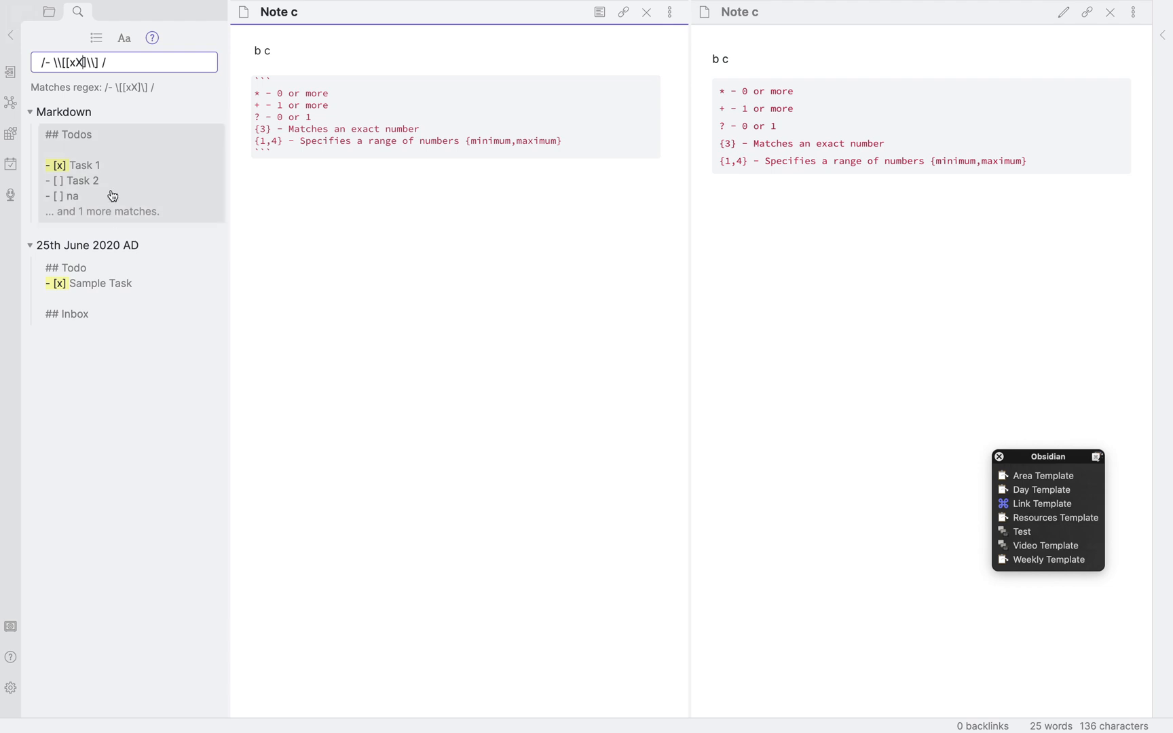
mouse_move(93, 145)
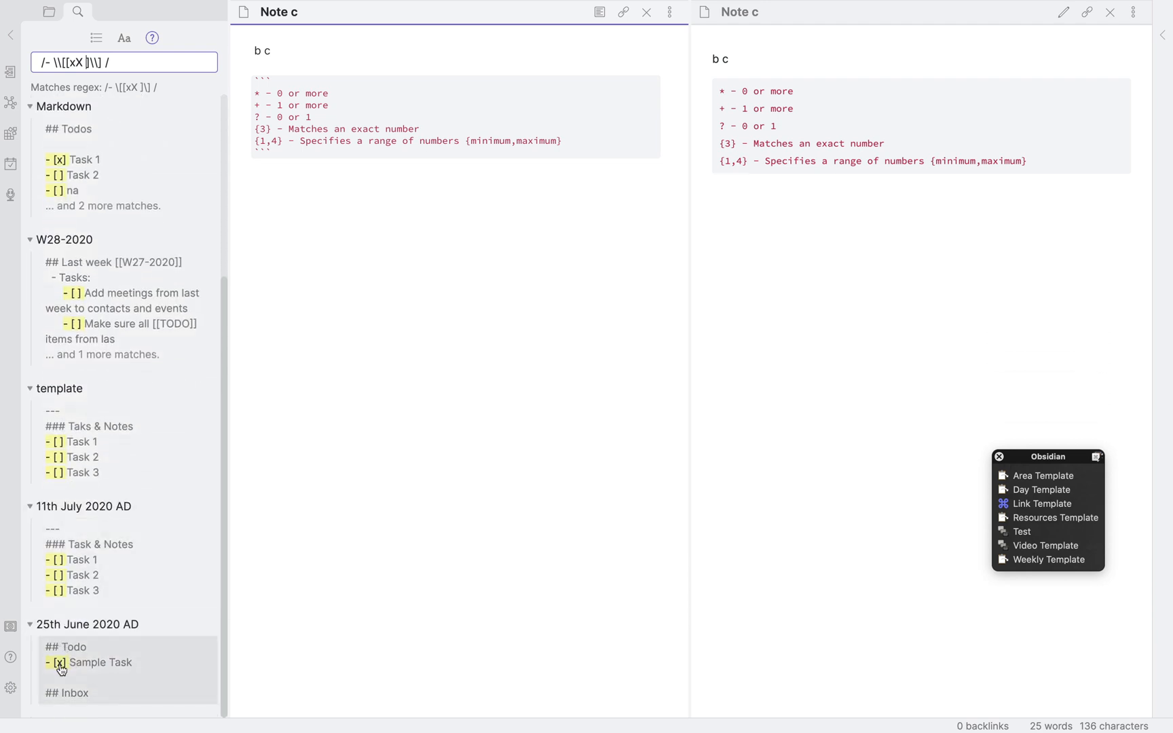
scroll("down", 3)
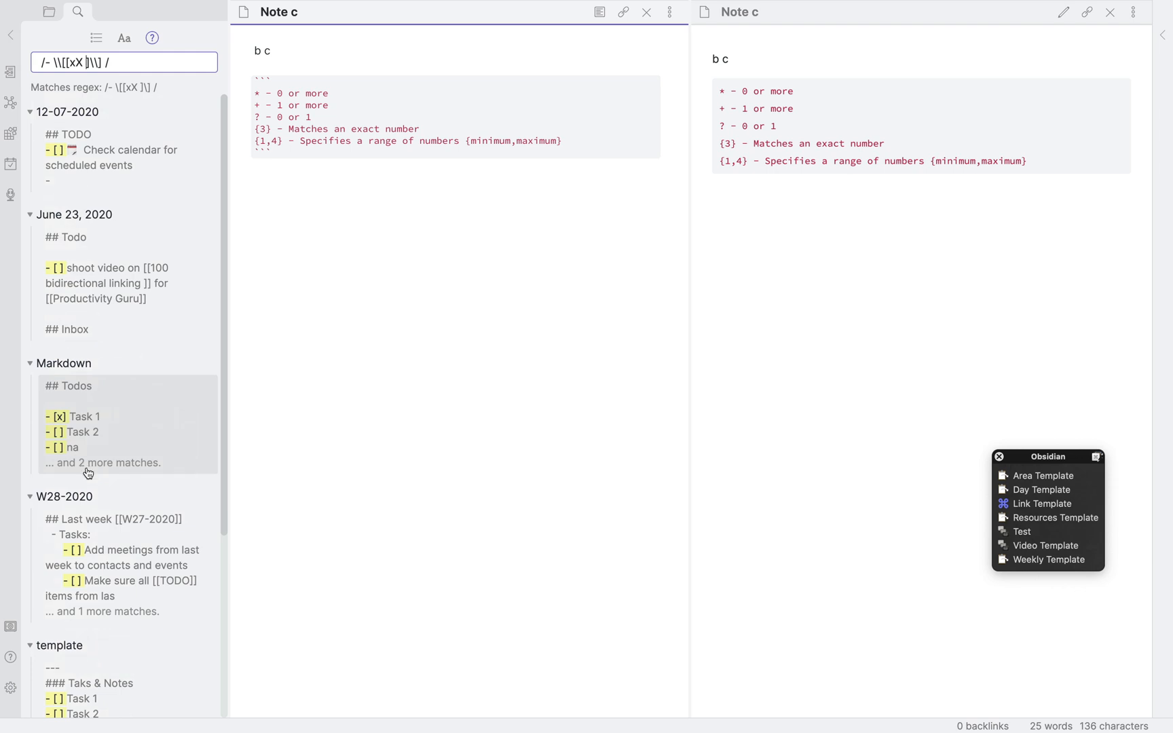
mouse_move(283, 270)
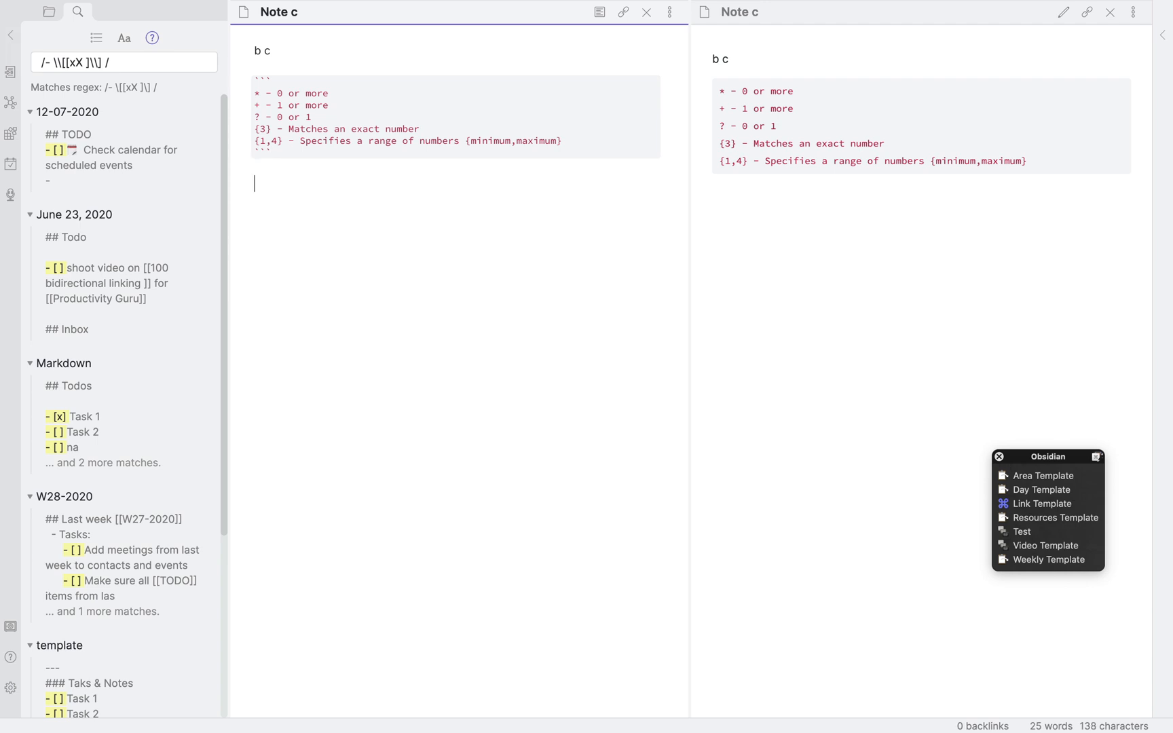
Type $25, $36 and $125 on separate lines in Note c, then reset the search to //.
type("$25")
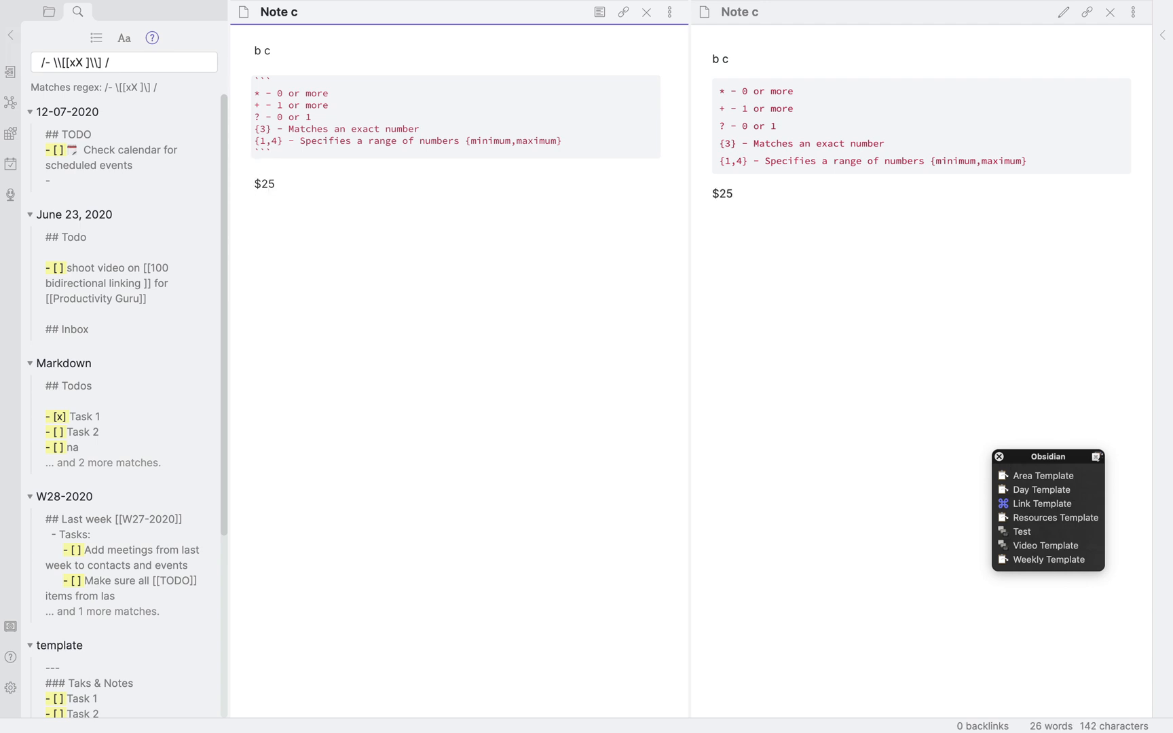
type("$36")
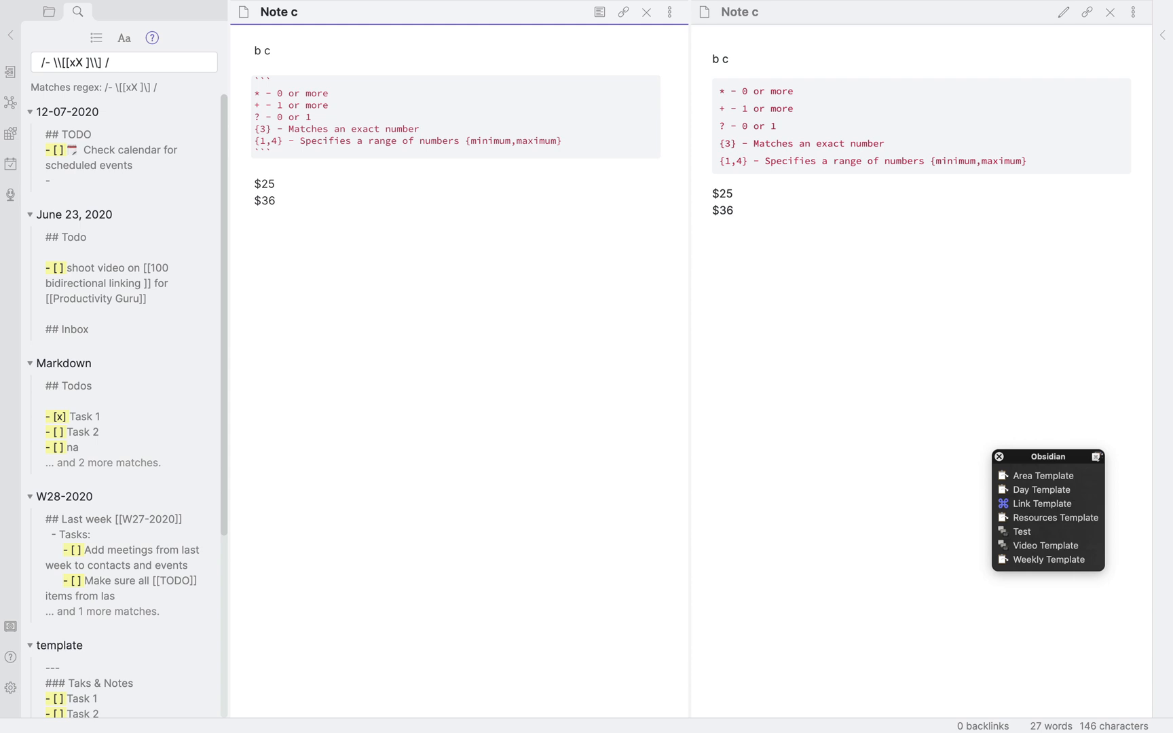
type("$125")
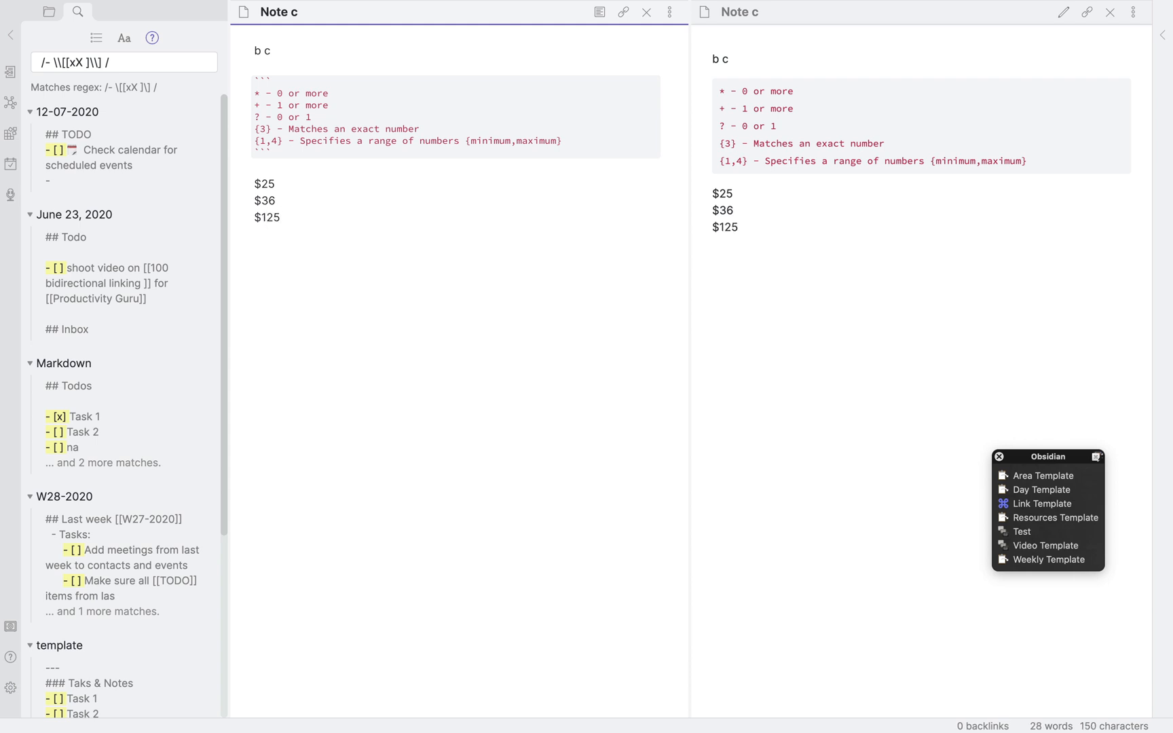
left_click(281, 218)
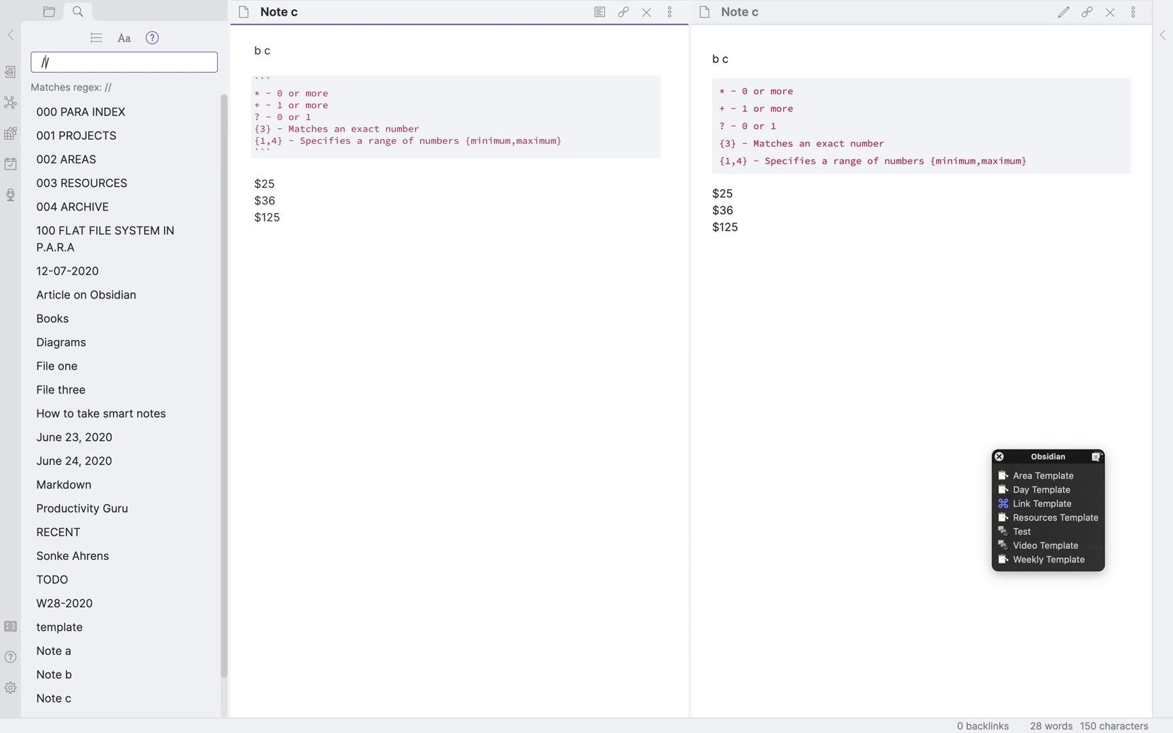
Search with /\$\d{1,3}/ to highlight $25, $36 and $125 in Note c.
type("\\")
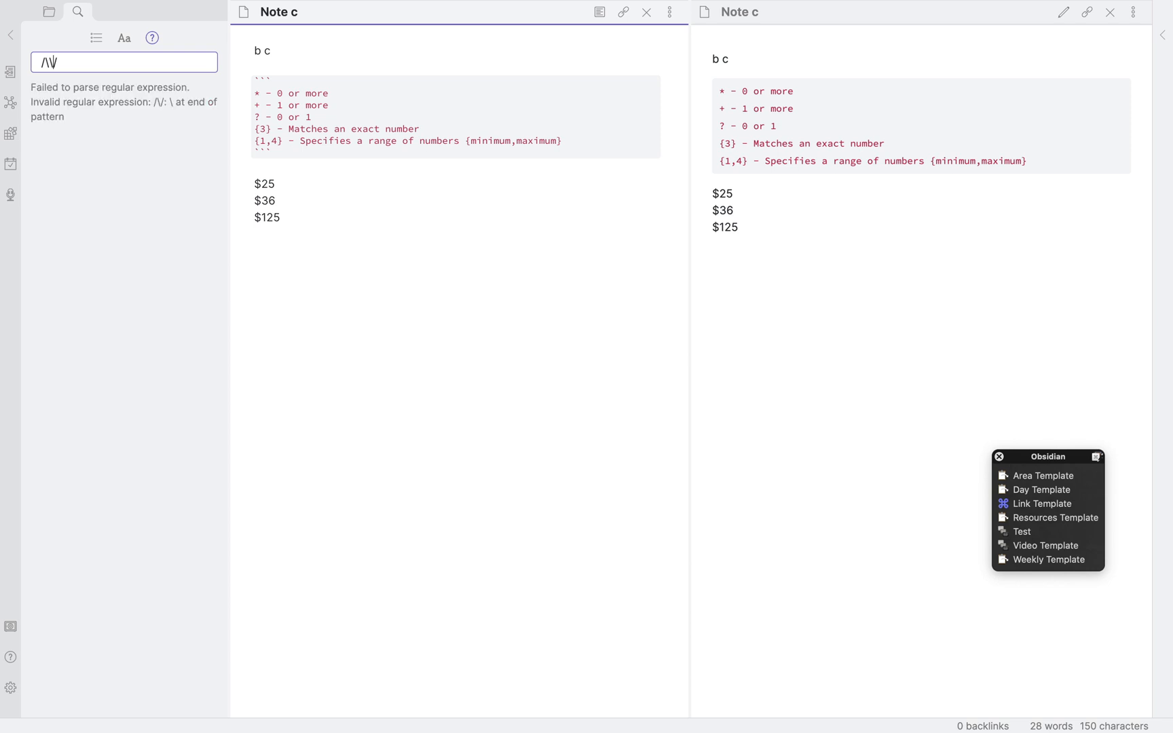
type("\\$/")
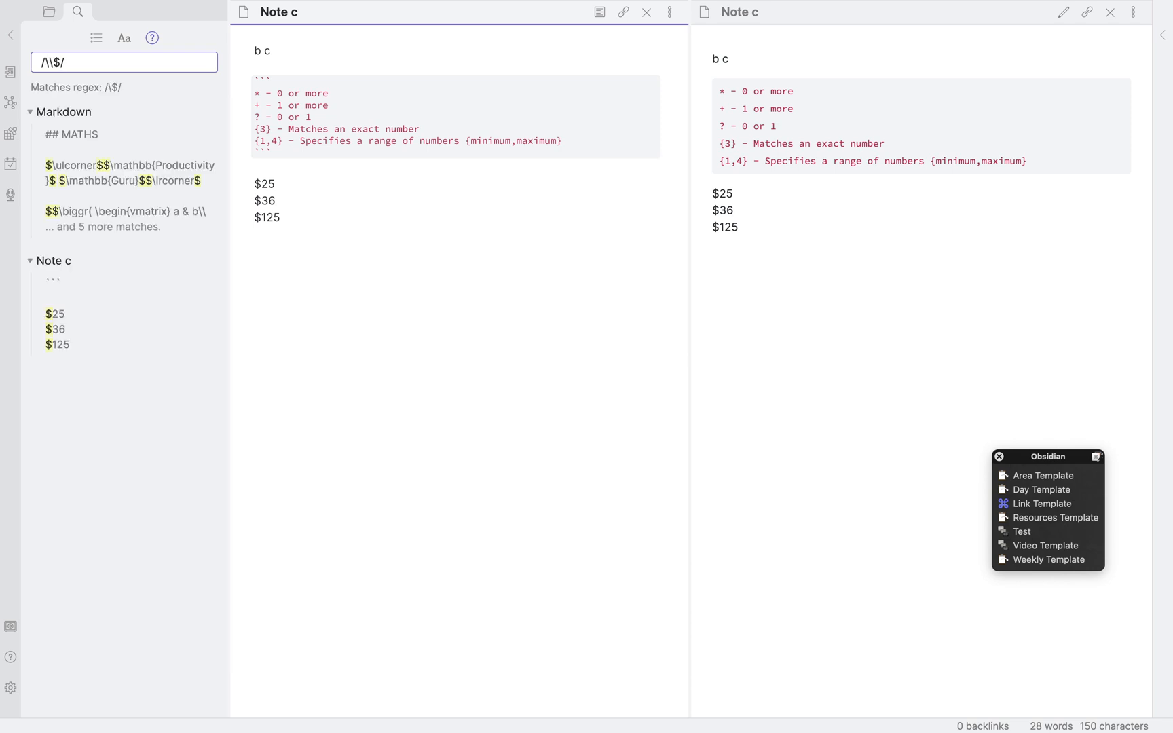
type("\\\\d")
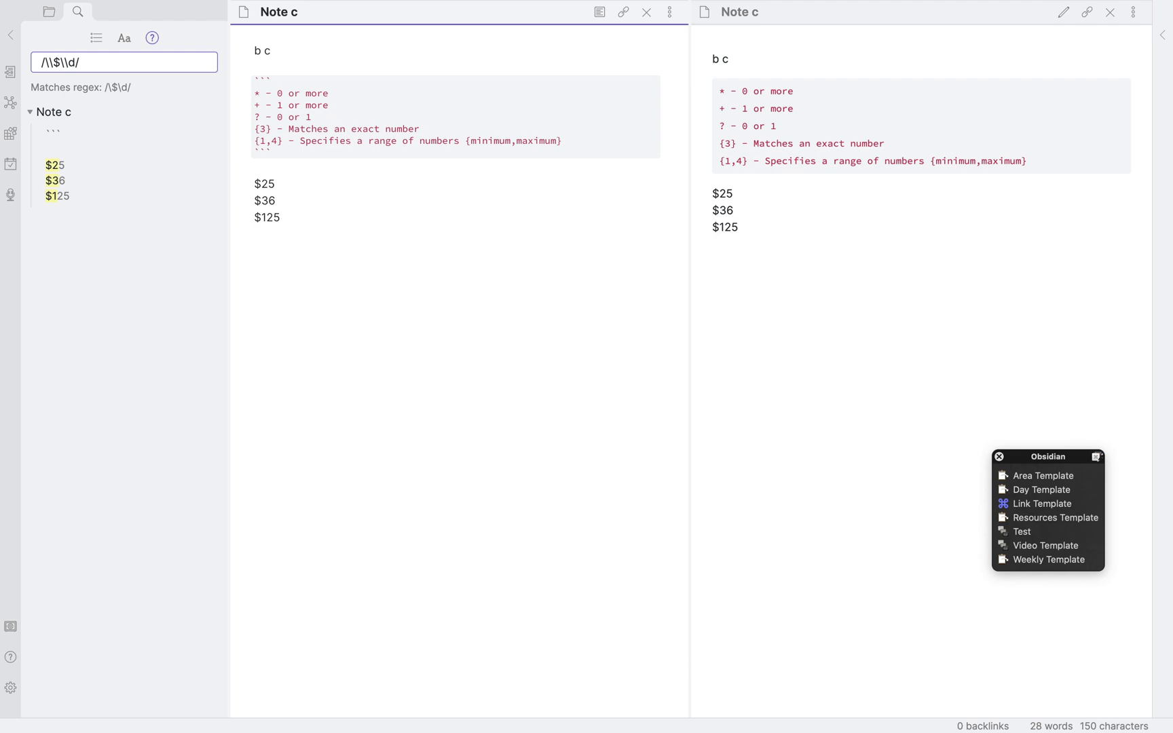
type("{1,3")
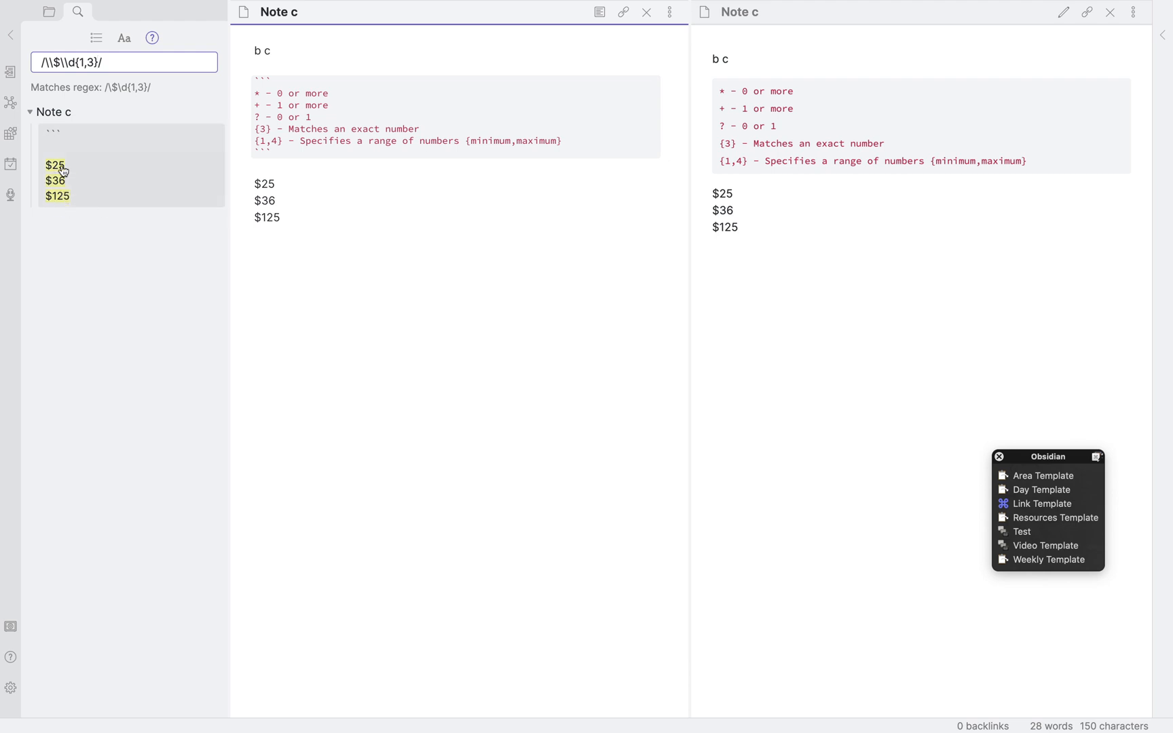
mouse_move(86, 183)
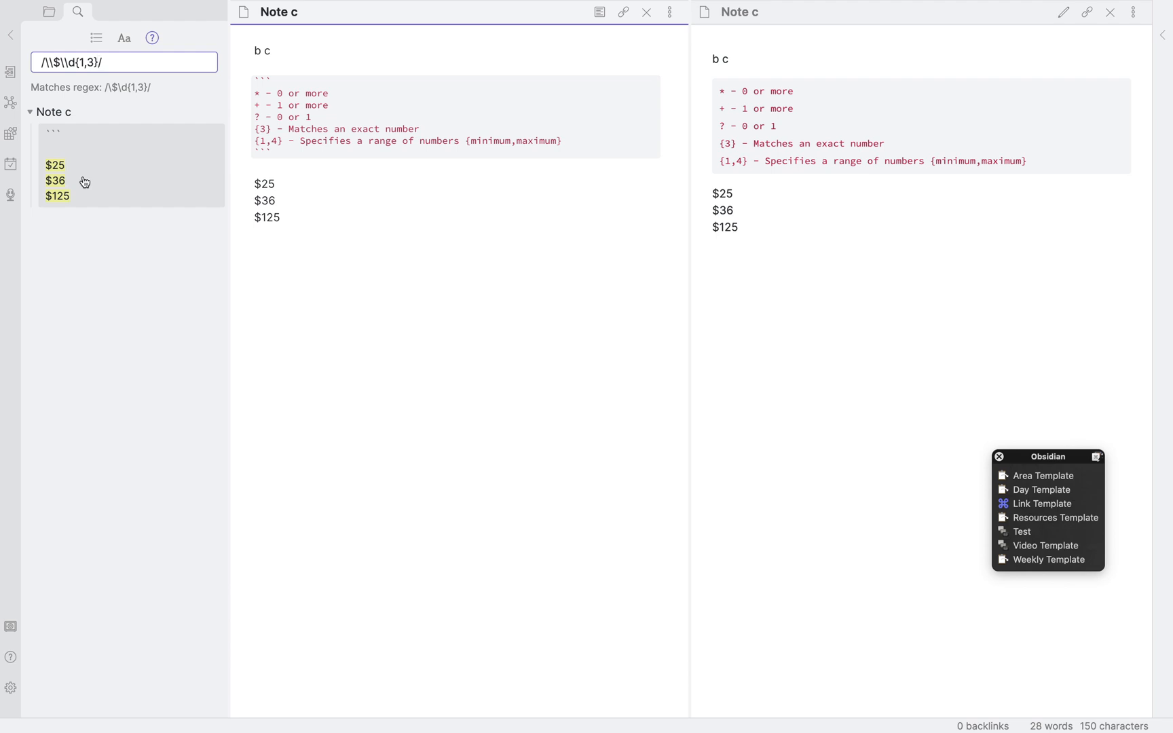
mouse_move(178, 184)
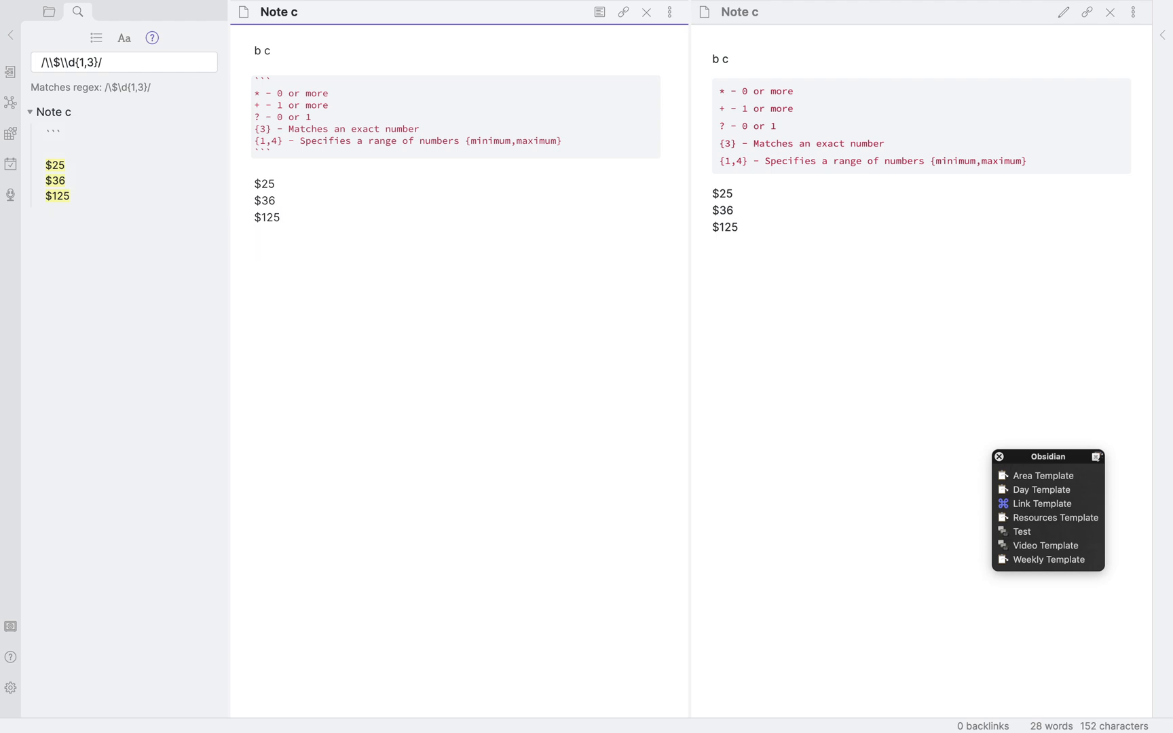
type("+91")
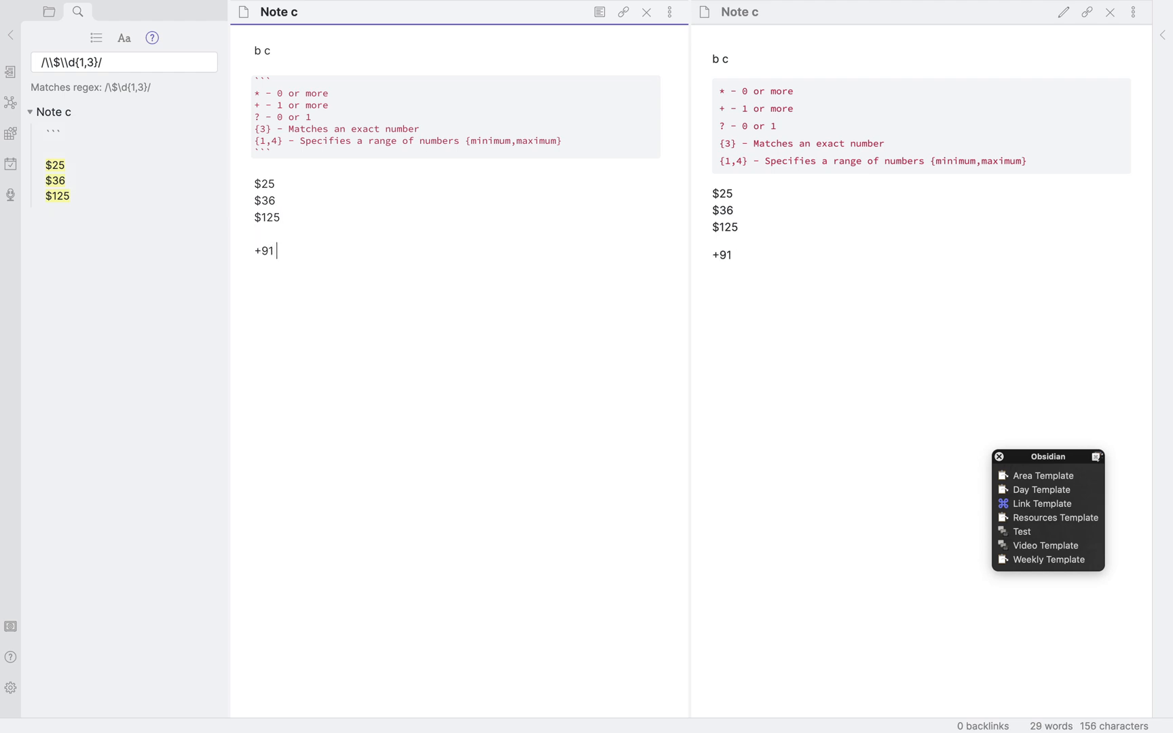
type("9876543")
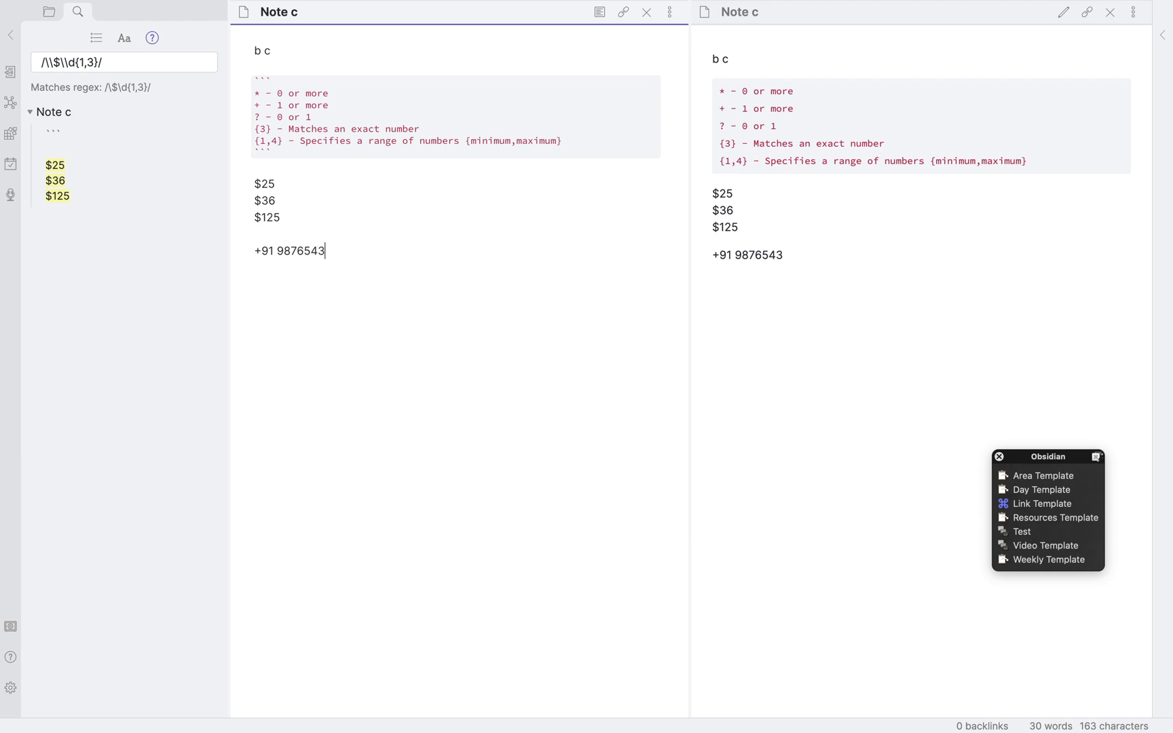
type("210")
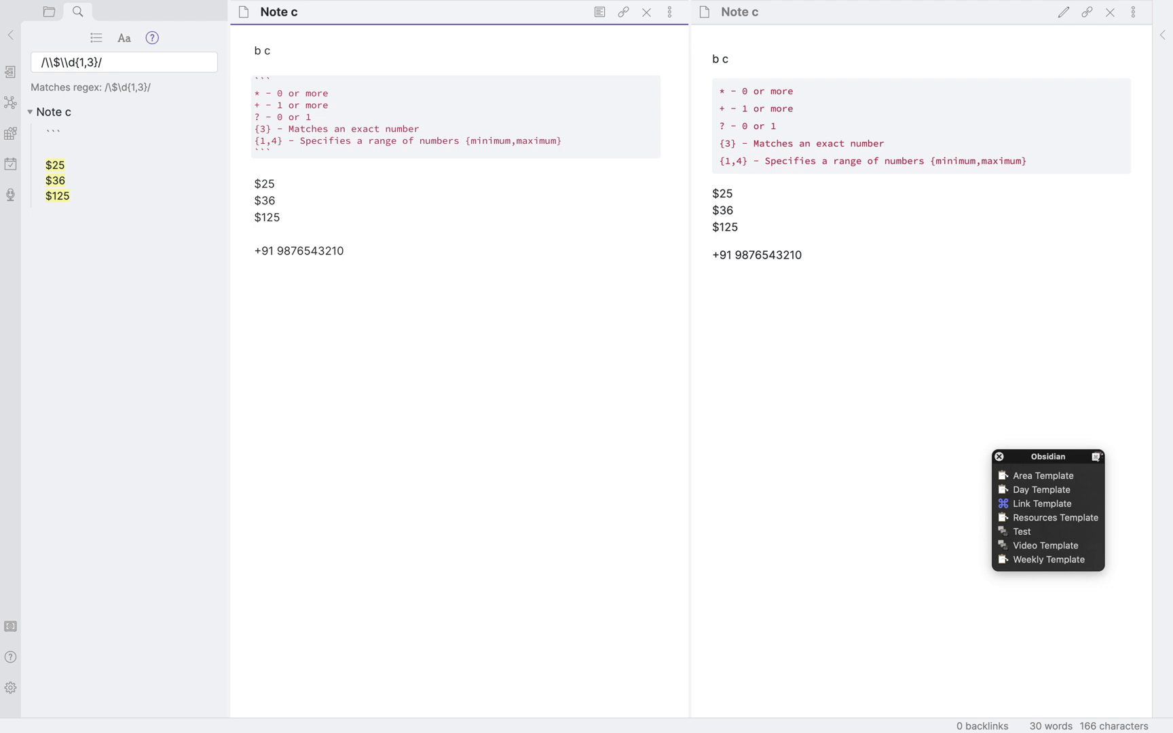
left_click(344, 251)
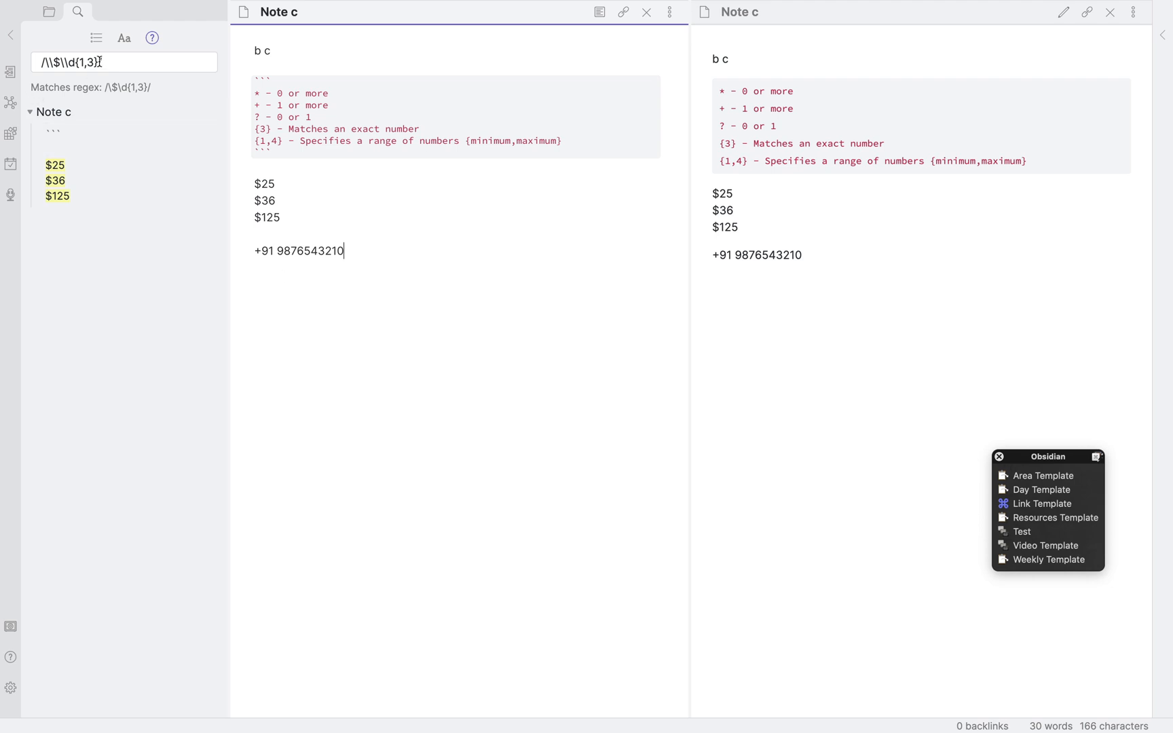
Search for +91 followed by ten digits with /\+91 \d{10}/.
type("//")
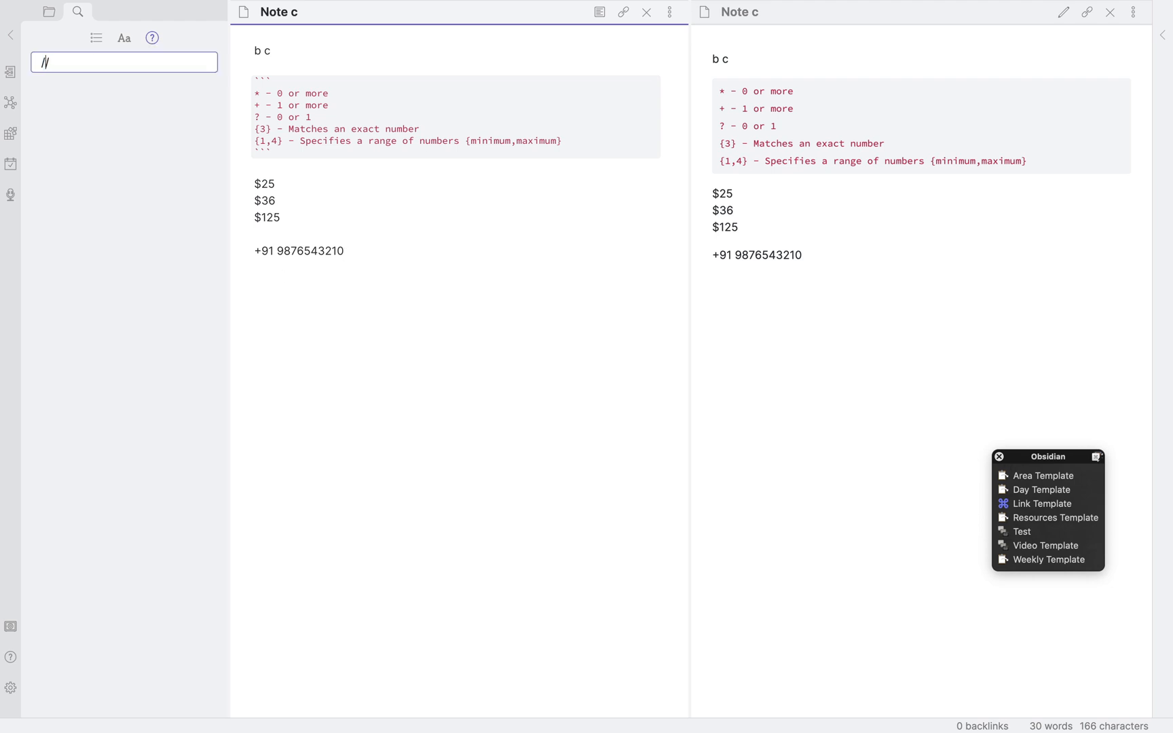
type("\\")
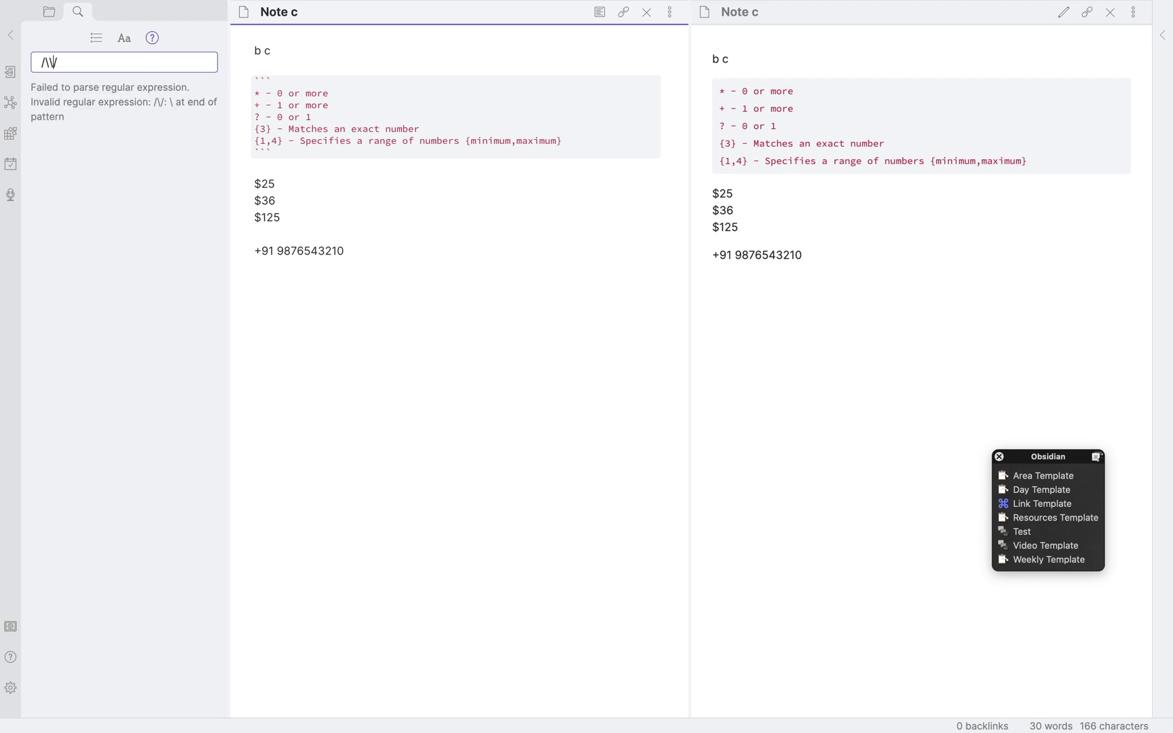
type("+91/")
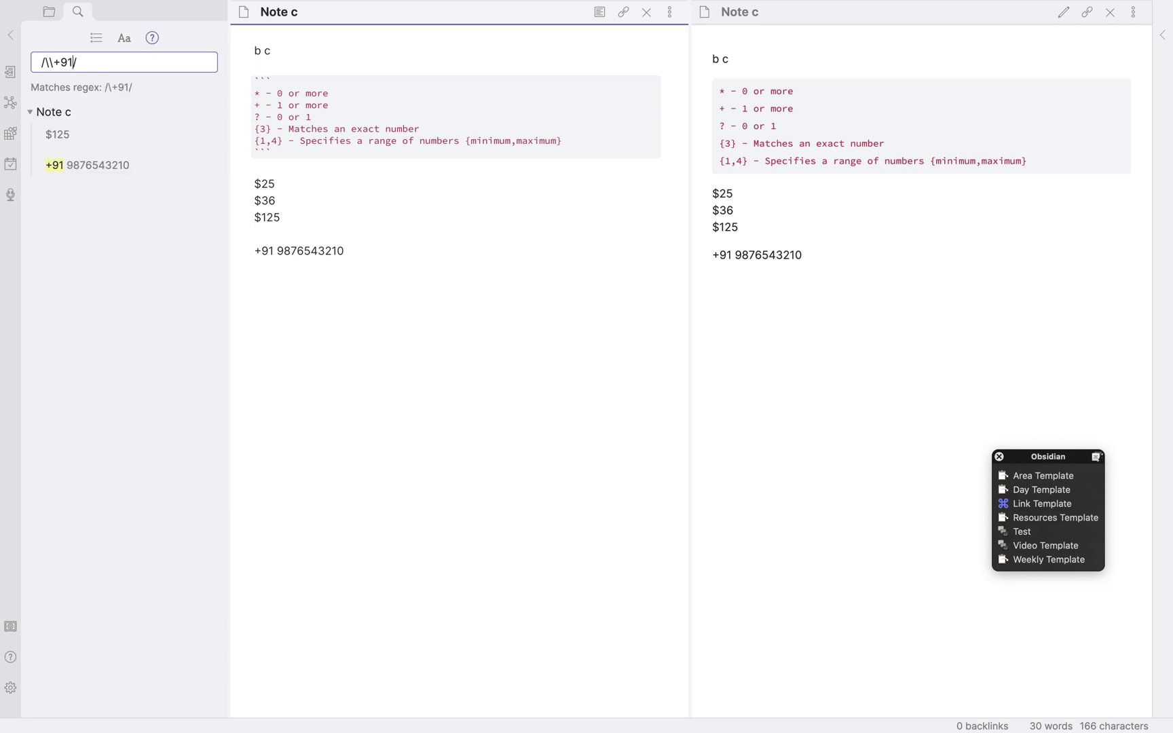
type("\\\\")
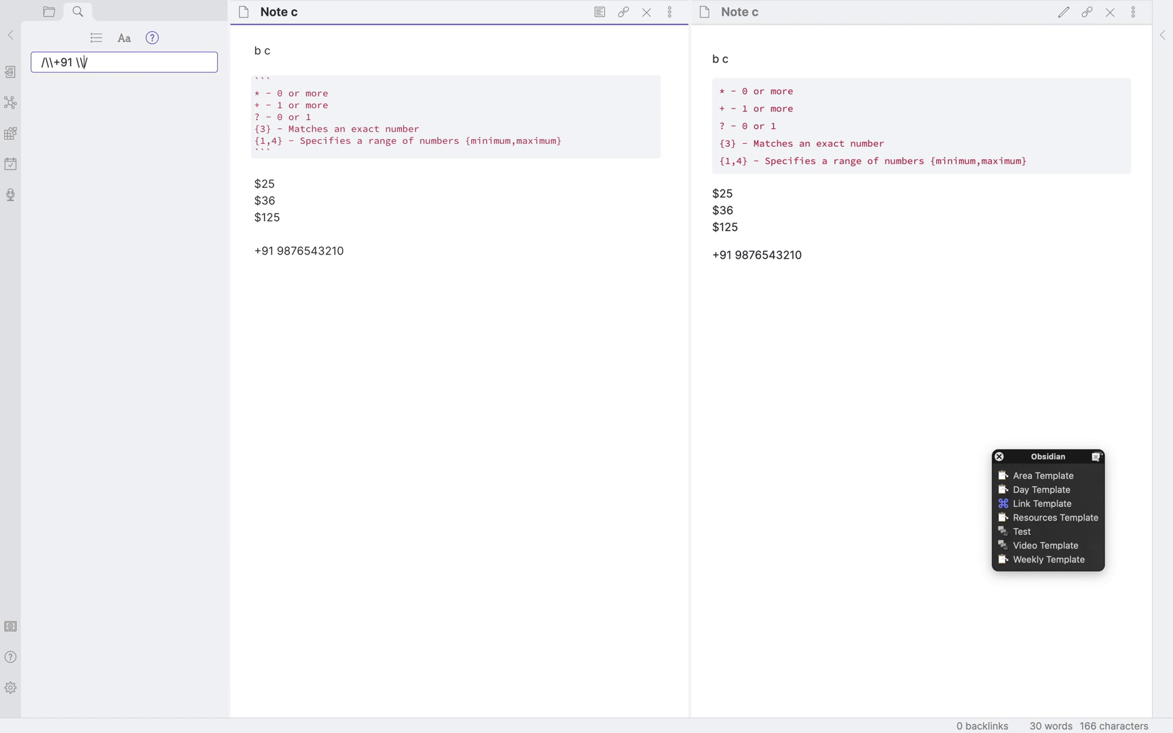
type("d/")
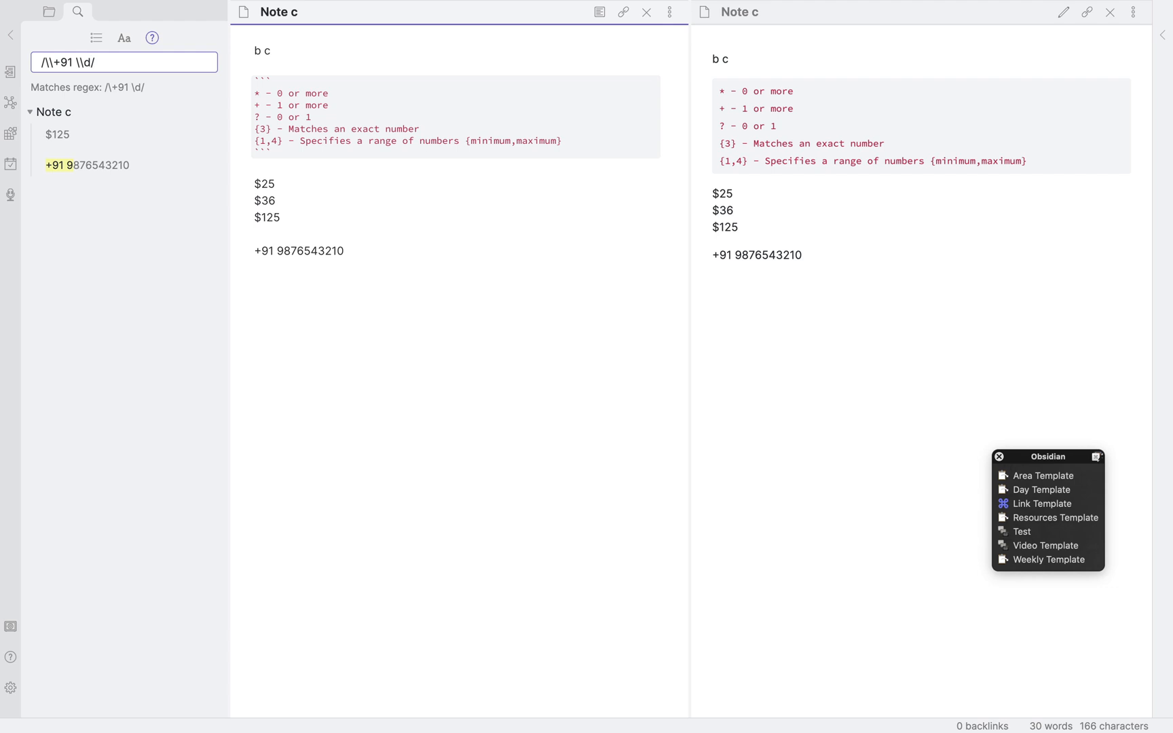
type("{10")
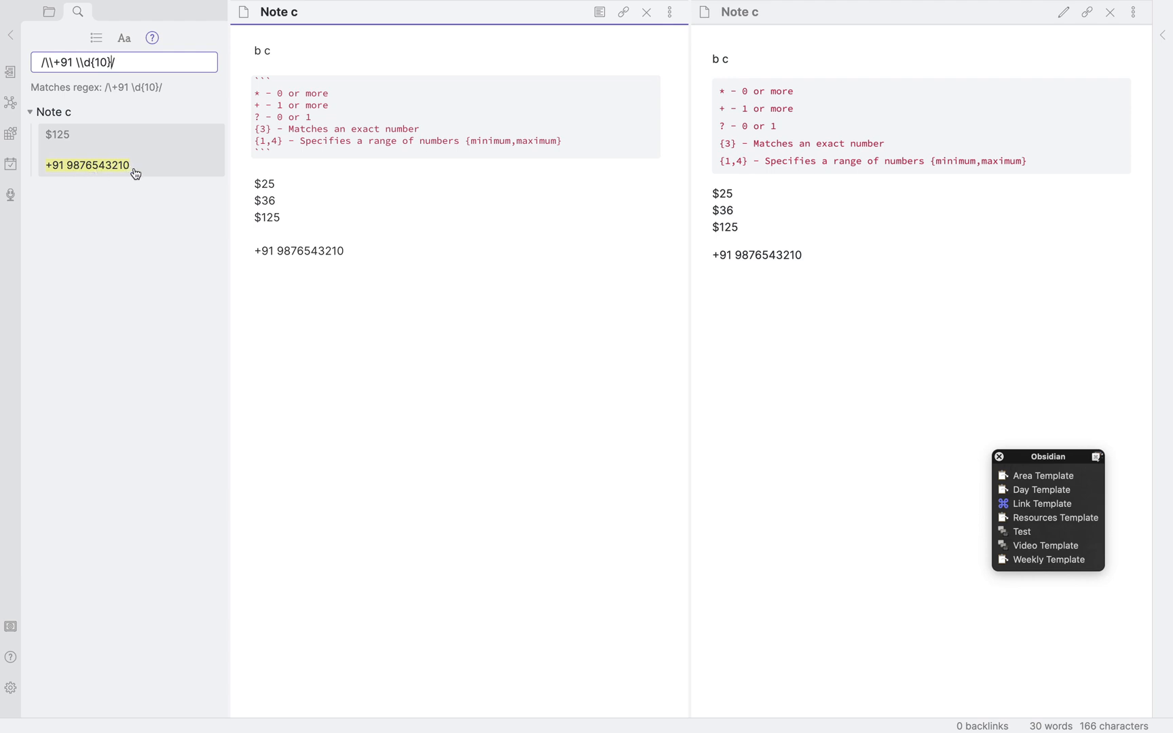
mouse_move(156, 173)
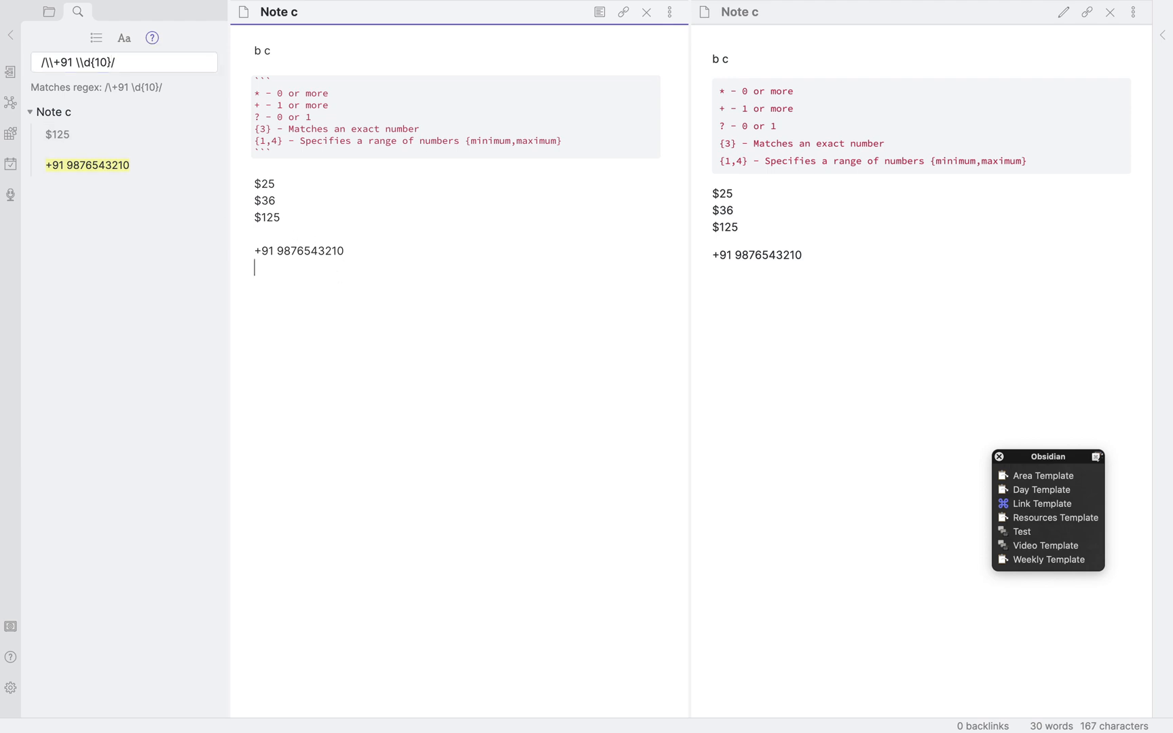
type("+9")
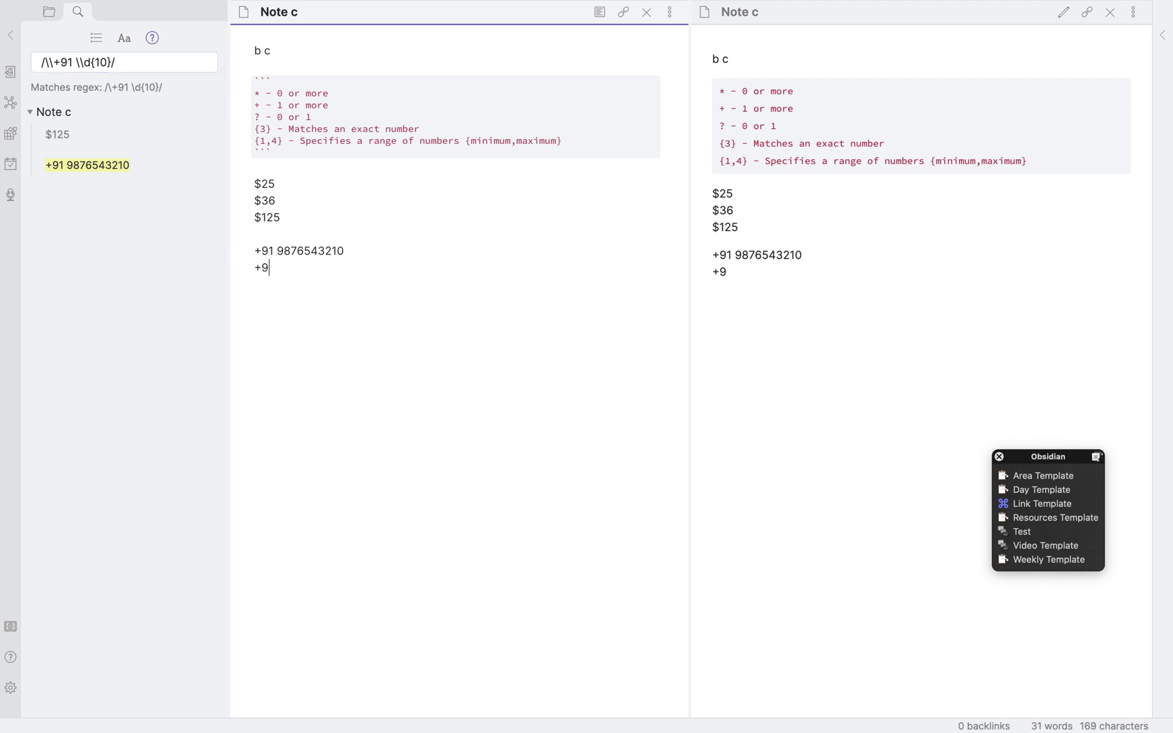
type("71")
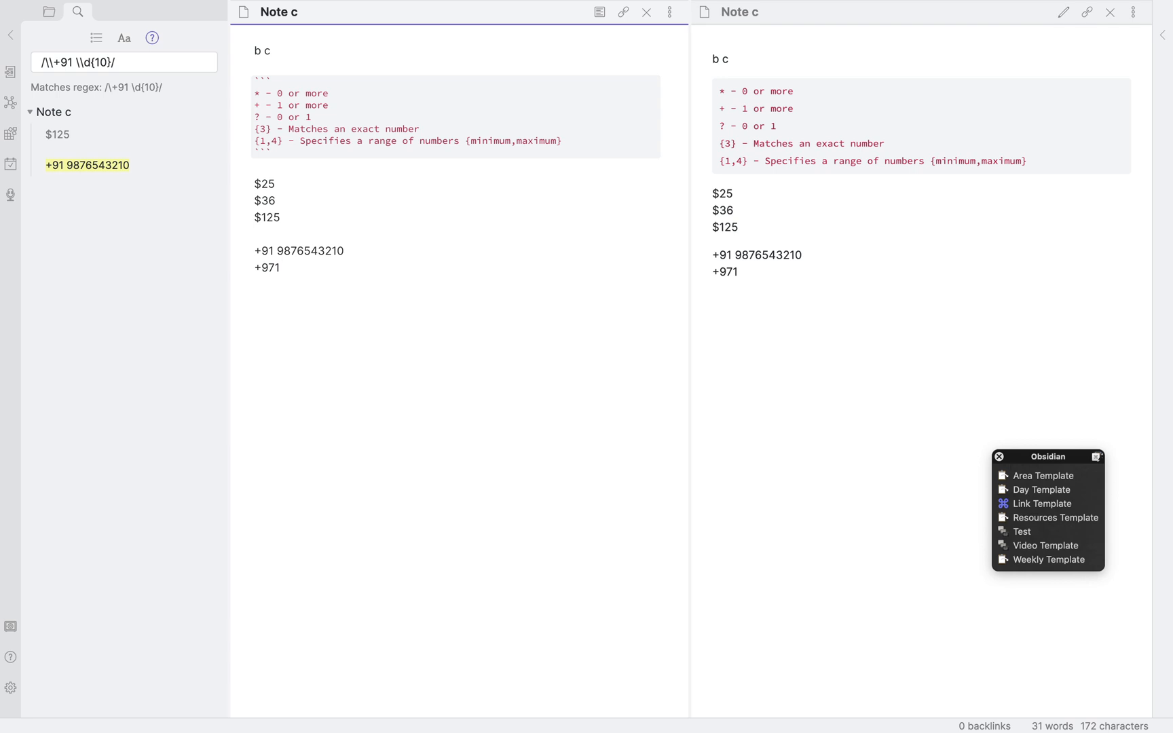
type("50 12")
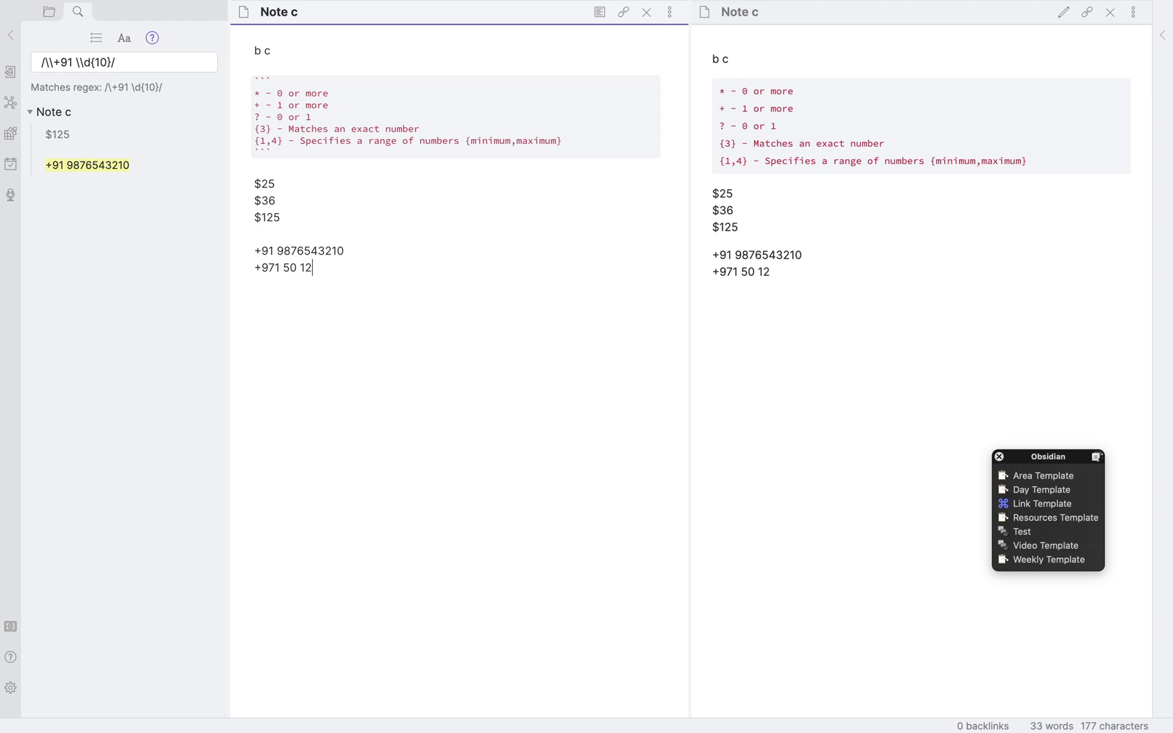
type("34567")
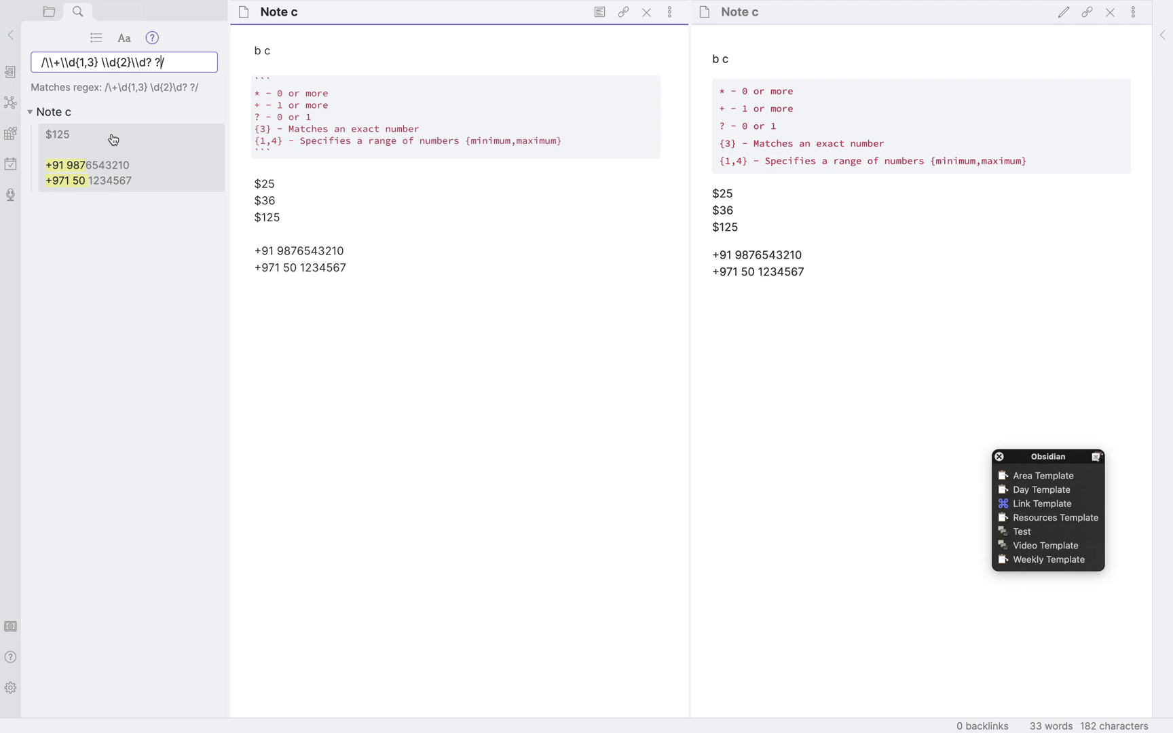
Extend the query to /\+\d{1,3} \d{2}\d? ?\d{7}/ so both numbers fully match.
type("\\\\d")
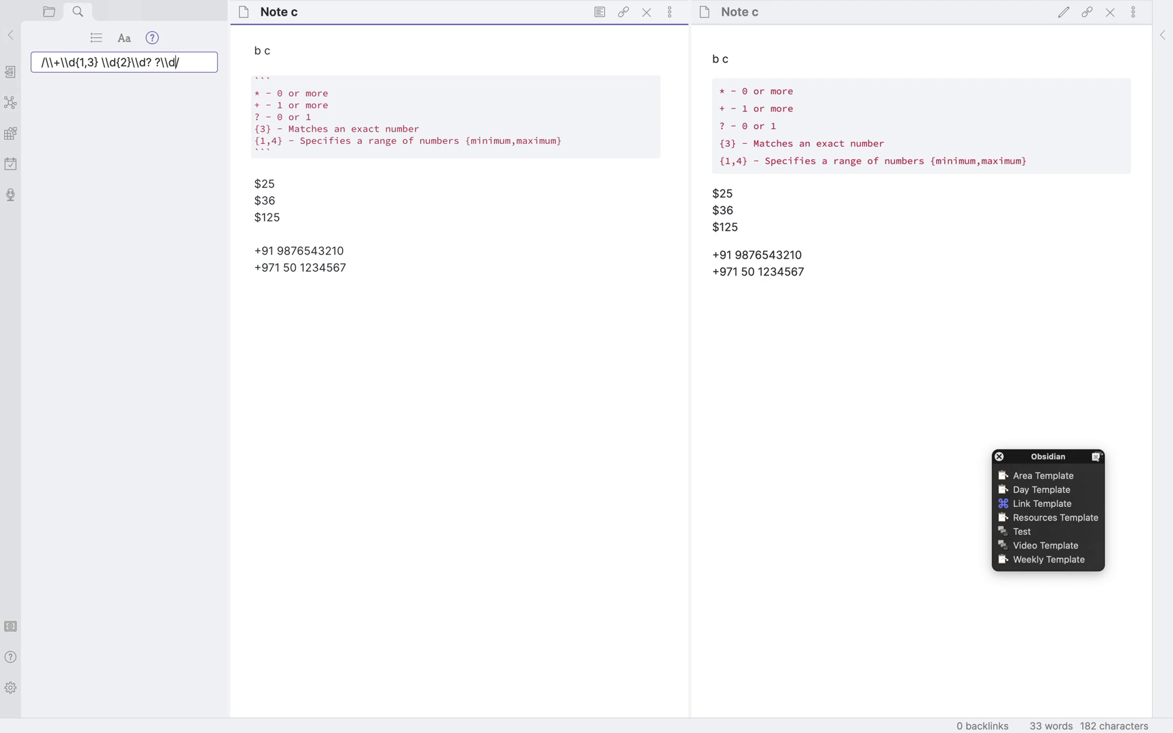
type("7}")
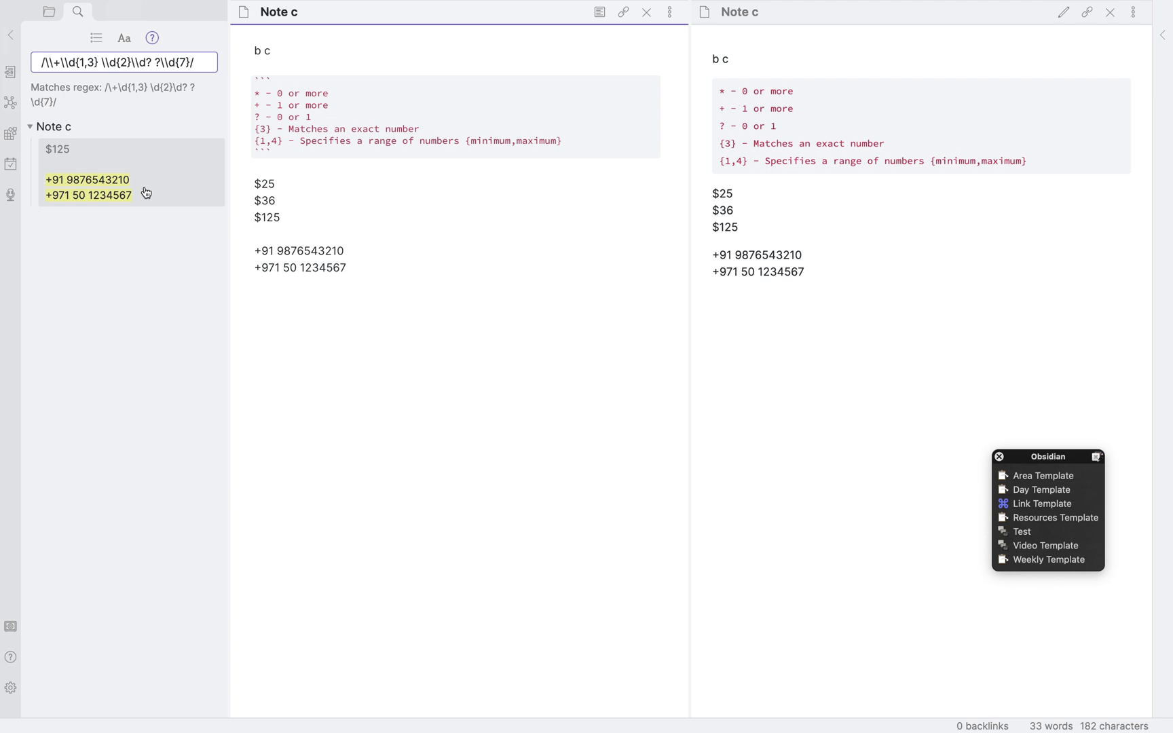
Replace \d? ? with (\d| ) in the phone-number regex query.
left_click(190, 62)
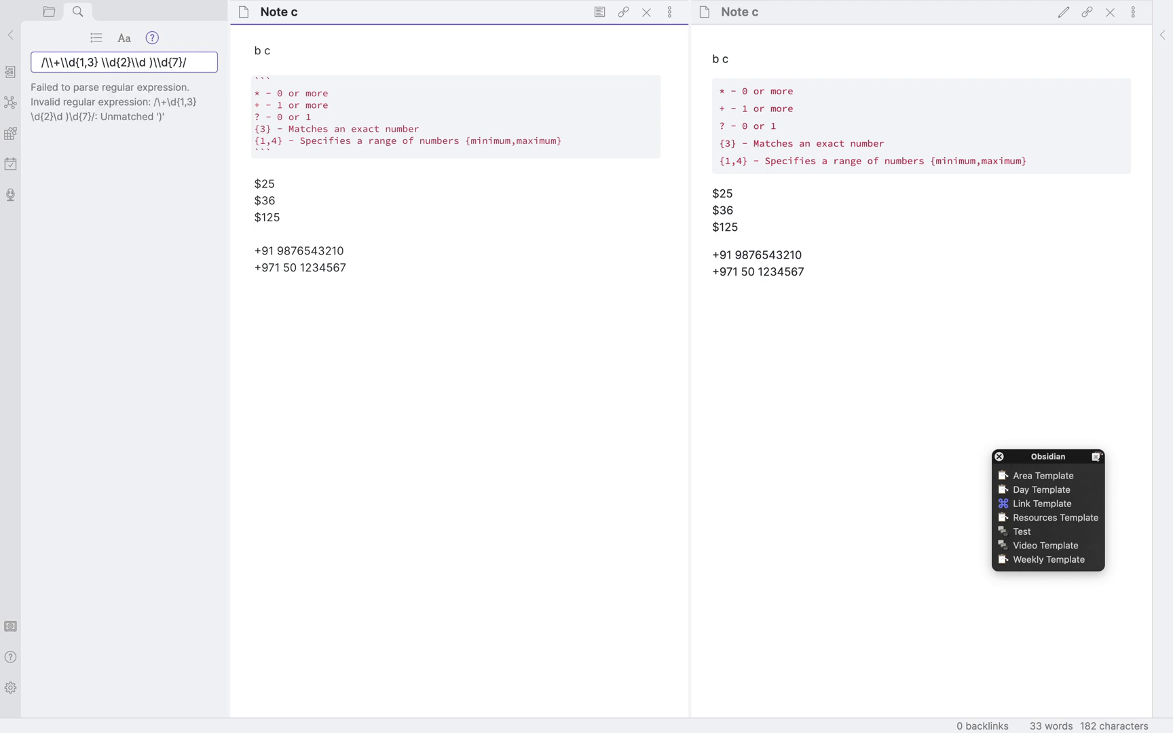
left_click(129, 62)
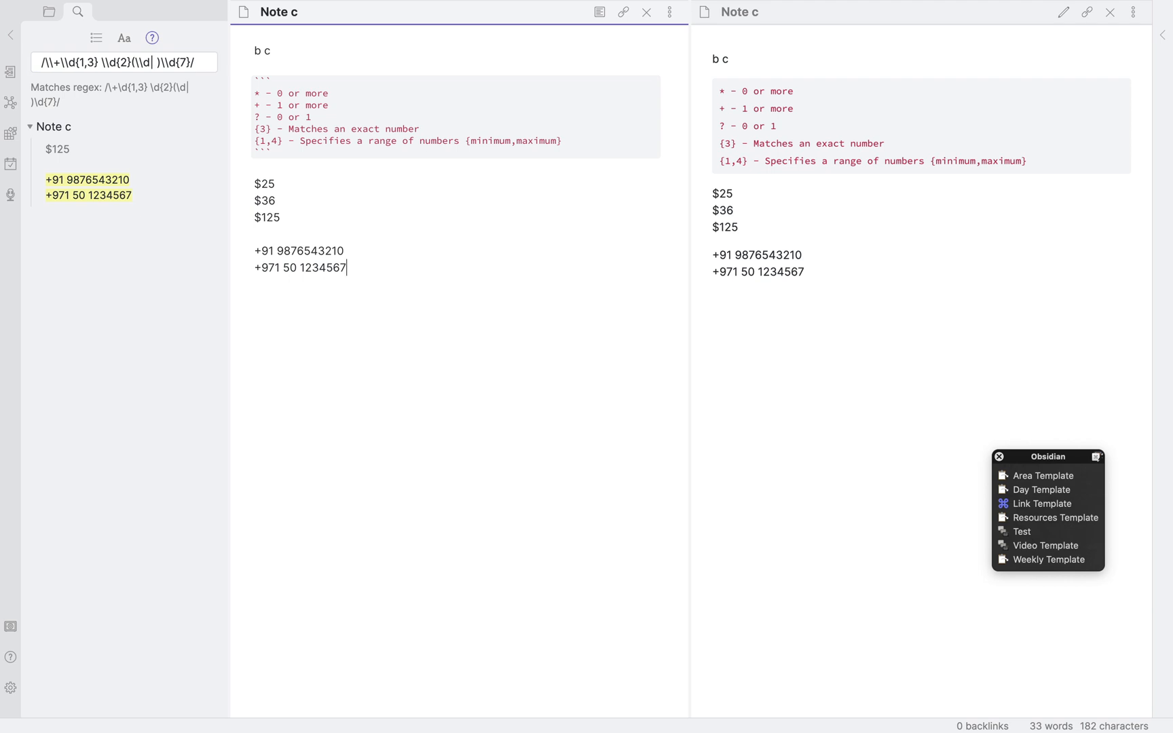
type("fake@")
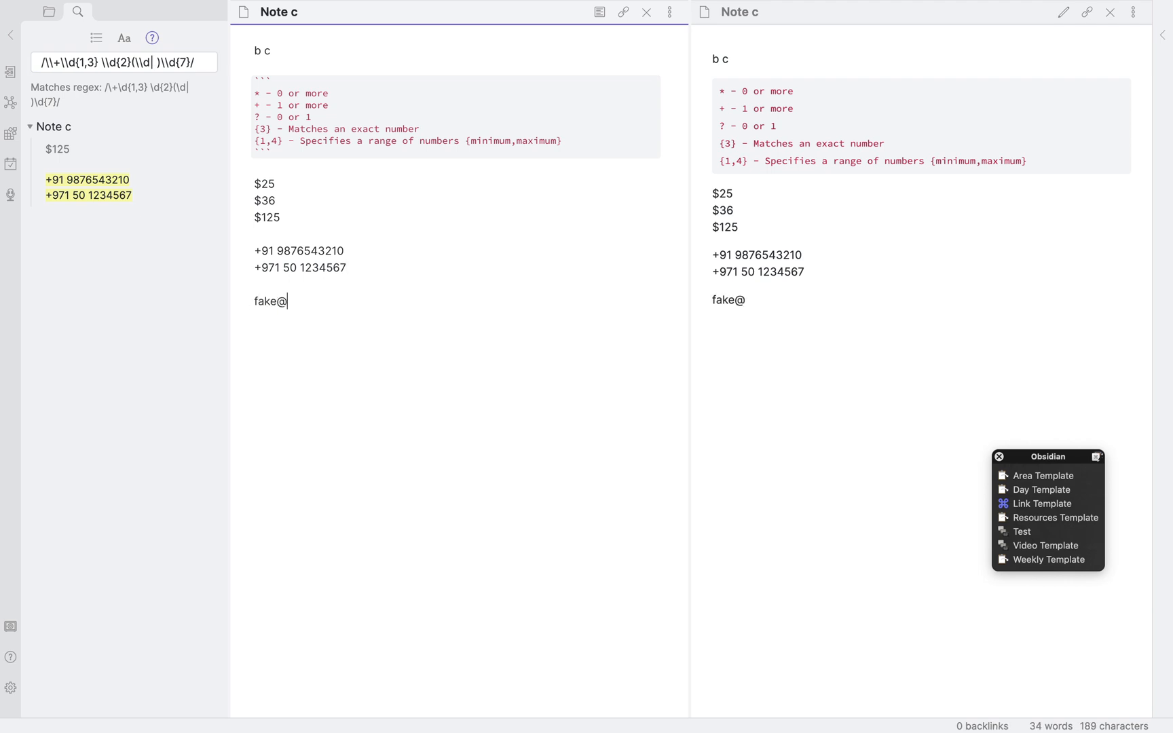
type("example.com")
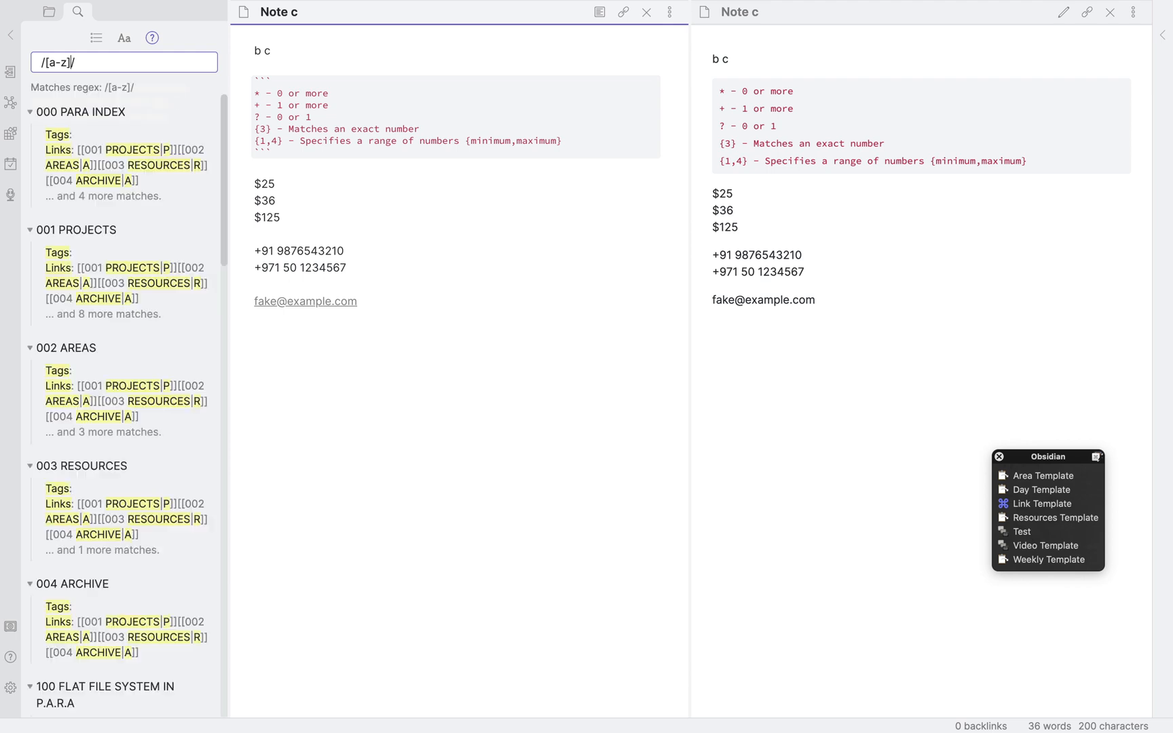
type("+[")
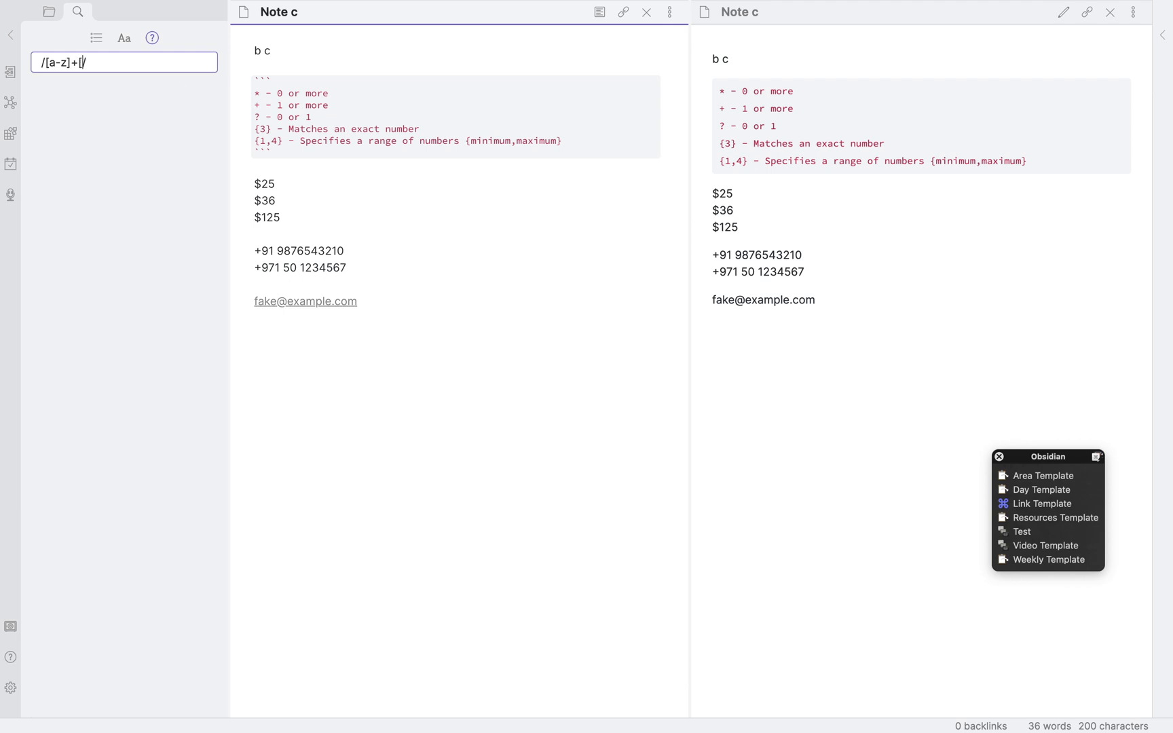
type("@]")
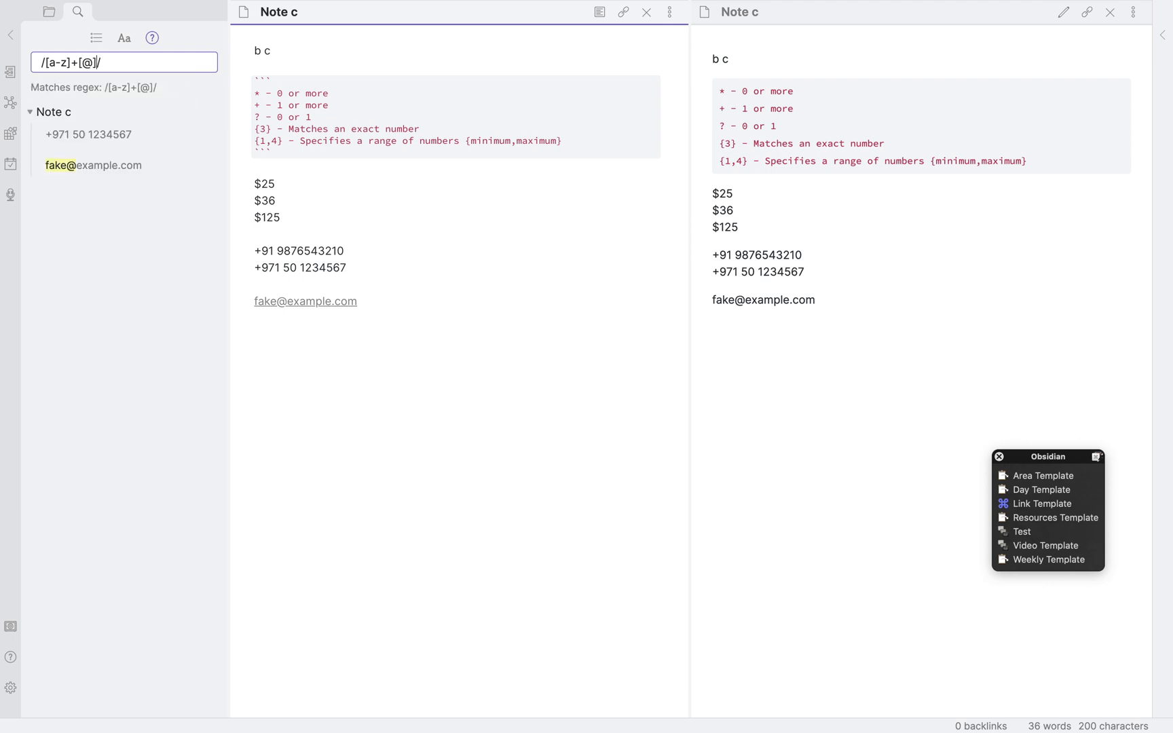
type("[a-z")
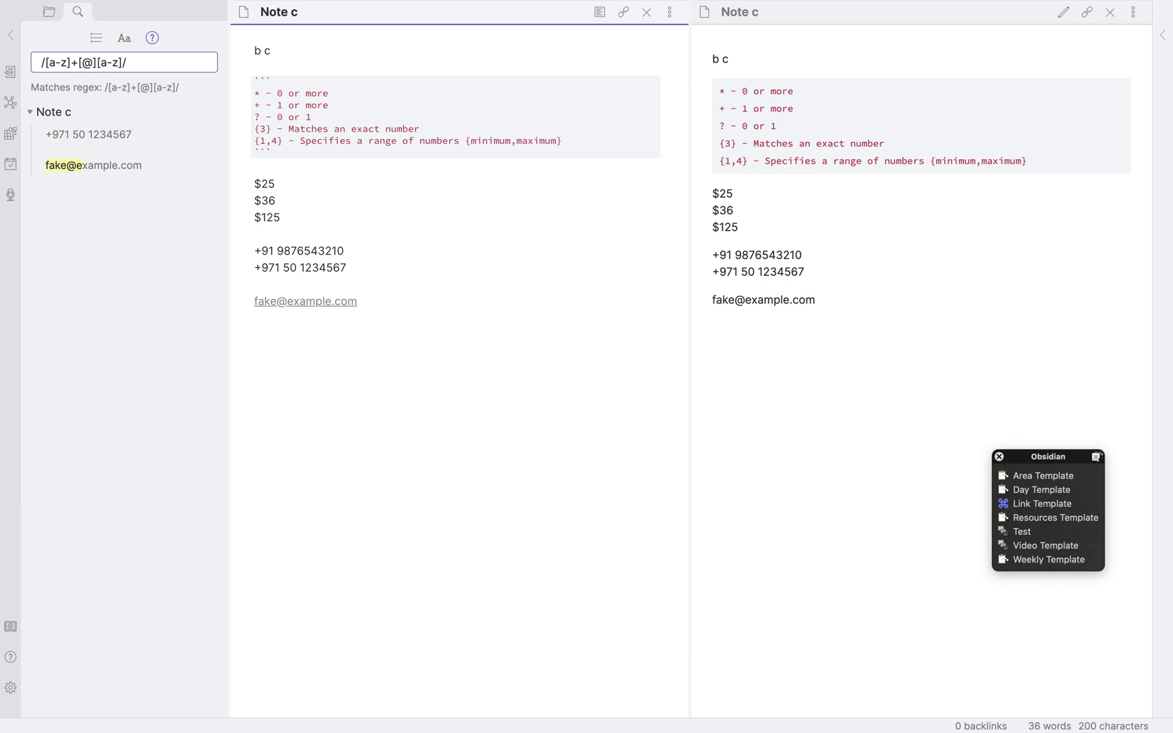
type("+")
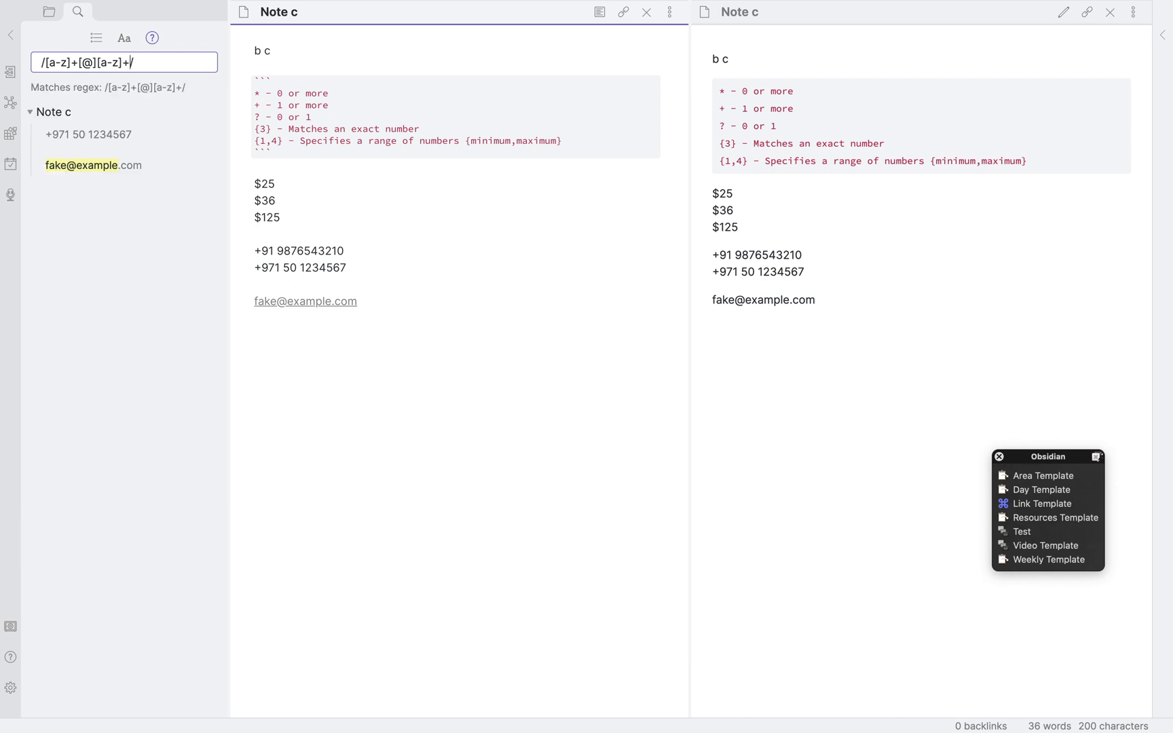
type("\\\\.")
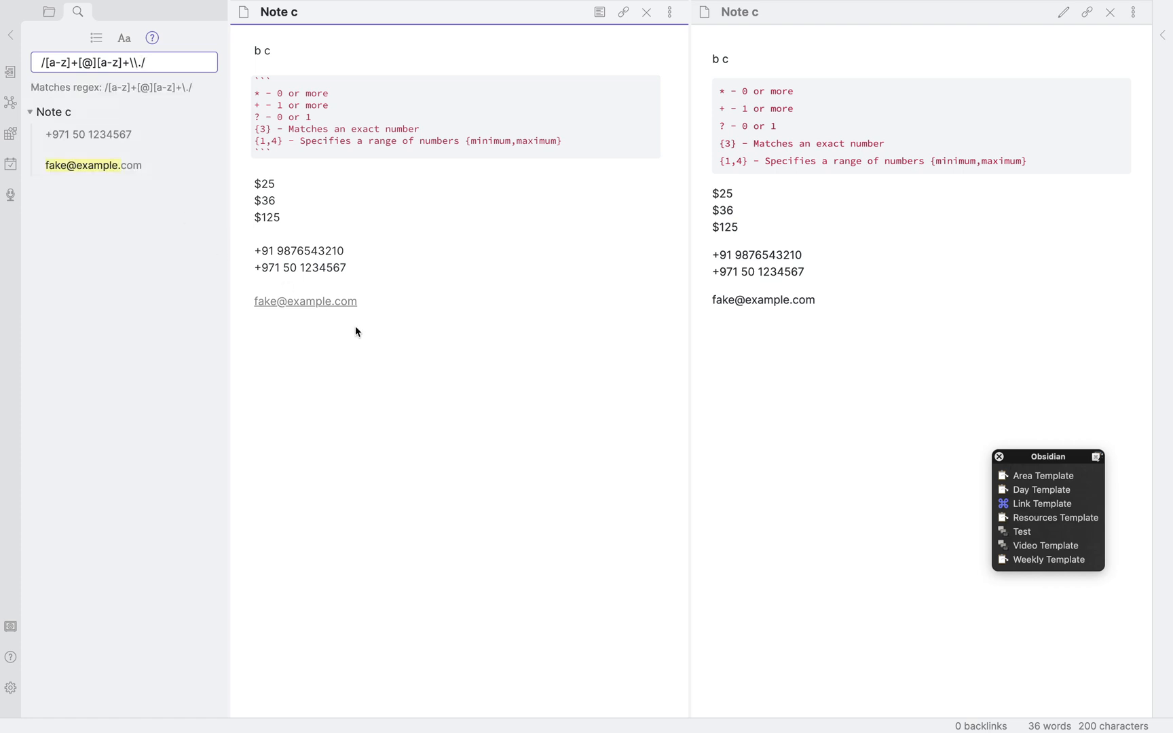
Add fake@example-com to Note c and refine the query to /[a-z]+[@][a-z]+\.com/.
type("fake")
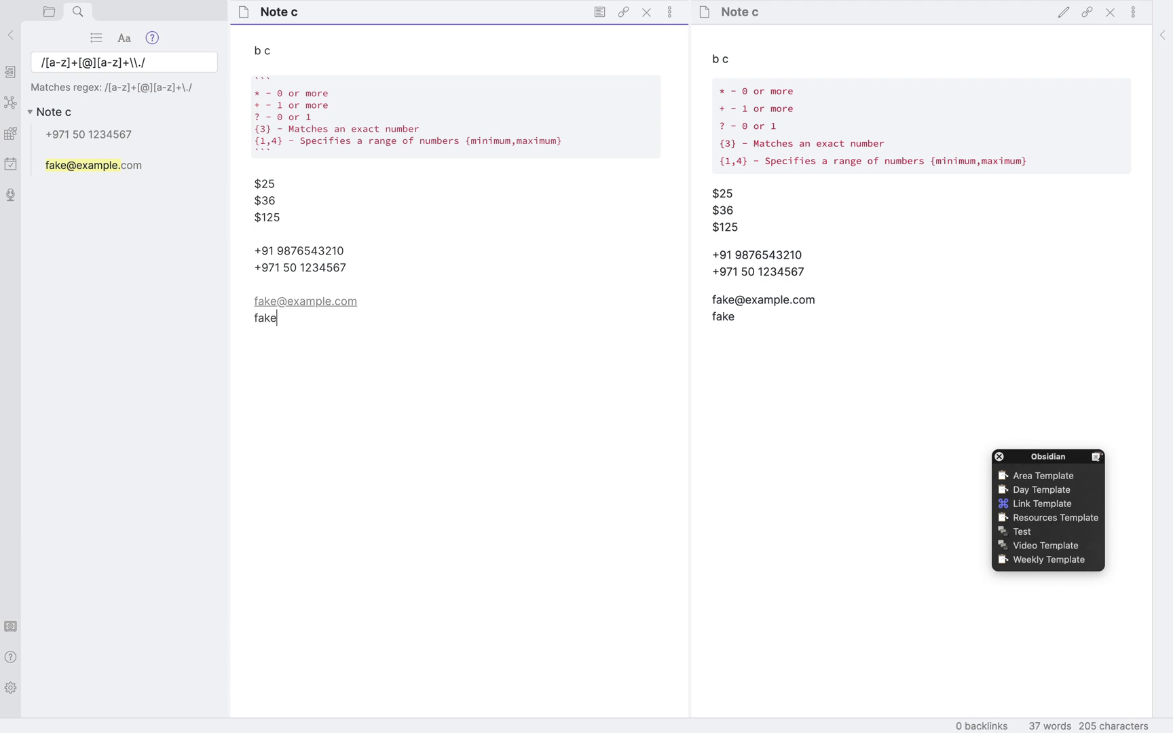
type("@example")
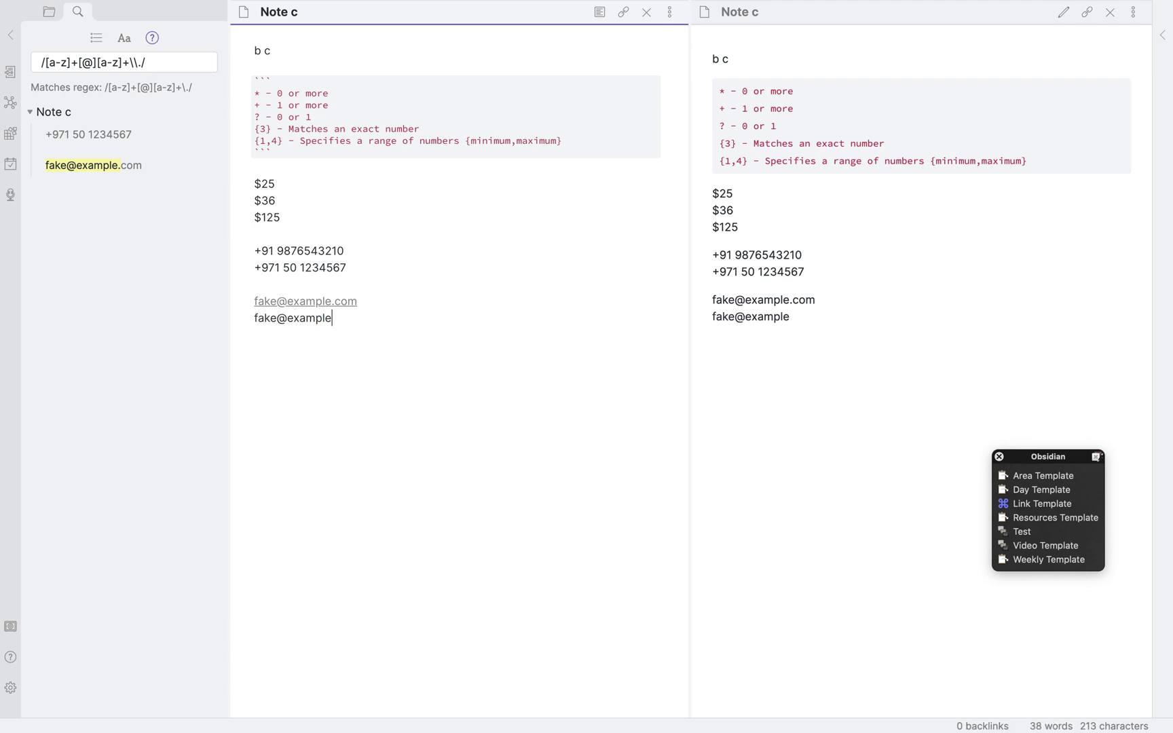
type("-com")
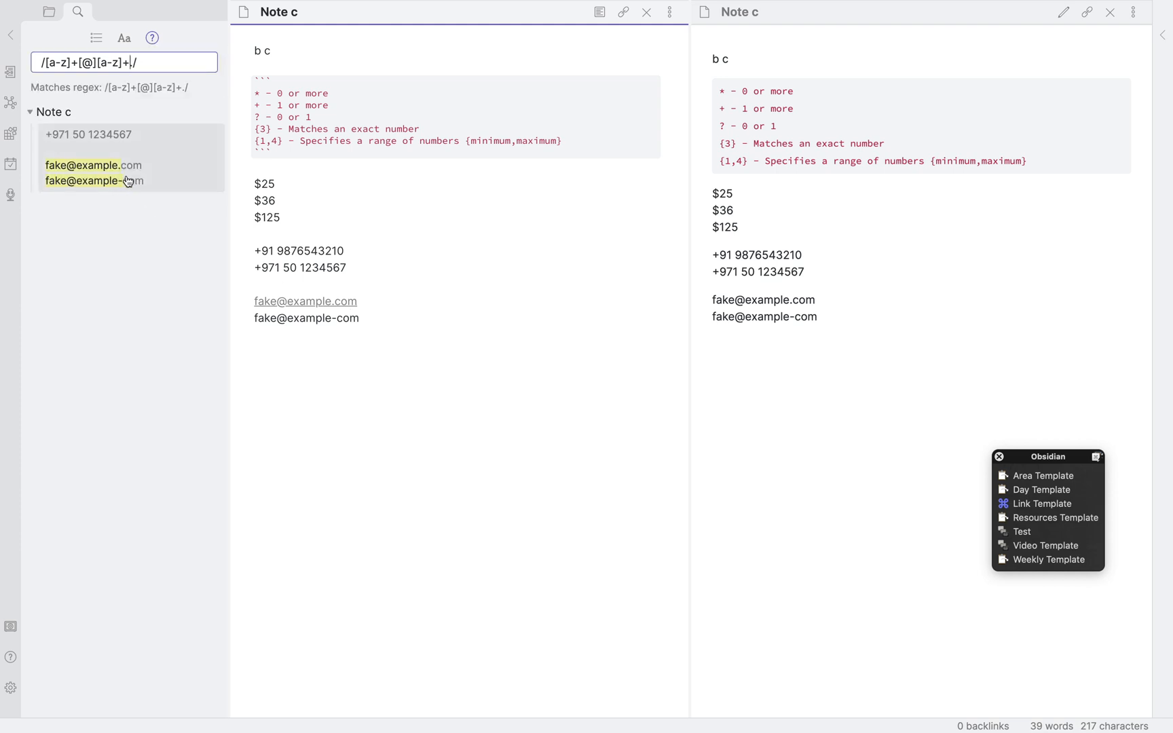
type(".com")
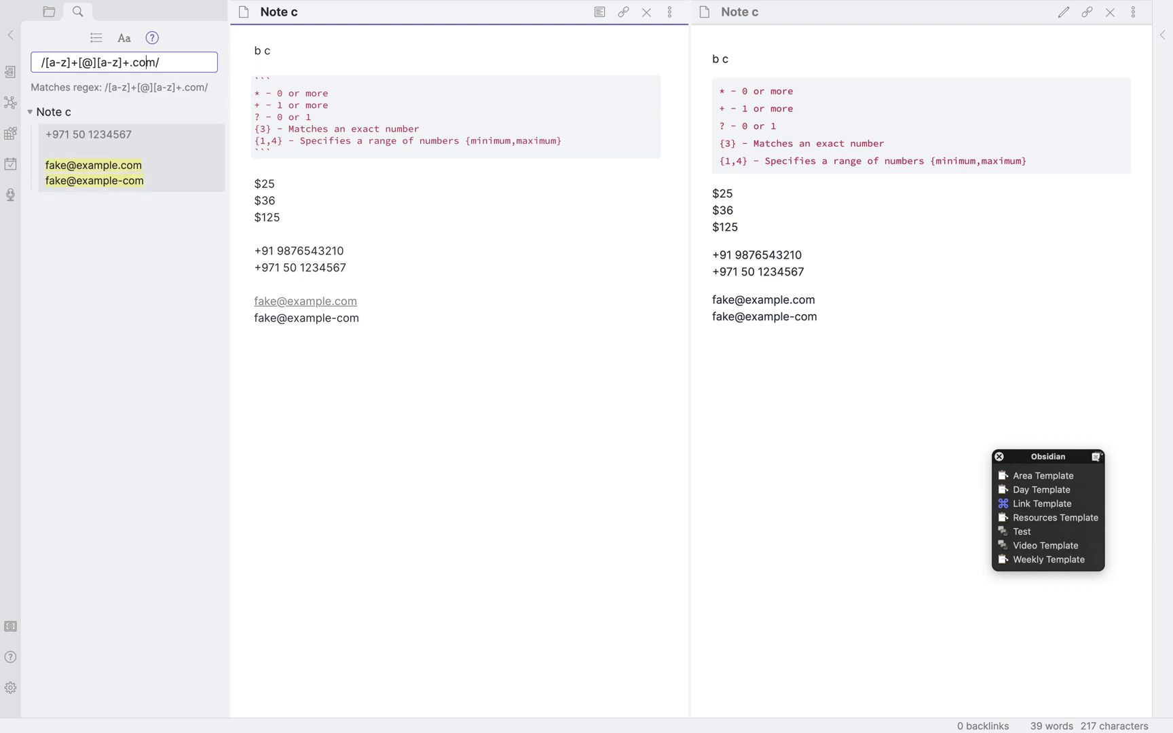
type("\\\\")
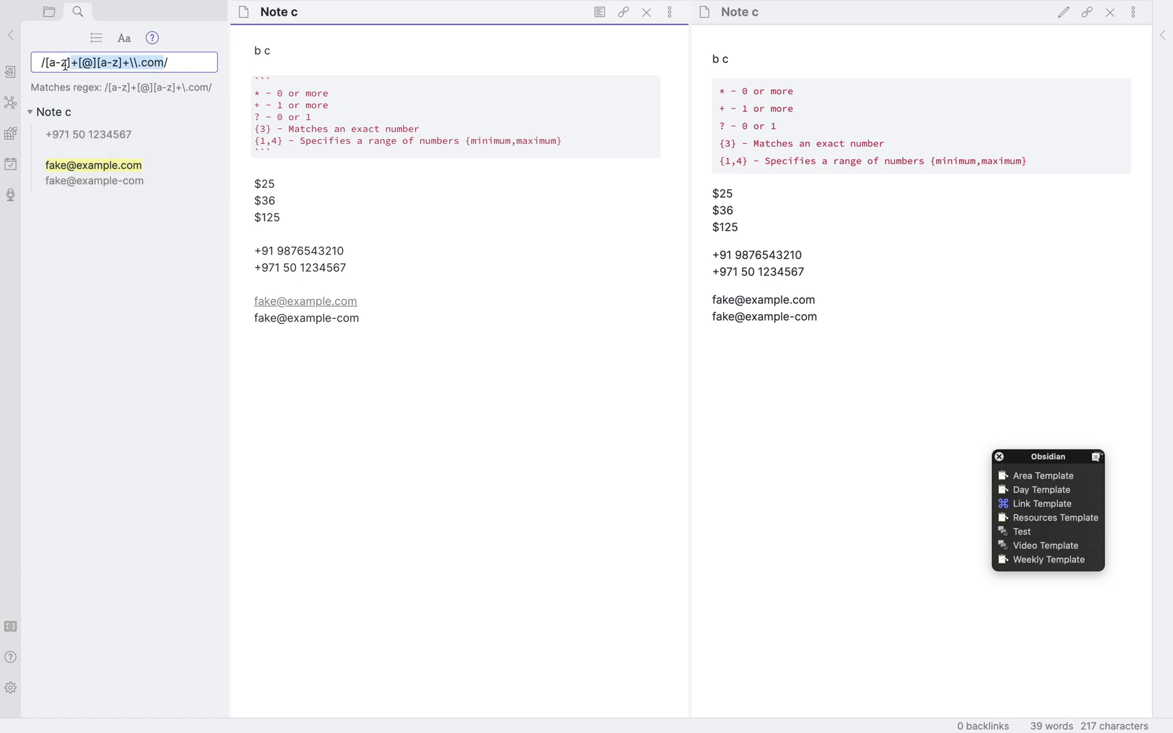
Search with /https?:\/\/(www\.)?\w/ to match http and https links.
type("/ht/")
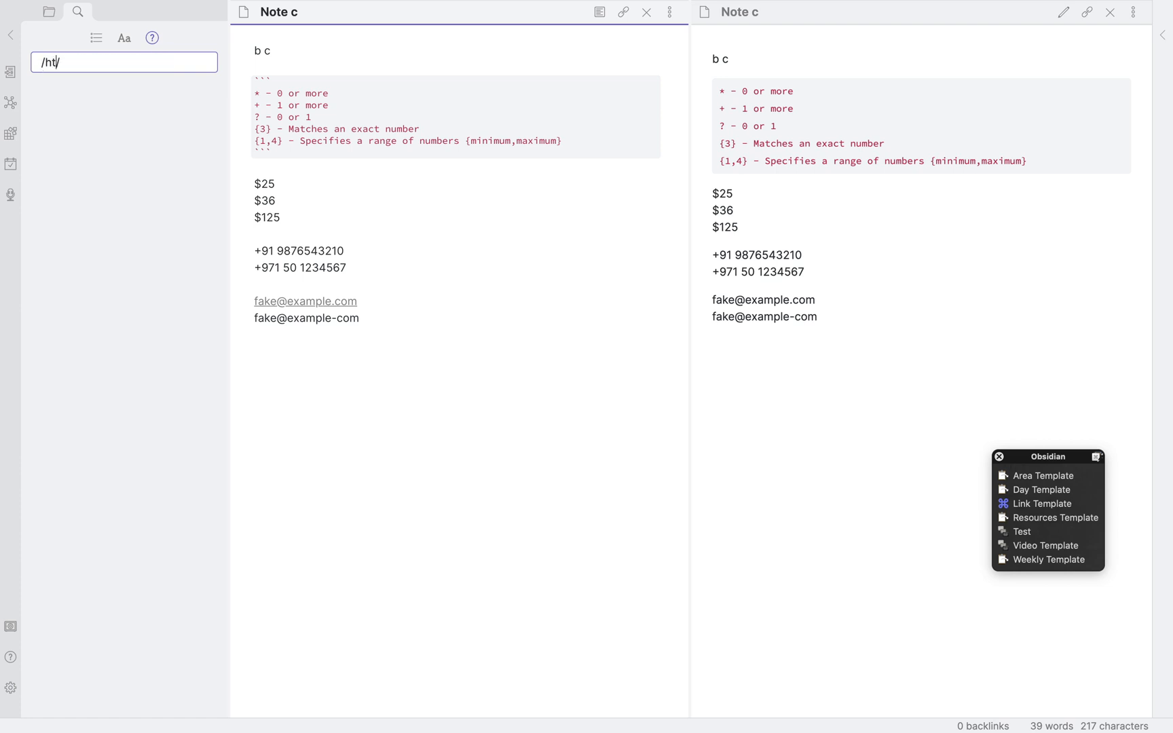
type("tps?")
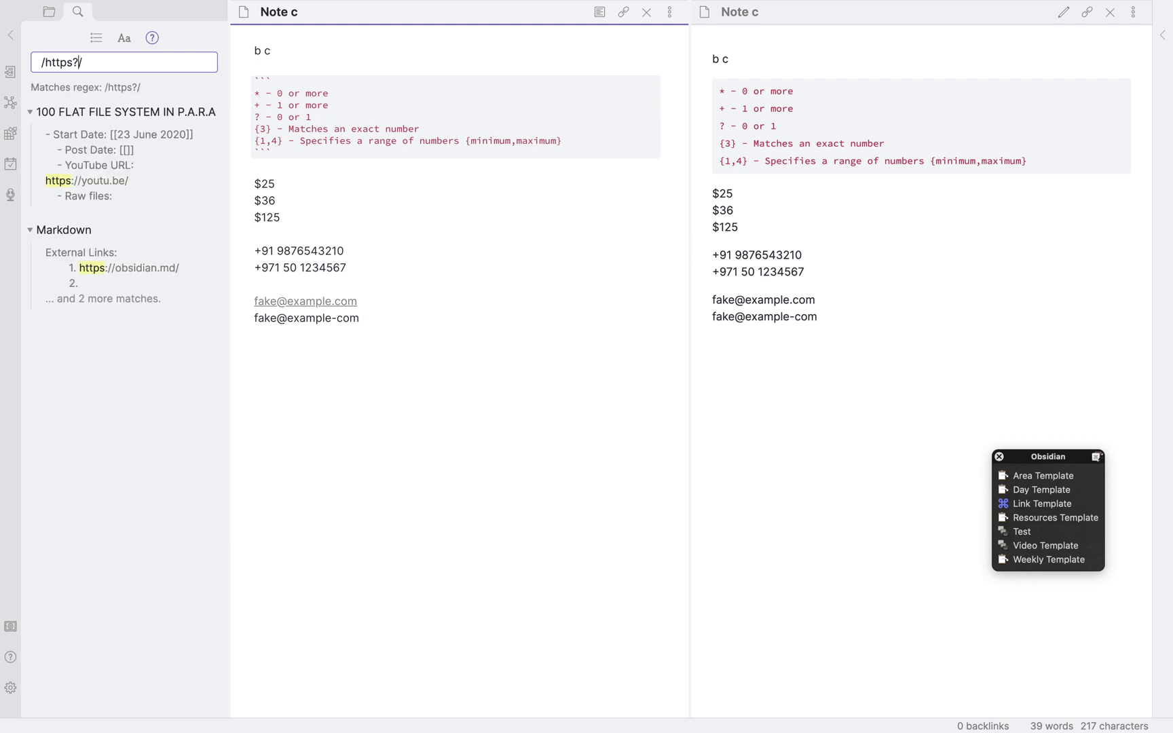
type(":\\")
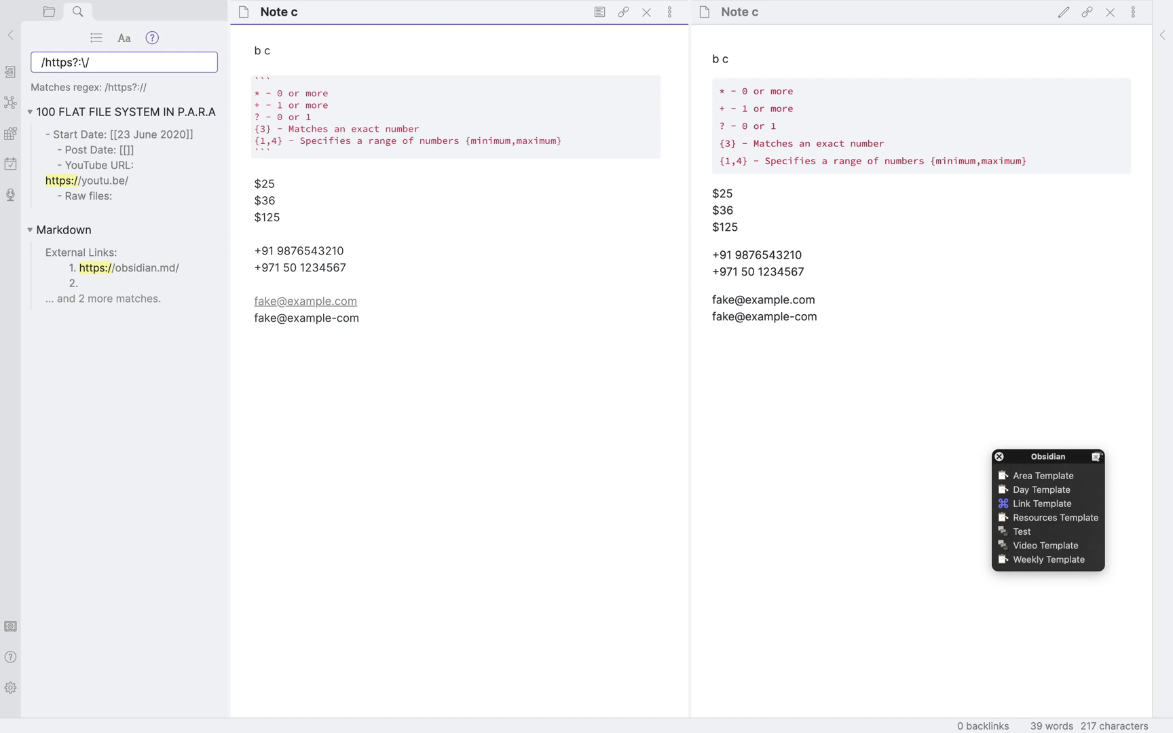
type("//")
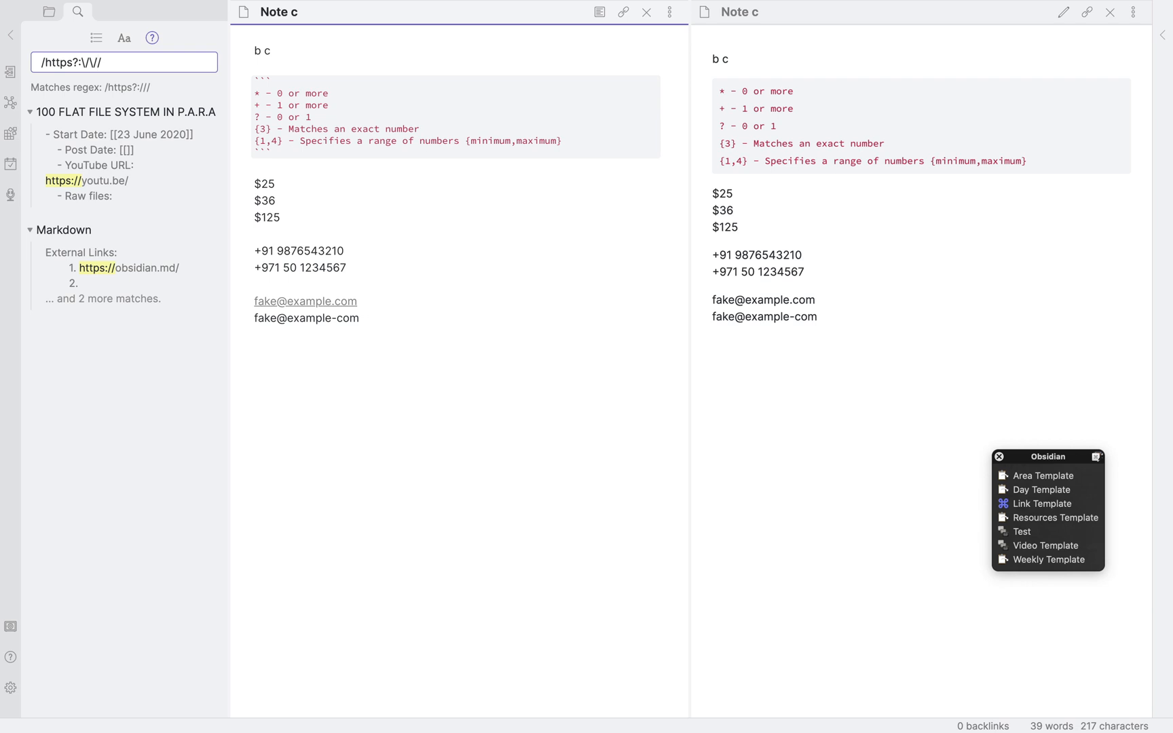
type("(")
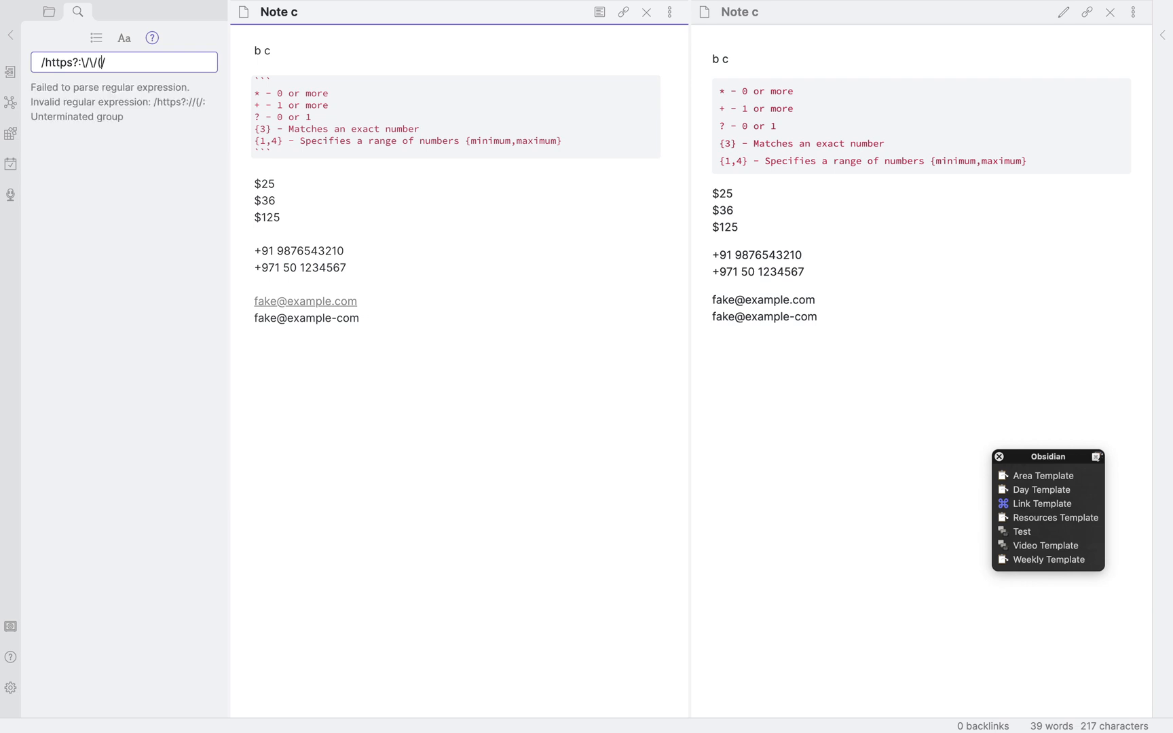
type("www")
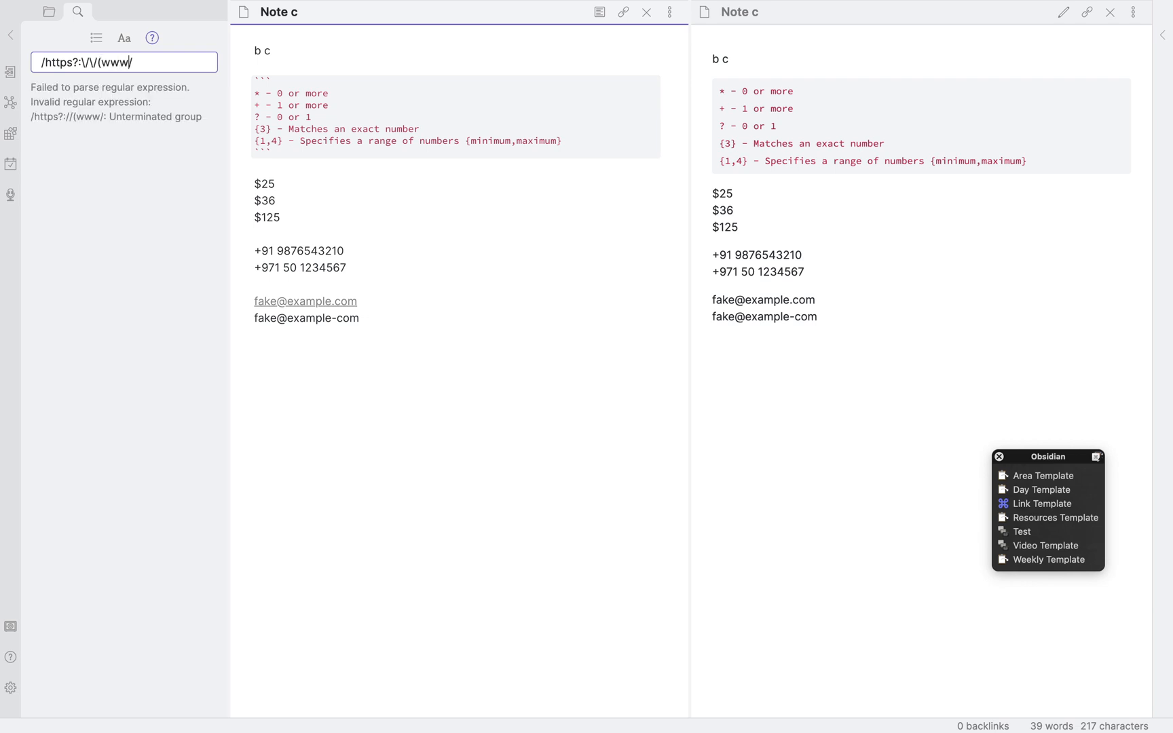
type("\\.")
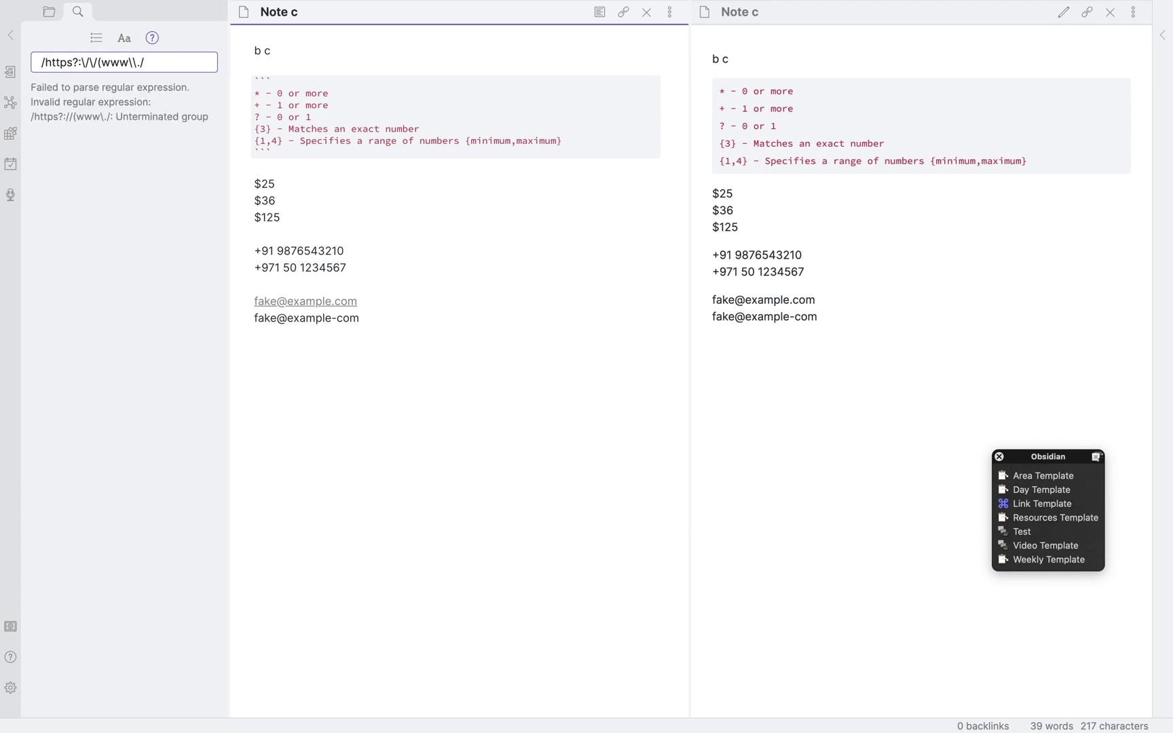
type(")?")
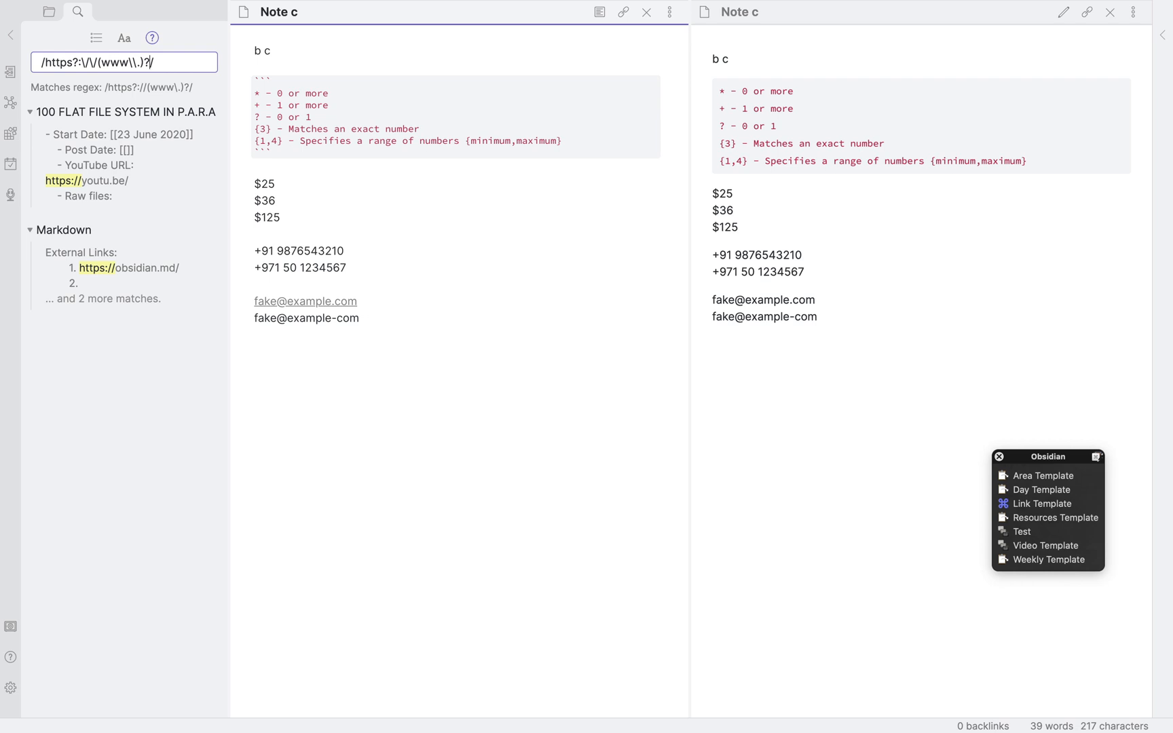
type("\\w")
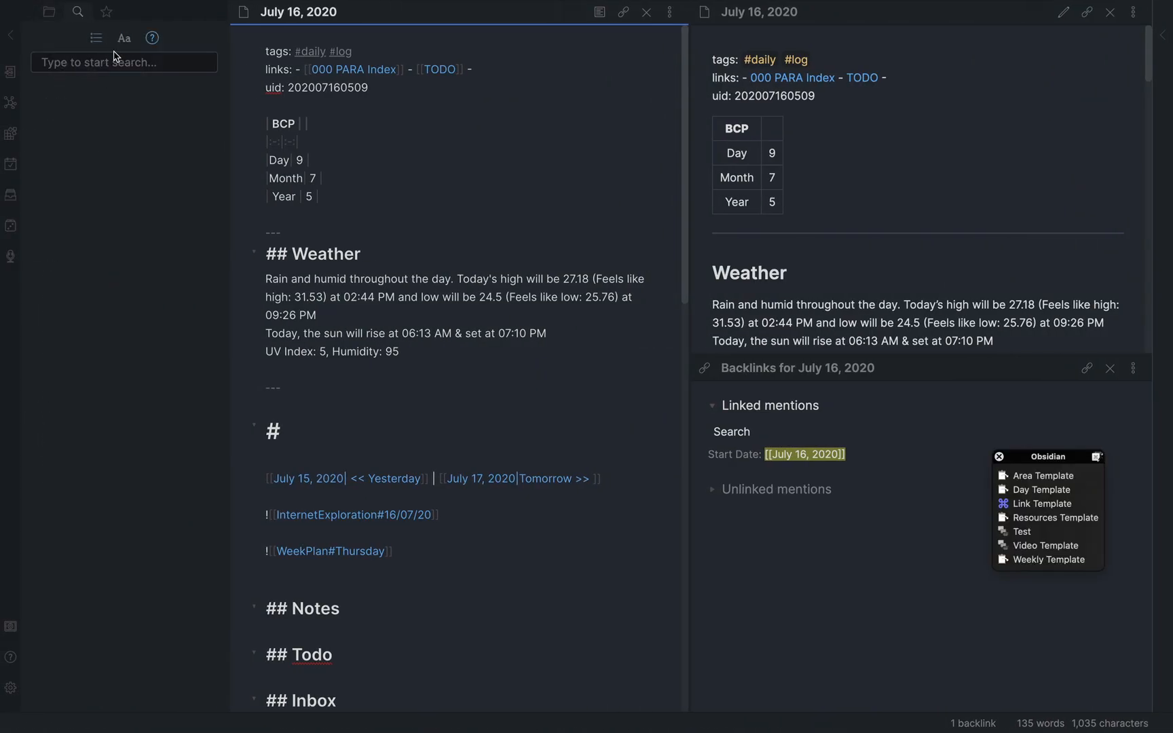
Search /\d{1,2}h? ?\d{1,2}m/ to find sleep durations like 3h 7m in daily notes.
left_click(123, 62)
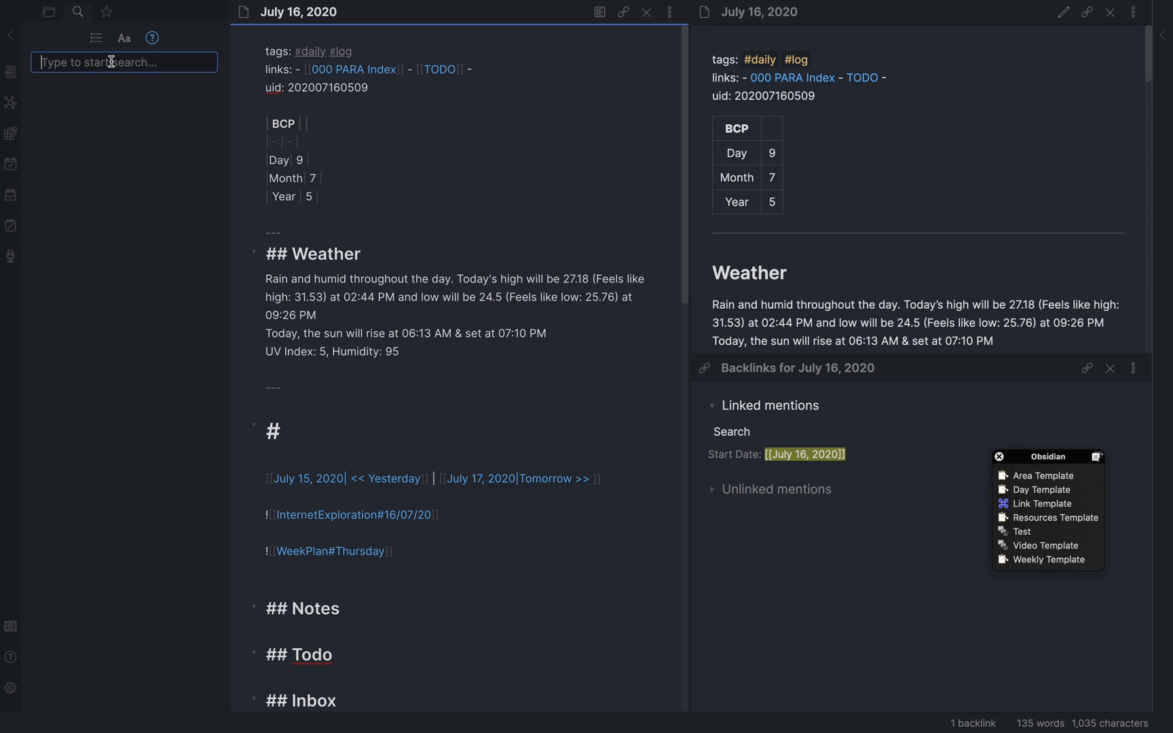
type("//")
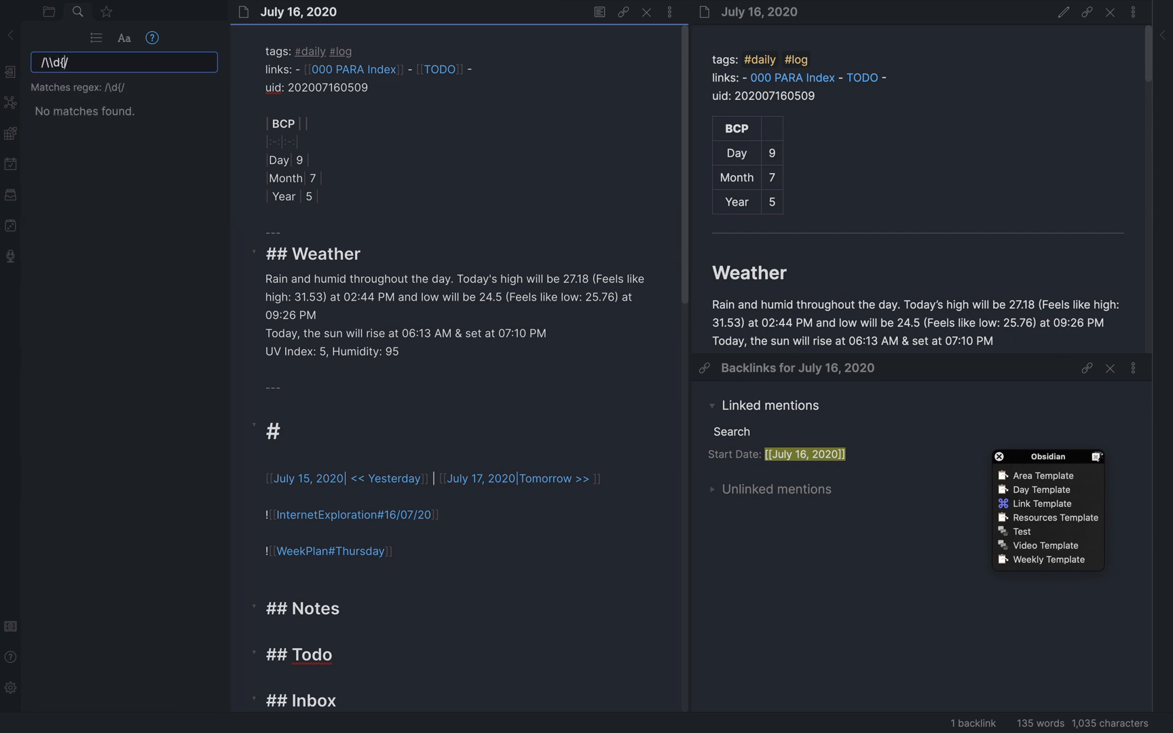
type("1")
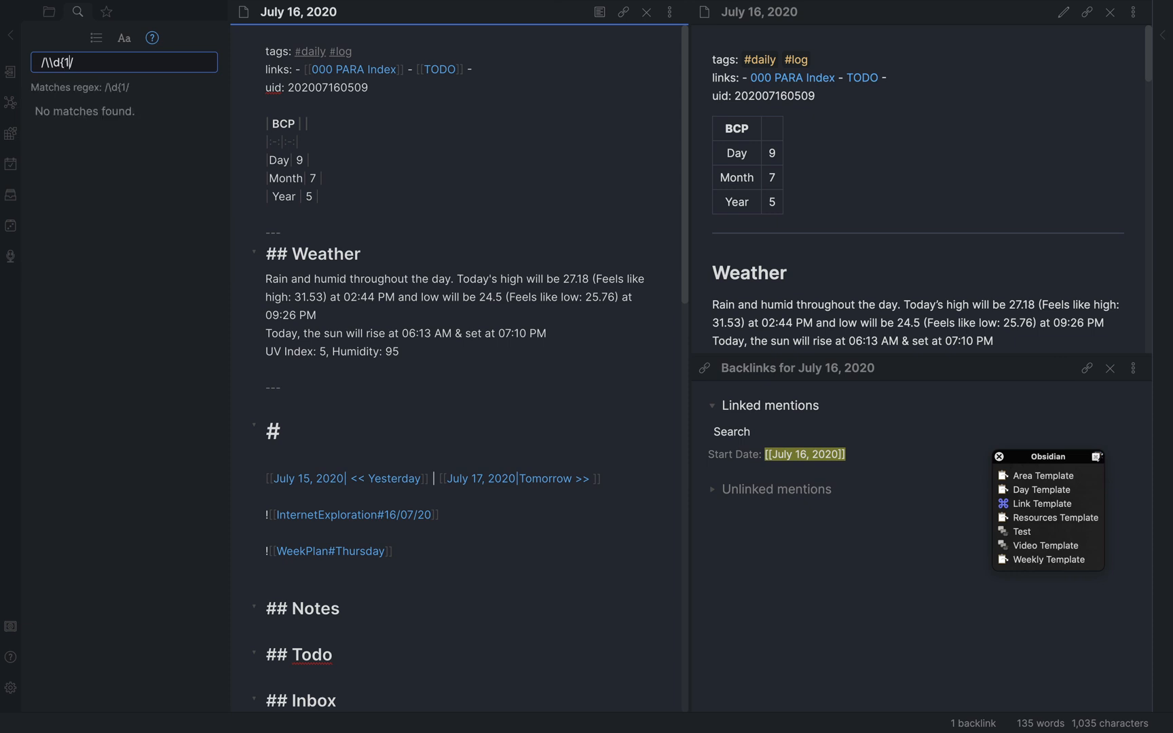
type(",2}h \\d{1,2")
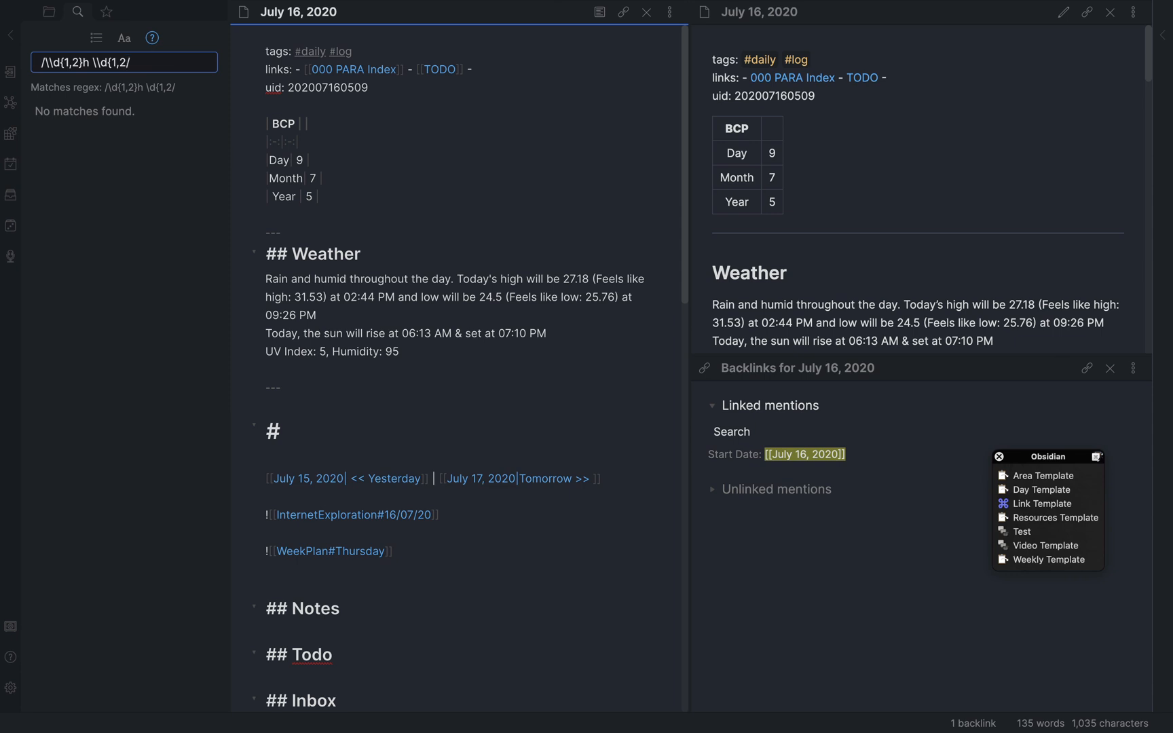
type("m")
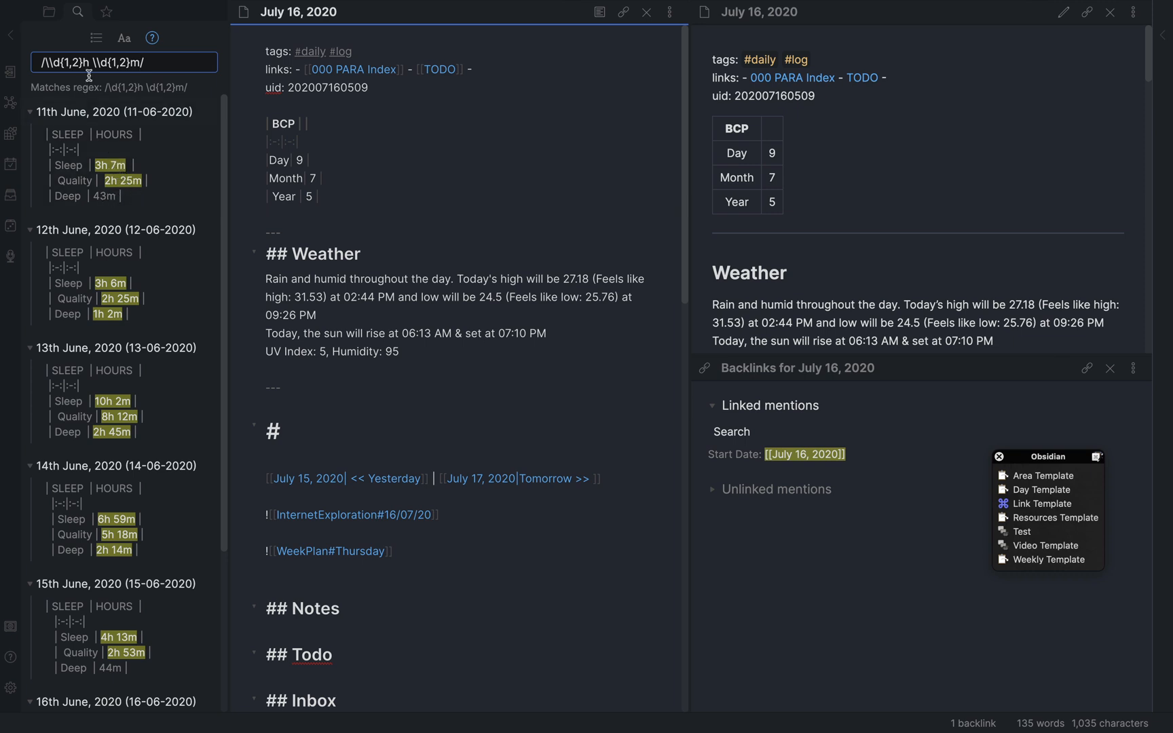
type("?")
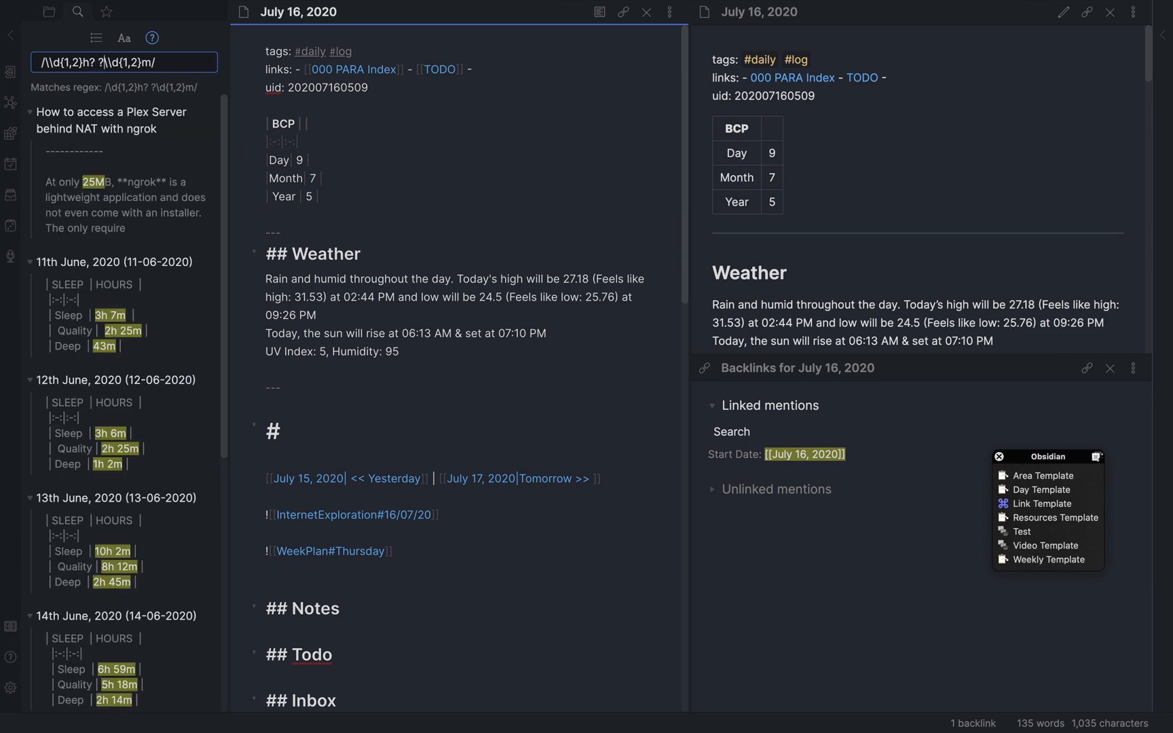
scroll("down", 3)
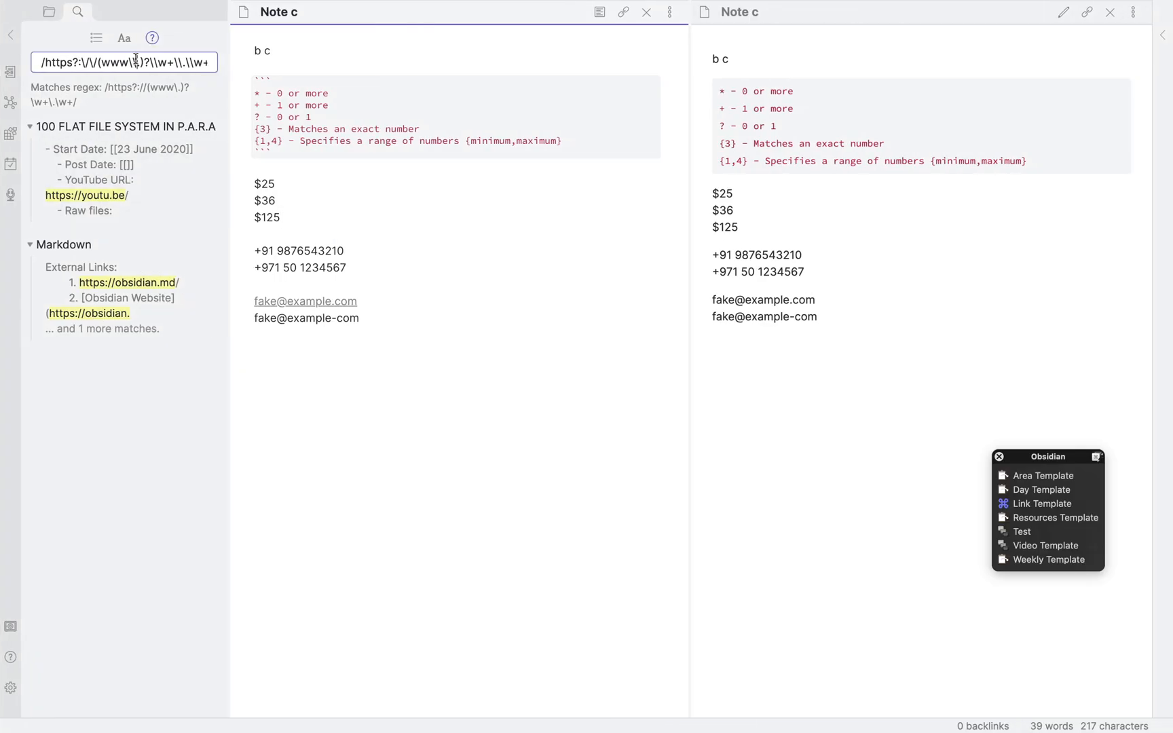
Close Settings and star the /\d{1,2}h? ?\d{1,2}m/ search.
type("/\\d{1,2}h? ?\\d{1,2}m/")
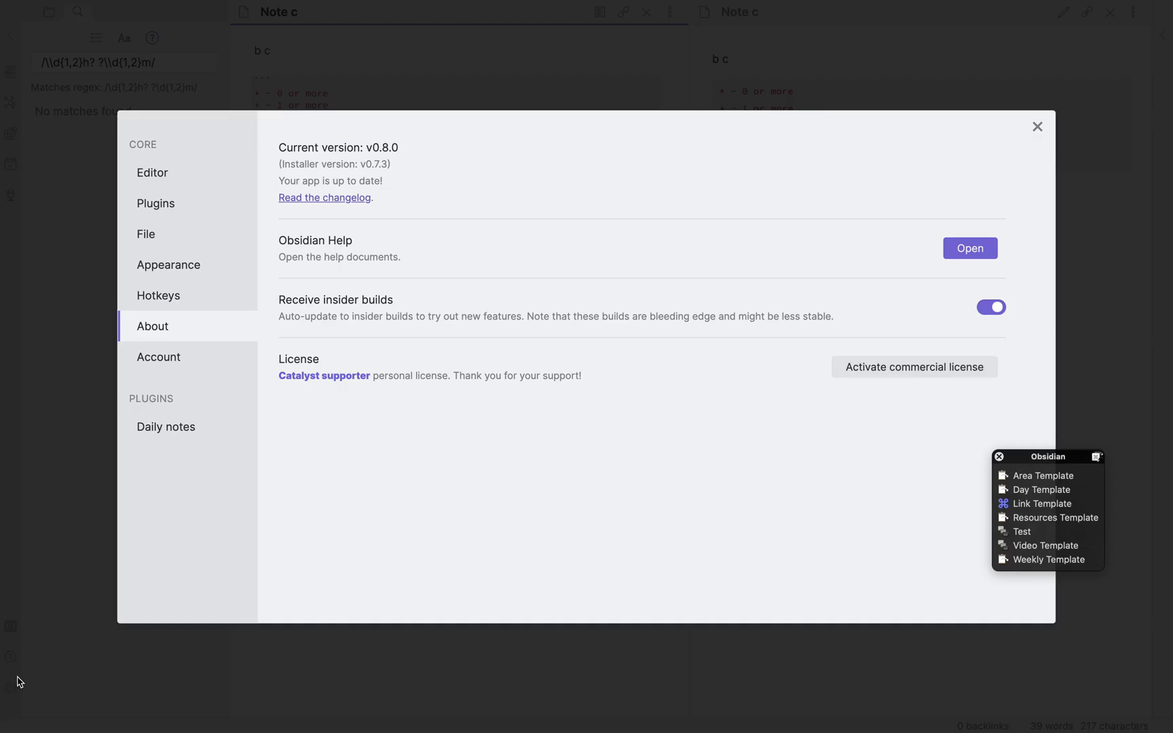
left_click(155, 203)
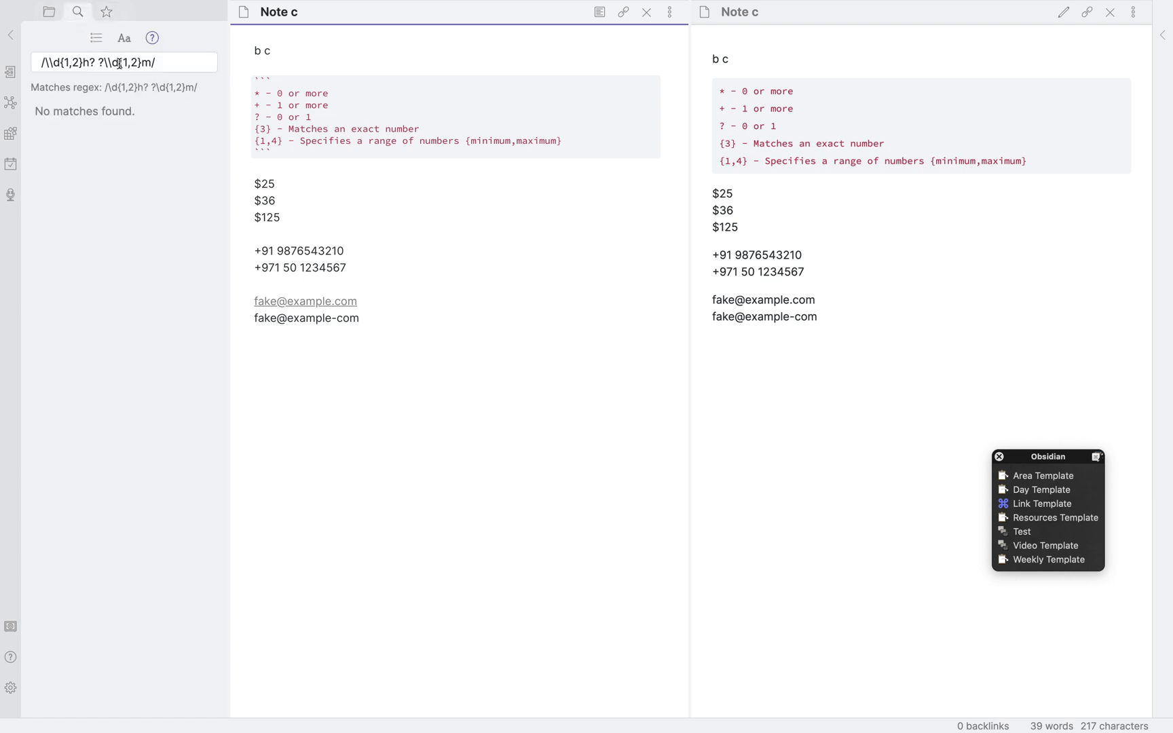
left_click(106, 11)
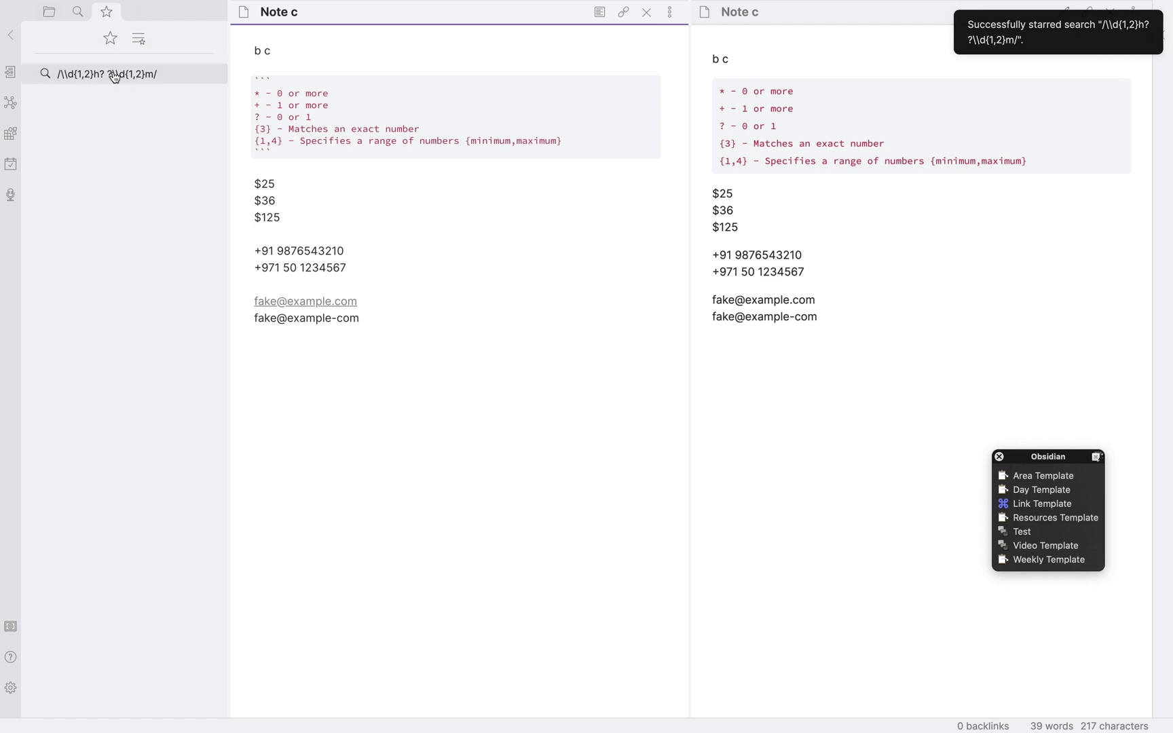
Rerun the starred sleep search and re-enter its regex in the search box.
left_click(78, 11)
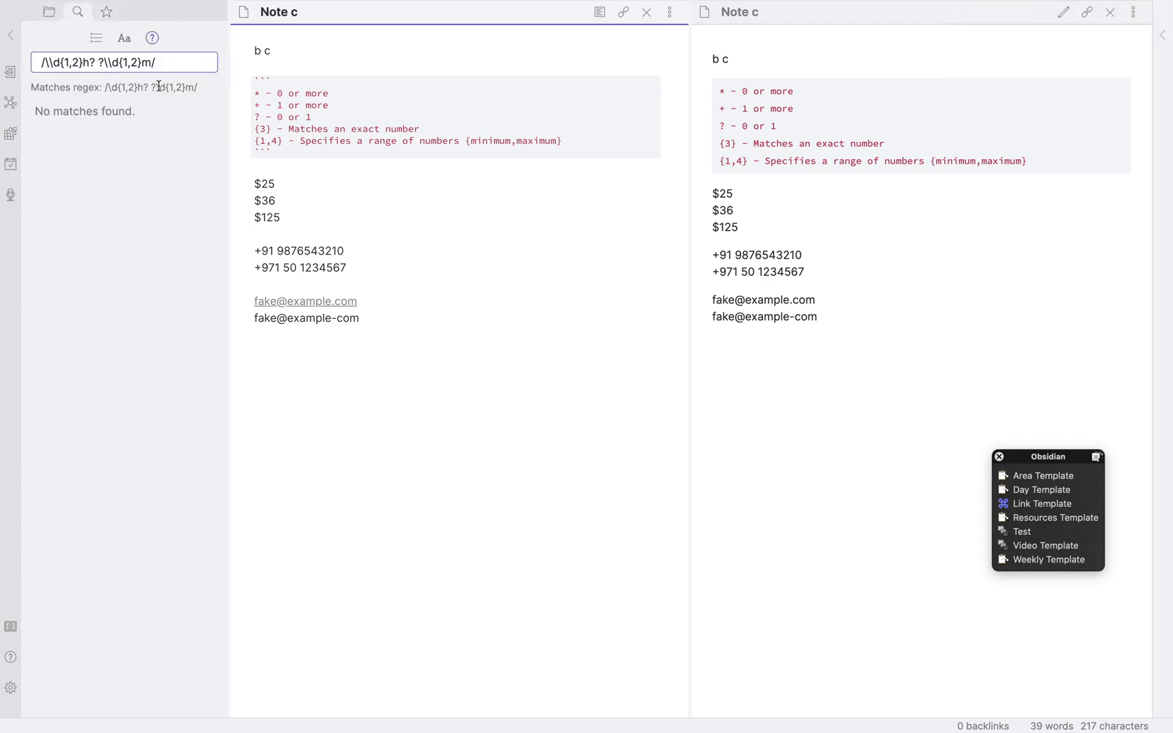
left_click(124, 62)
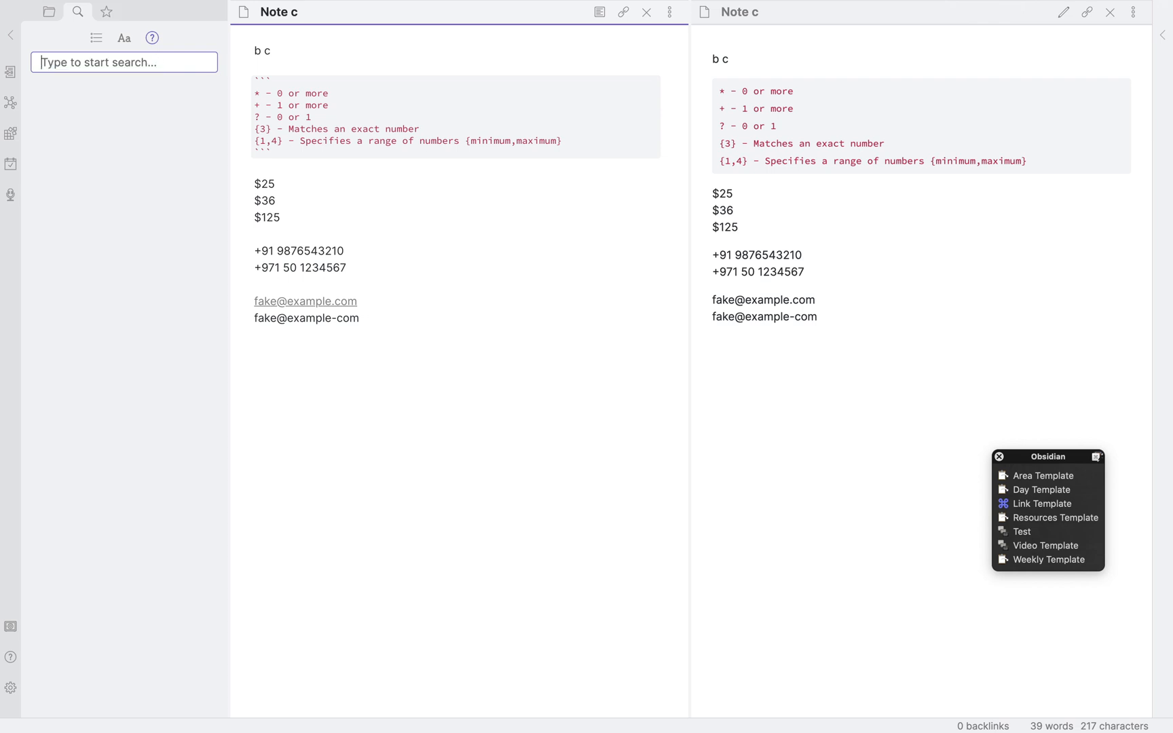
type("/\\d{1,2}h? ?\\d{1,2}m/")
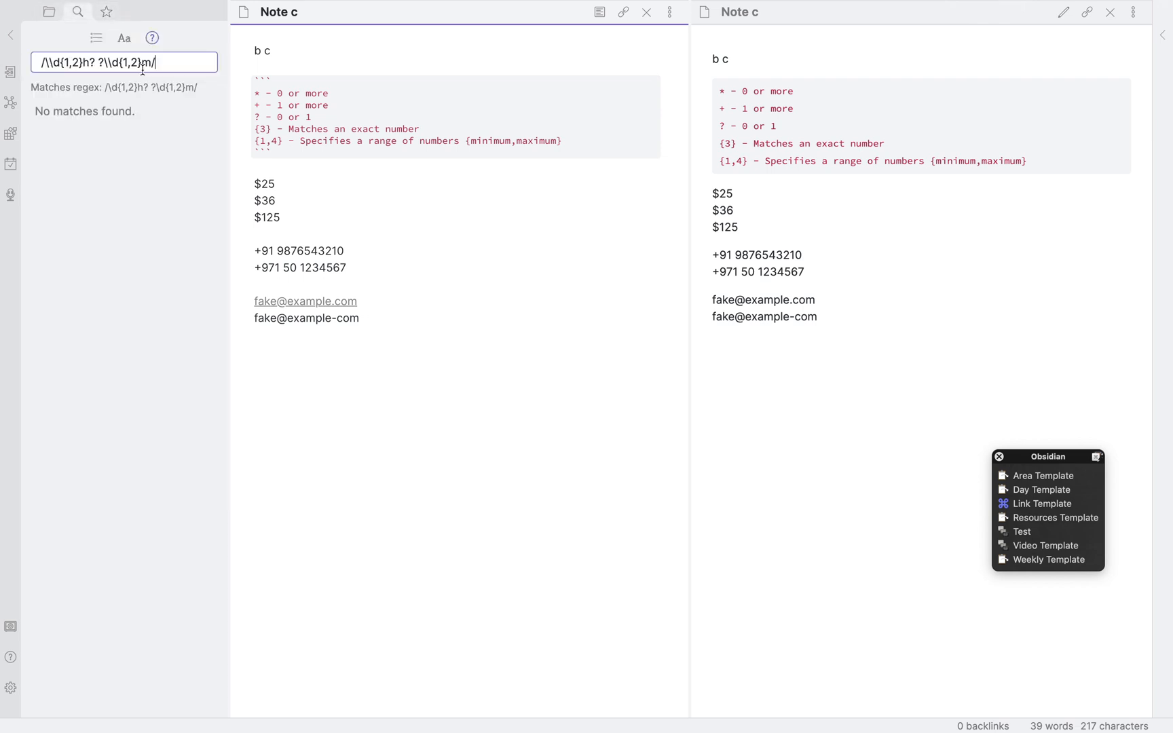